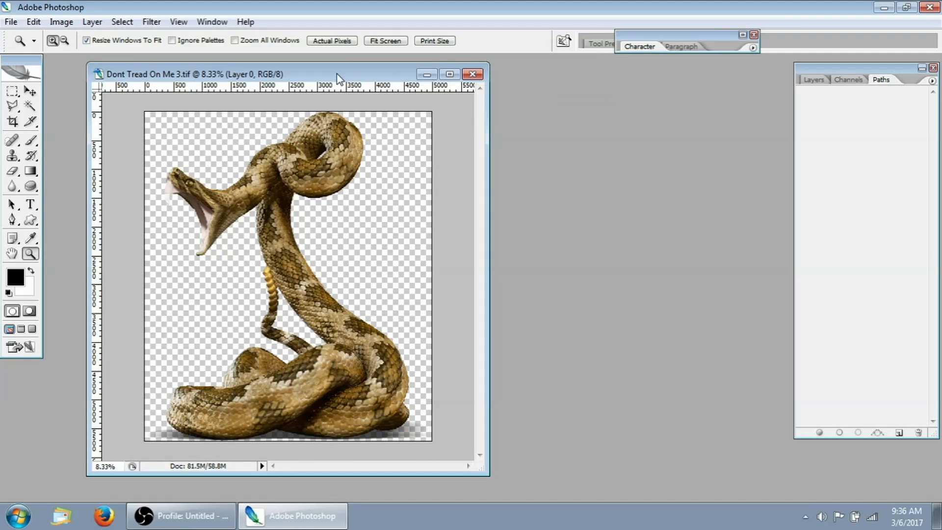
{"action": "mouse_move", "coordinate": [257, 97]}
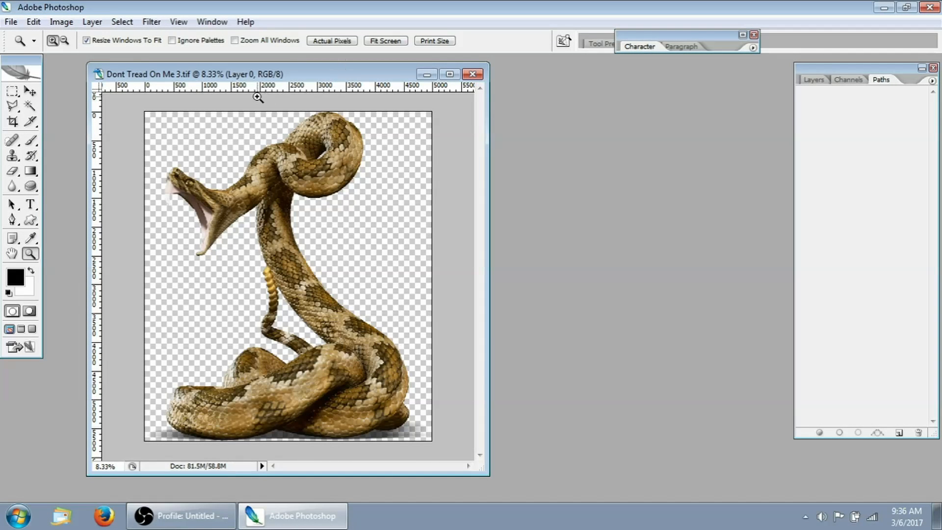
- Duplicate the snake image via Image > Duplicate, keeping the name Dont Tread On Me 3 copy
{"action": "left_click_drag", "start_coordinate": [180, 74], "coordinate": [175, 72]}
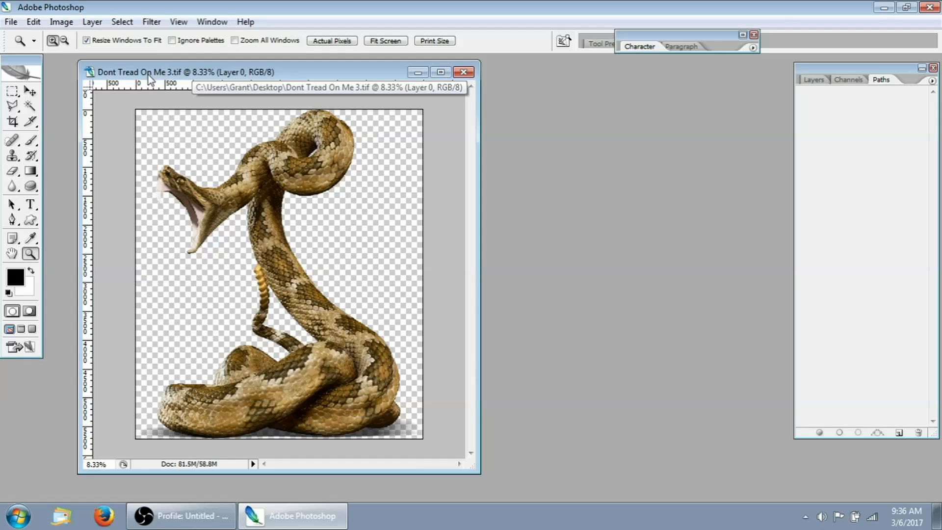
{"action": "mouse_move", "coordinate": [60, 21]}
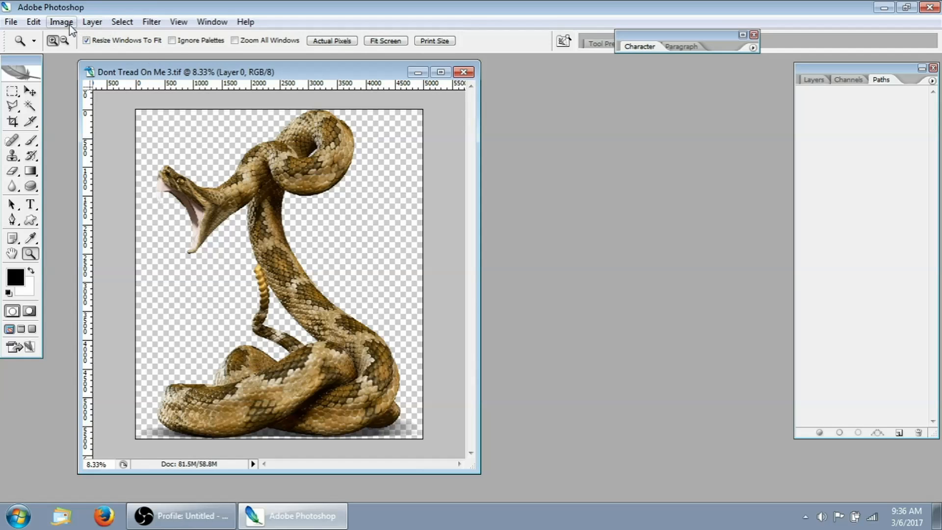
{"action": "left_click", "coordinate": [60, 21]}
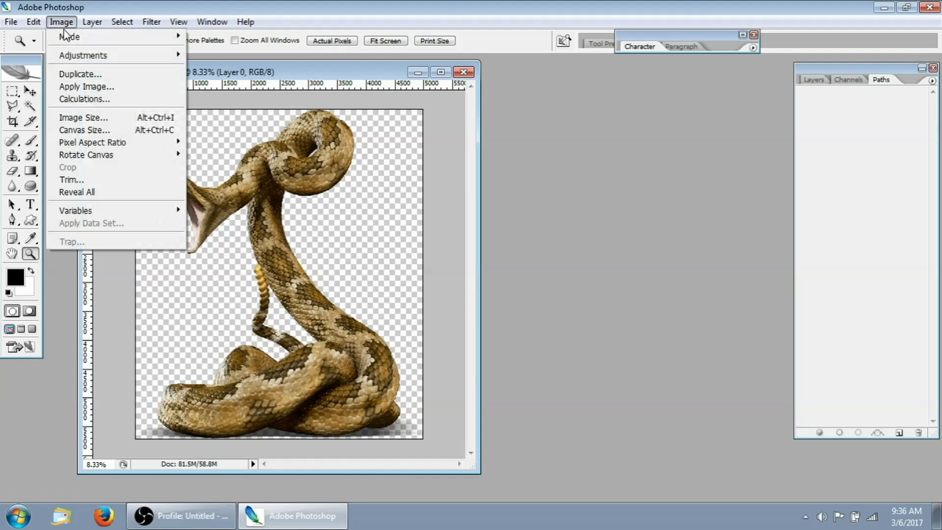
{"action": "left_click", "coordinate": [79, 74]}
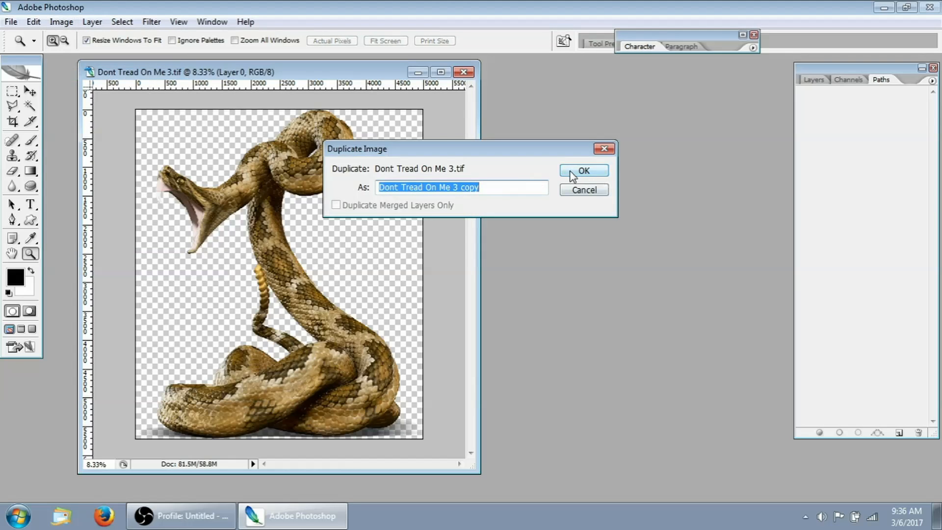
{"action": "left_click", "coordinate": [582, 170]}
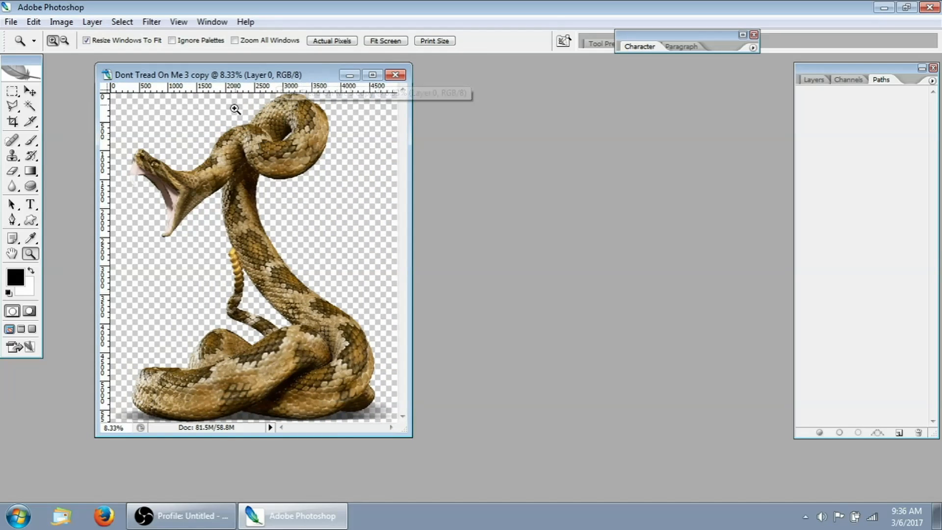
{"action": "mouse_move", "coordinate": [293, 252]}
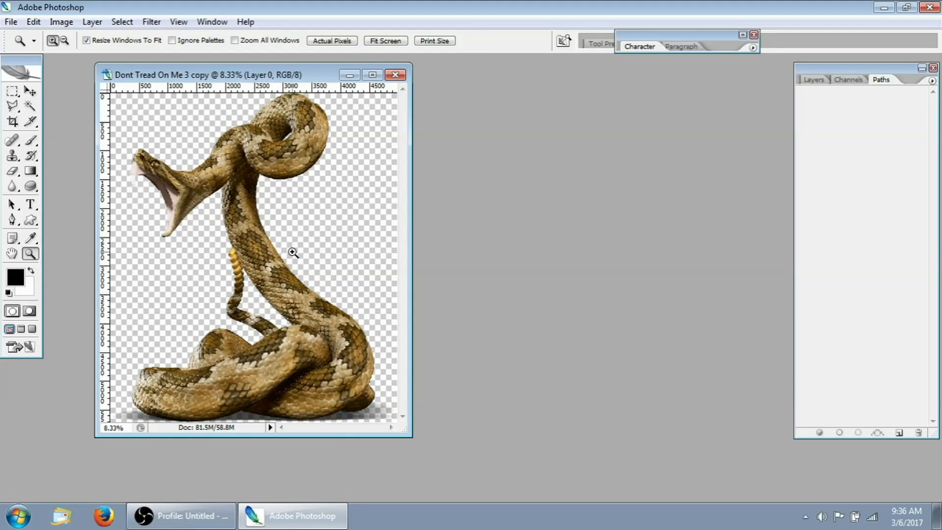
{"action": "mouse_move", "coordinate": [299, 252]}
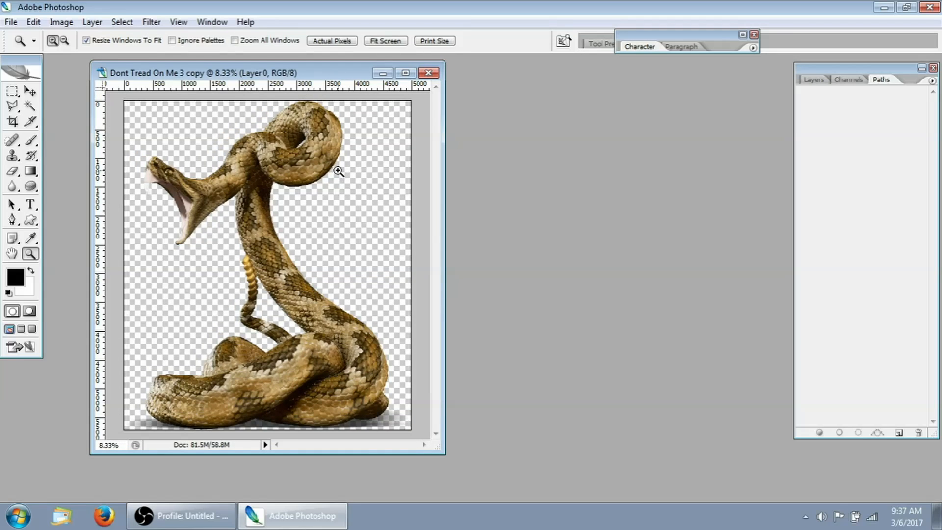
{"action": "mouse_move", "coordinate": [297, 97]}
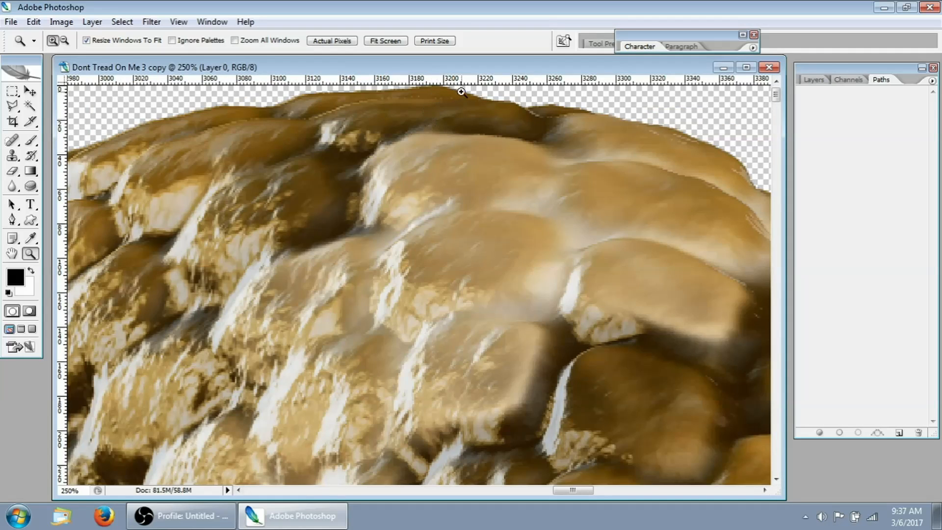
{"action": "mouse_move", "coordinate": [452, 112]}
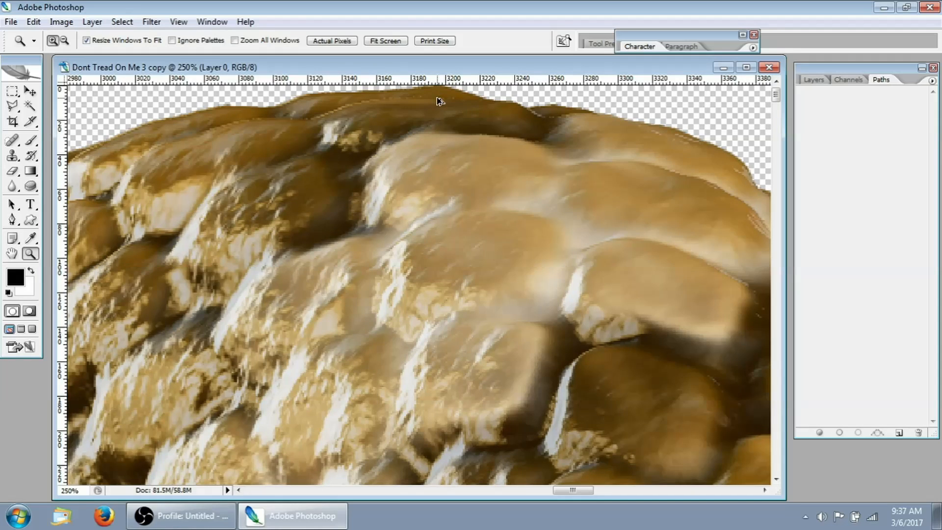
- Set the canvas size to 5015 × 5738 pixels, adding transparent margin around the snake
{"action": "left_click", "coordinate": [61, 21]}
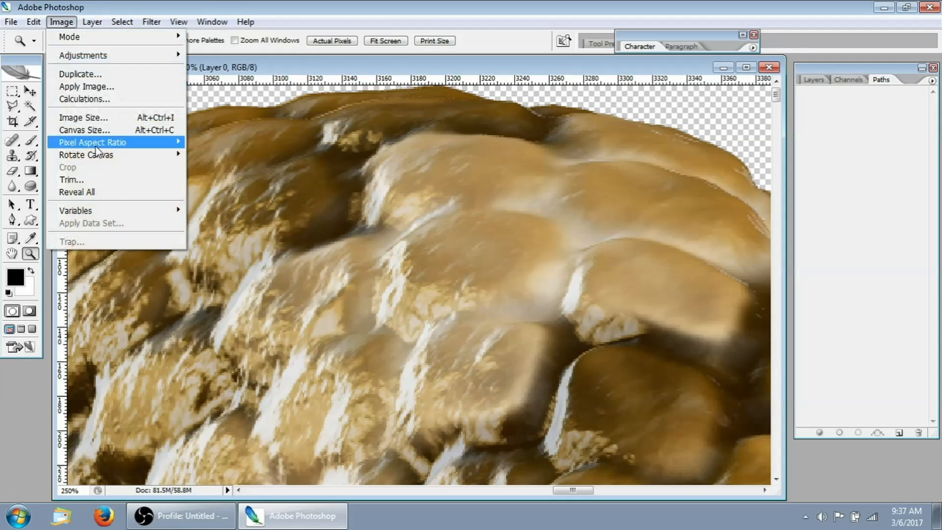
{"action": "mouse_move", "coordinate": [84, 129]}
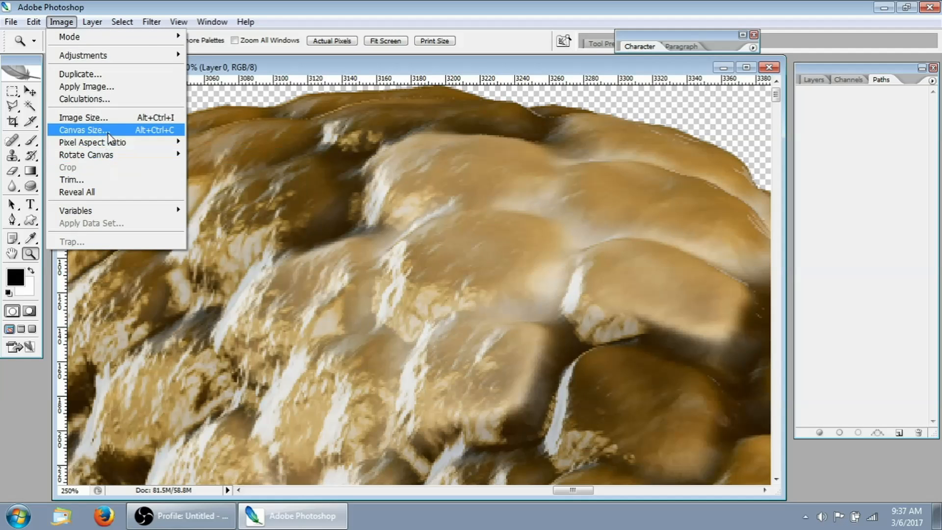
{"action": "left_click", "coordinate": [84, 129]}
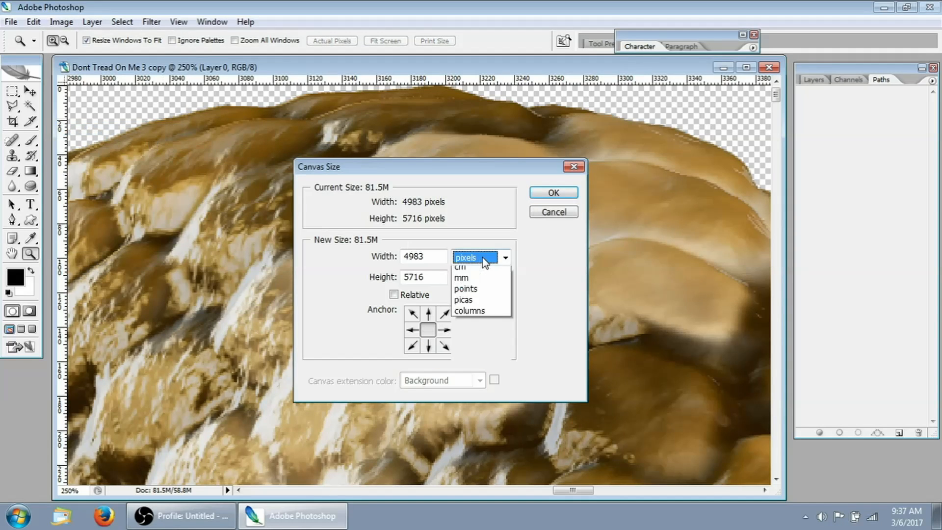
{"action": "left_click", "coordinate": [475, 257]}
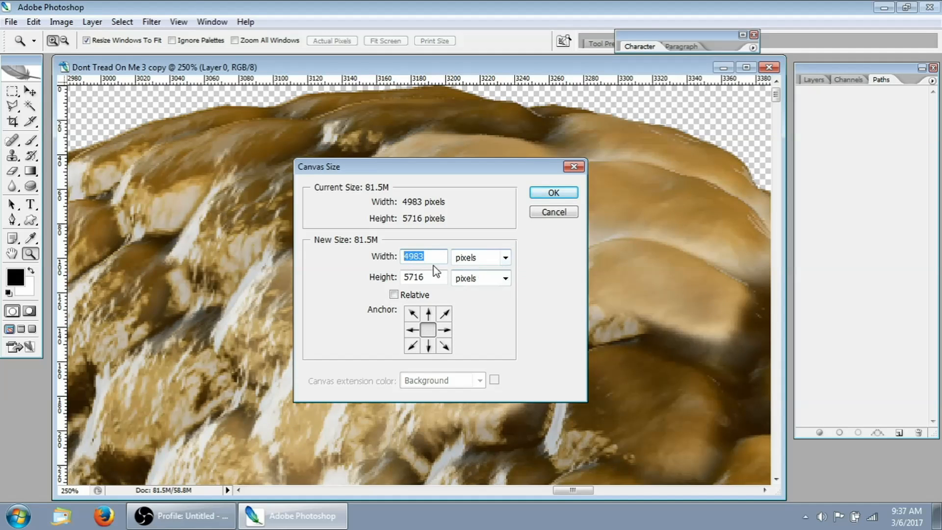
{"action": "mouse_move", "coordinate": [377, 260]}
{"action": "type", "text": "5015"}
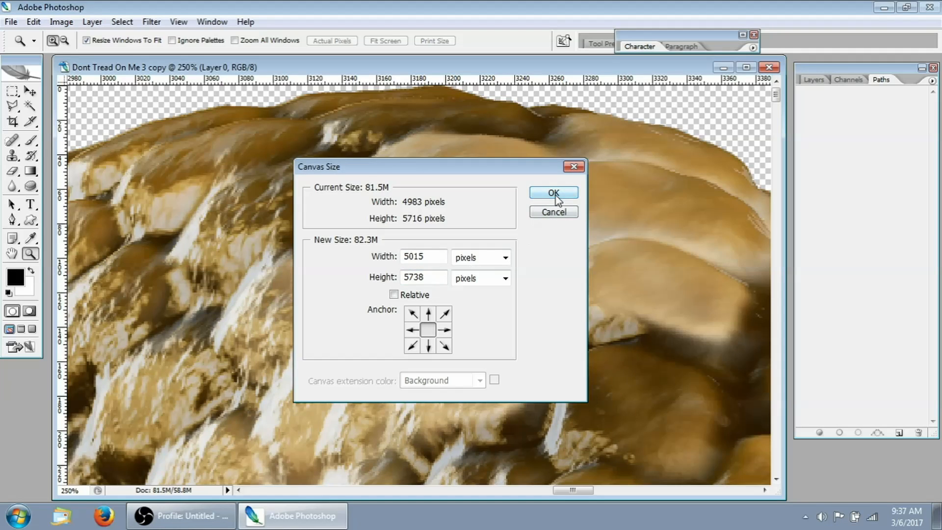
{"action": "left_click", "coordinate": [553, 192]}
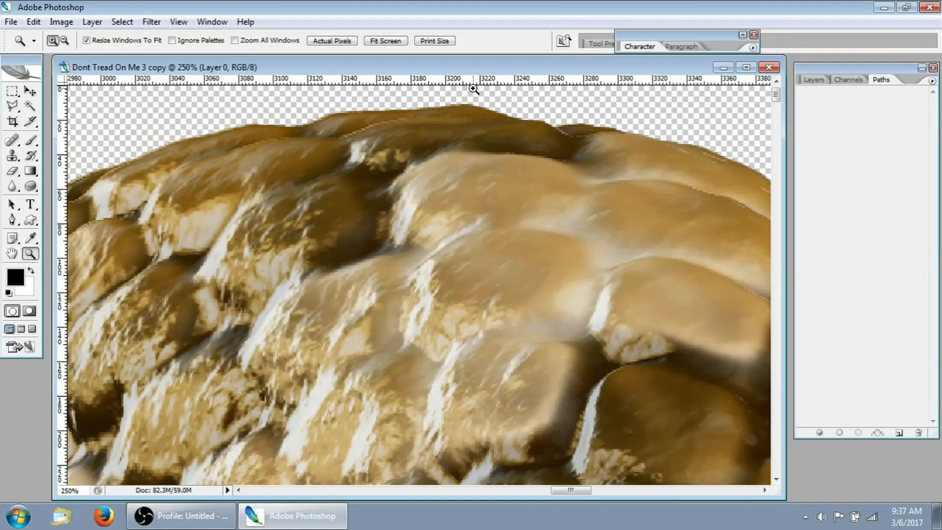
{"action": "left_click", "coordinate": [814, 79]}
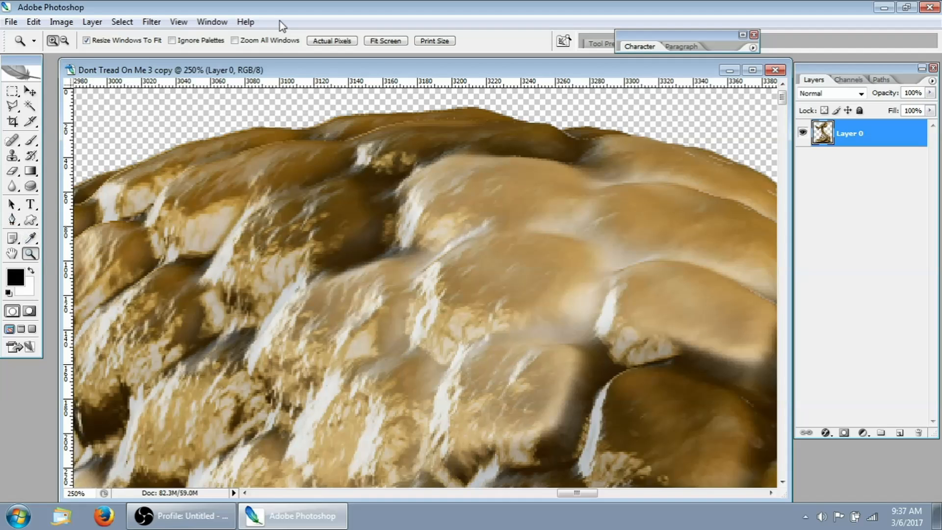
- Fit the whole enlarged snake copy on screen
{"action": "left_click", "coordinate": [385, 41]}
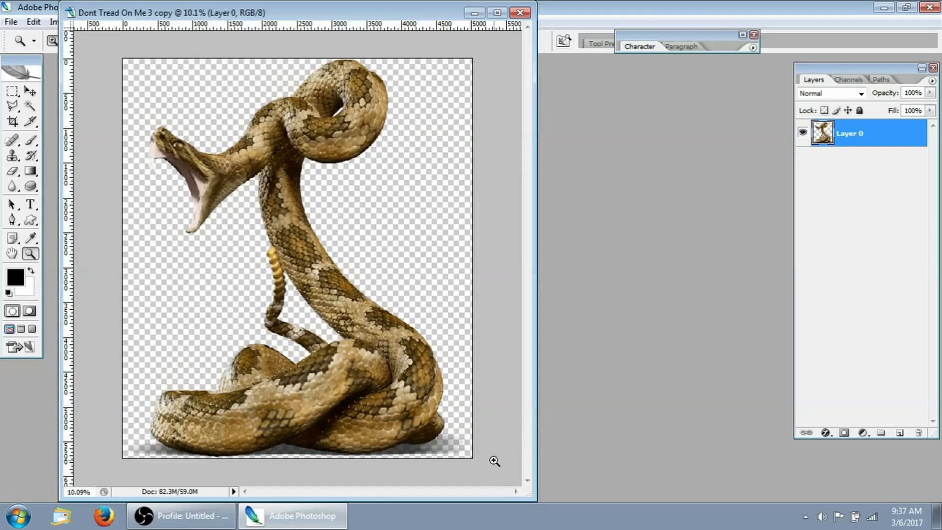
{"action": "mouse_move", "coordinate": [122, 431]}
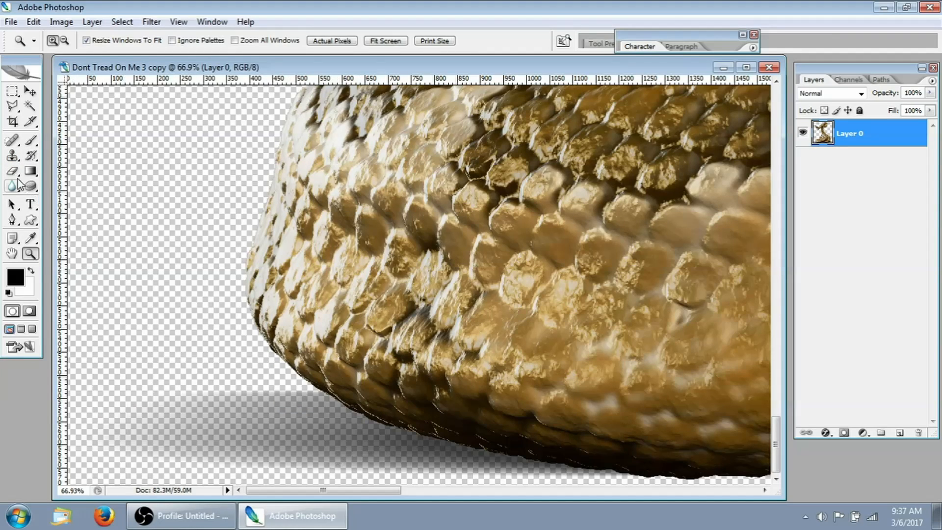
- Erase the gray cast shadow beneath the snake's lower coils with an enlarged Eraser brush
{"action": "left_click", "coordinate": [11, 171]}
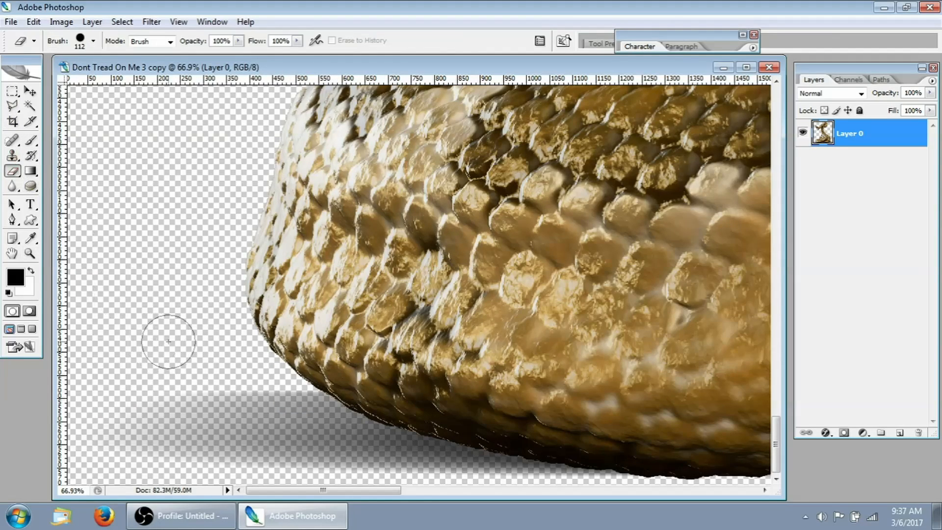
{"action": "left_click", "coordinate": [92, 40]}
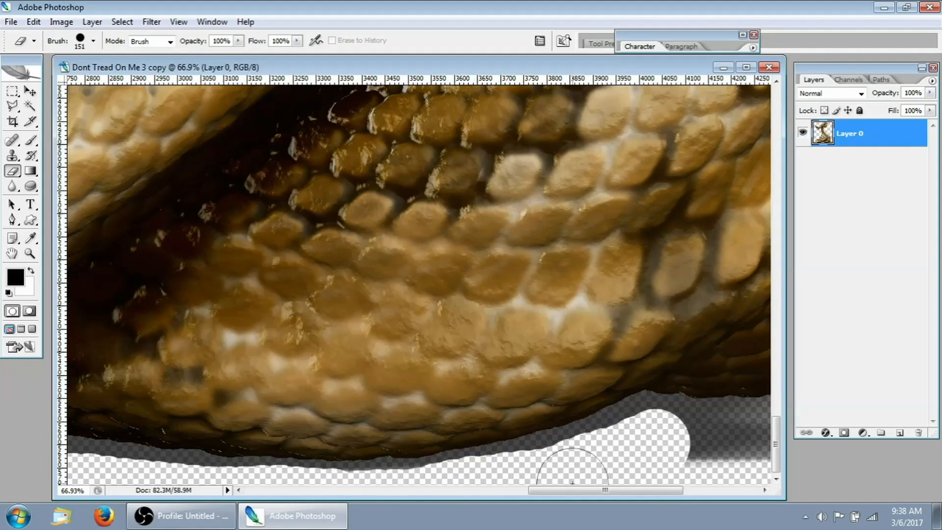
{"action": "scroll", "scroll_direction": "right", "scroll_amount": 3}
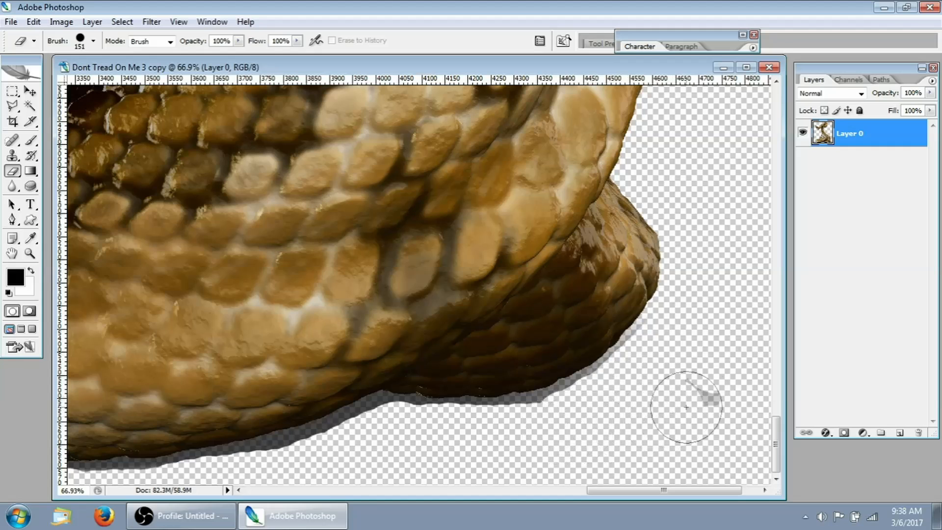
{"action": "scroll", "scroll_direction": "right", "scroll_amount": 3}
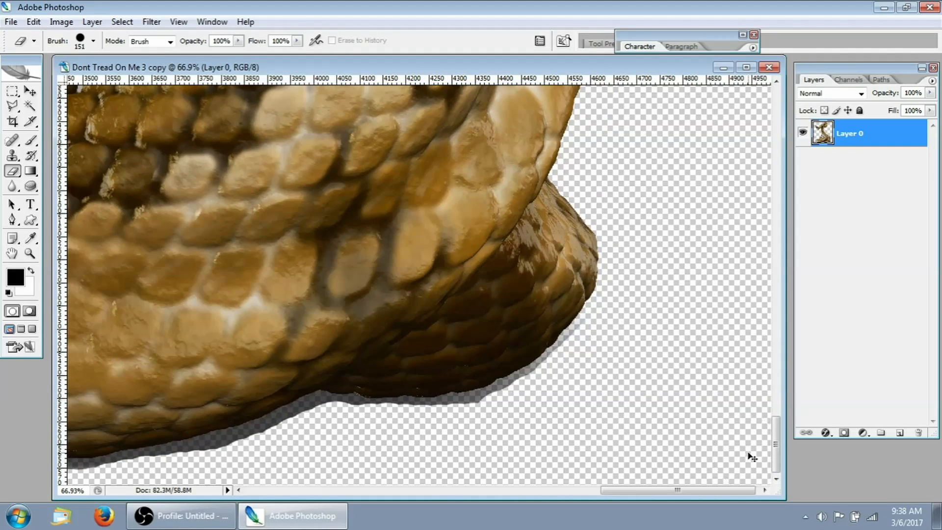
{"action": "left_click", "coordinate": [29, 254]}
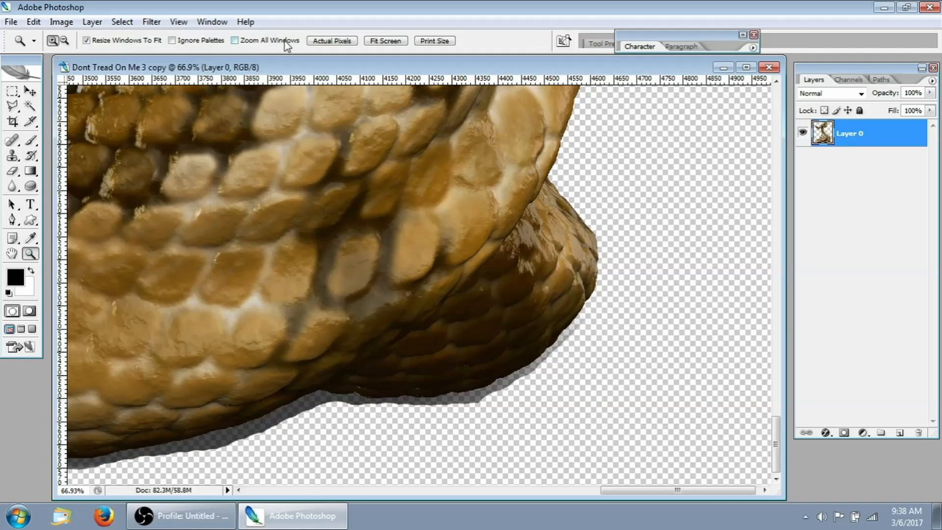
- Navigate to a close view of the snake's head, eye and jaws at about 67%
{"action": "left_click", "coordinate": [384, 41]}
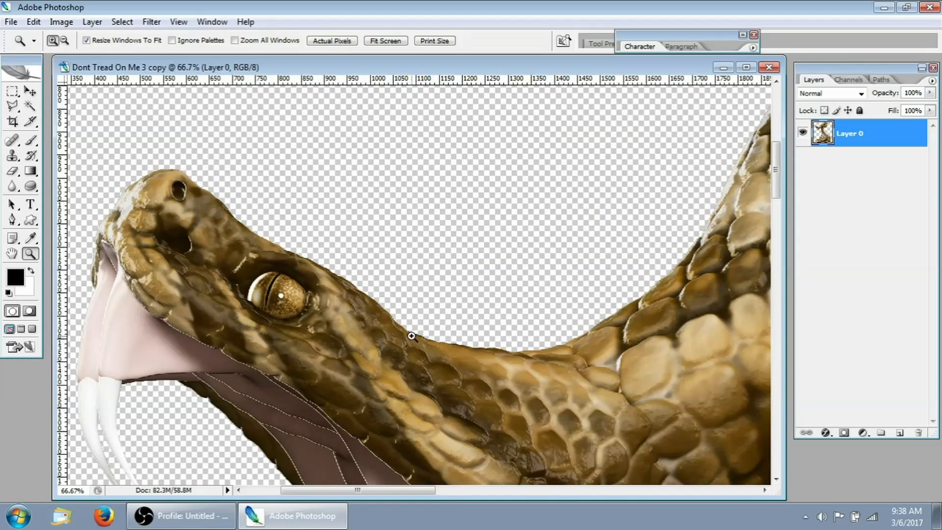
{"action": "mouse_move", "coordinate": [239, 217]}
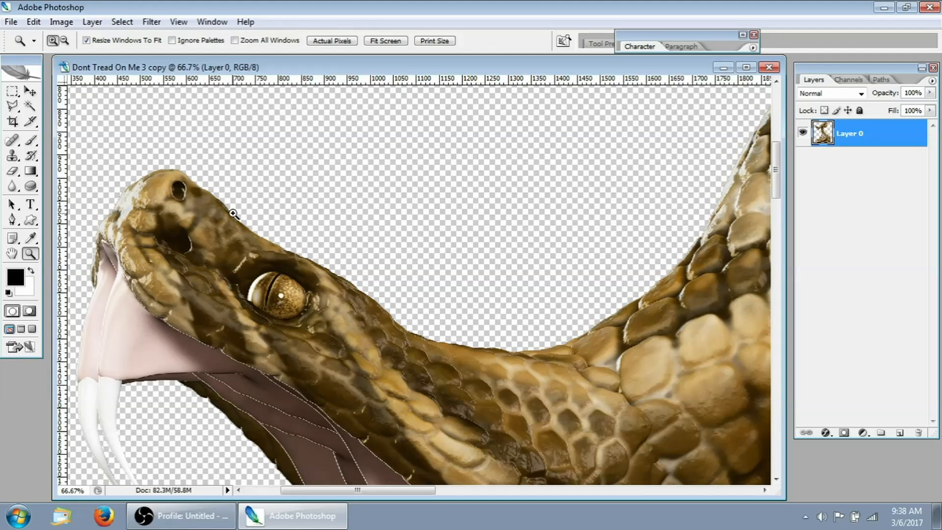
{"action": "mouse_move", "coordinate": [264, 233]}
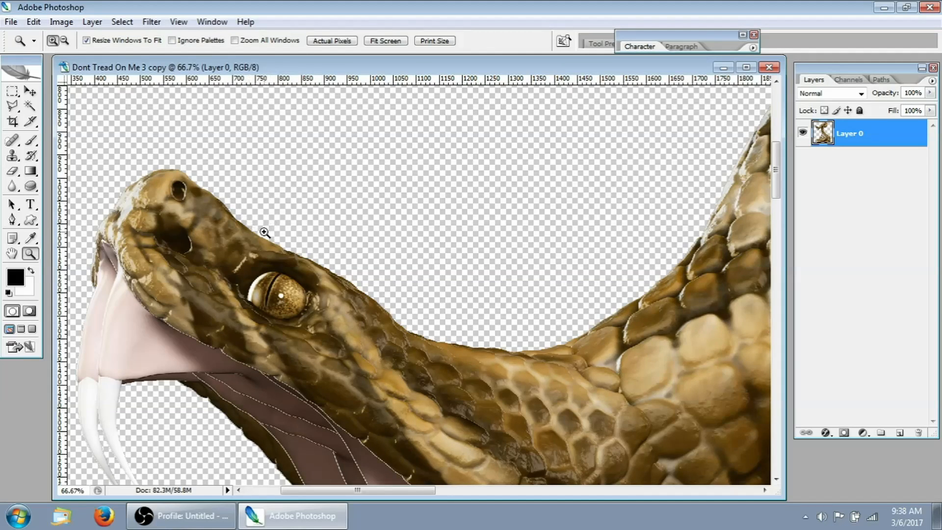
{"action": "mouse_move", "coordinate": [246, 229]}
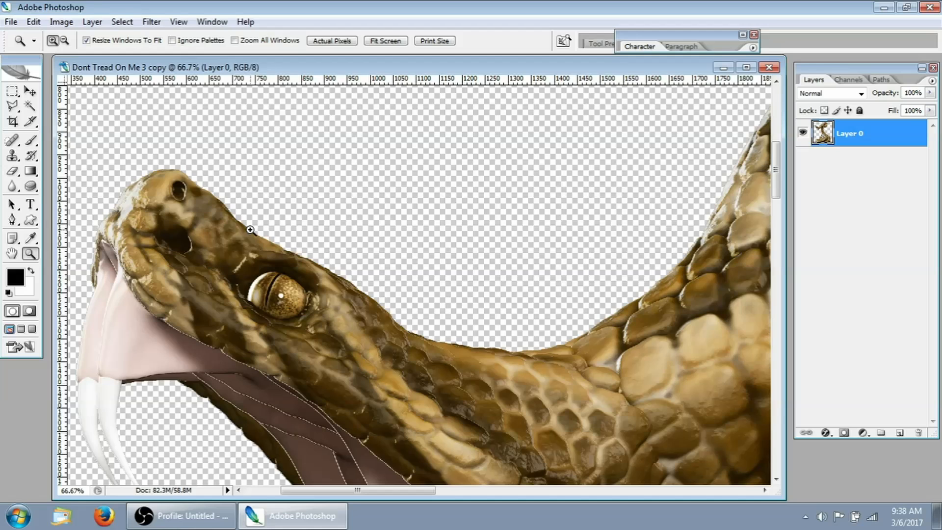
{"action": "mouse_move", "coordinate": [735, 259]}
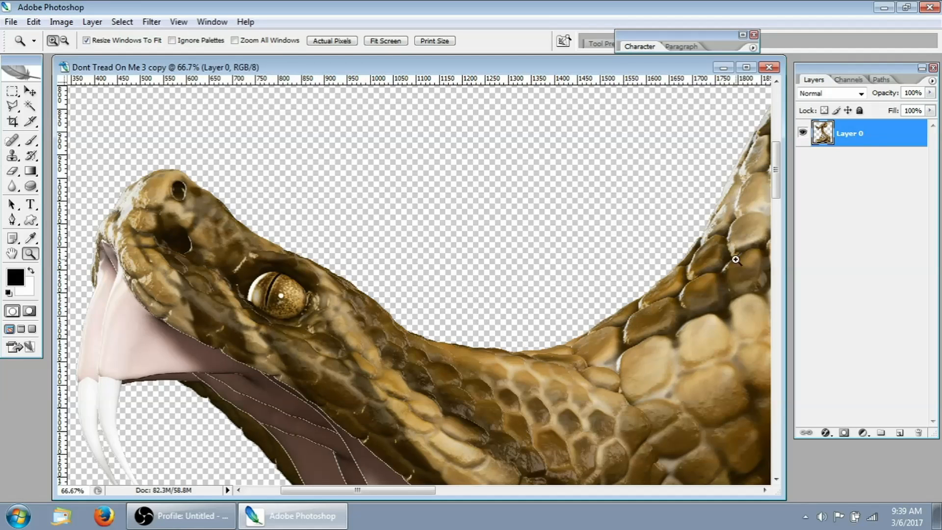
{"action": "double_click", "coordinate": [846, 132]}
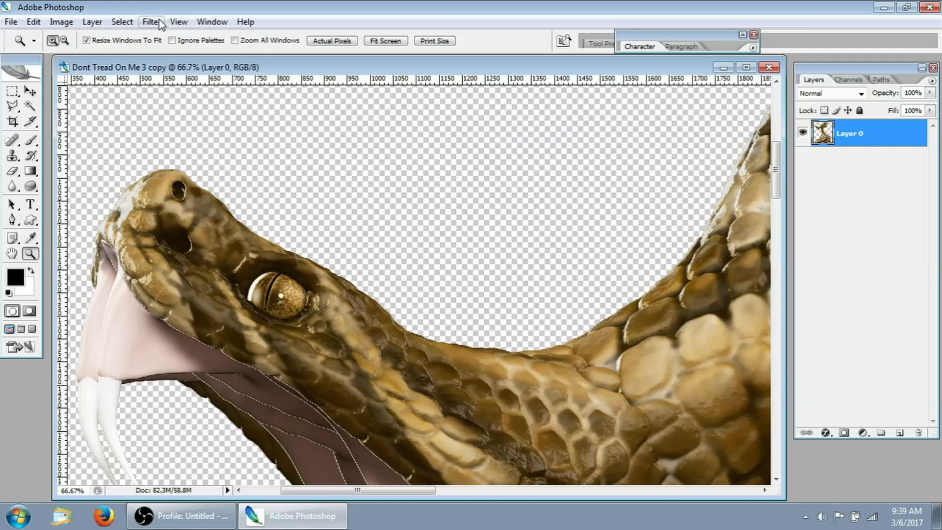
- Add a Stroke layer style to the snake layer: red, 3 px, Outside
{"action": "left_click", "coordinate": [92, 22]}
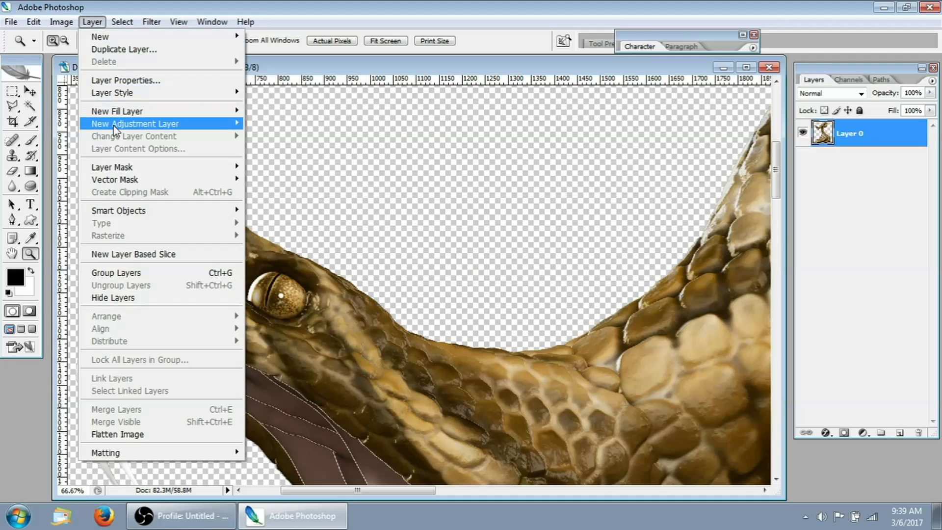
{"action": "mouse_move", "coordinate": [111, 92]}
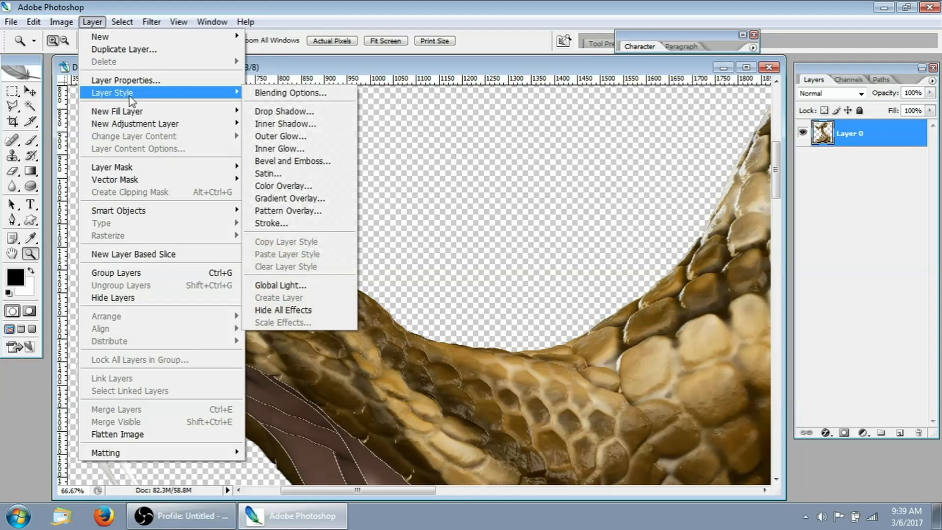
{"action": "left_click", "coordinate": [282, 111]}
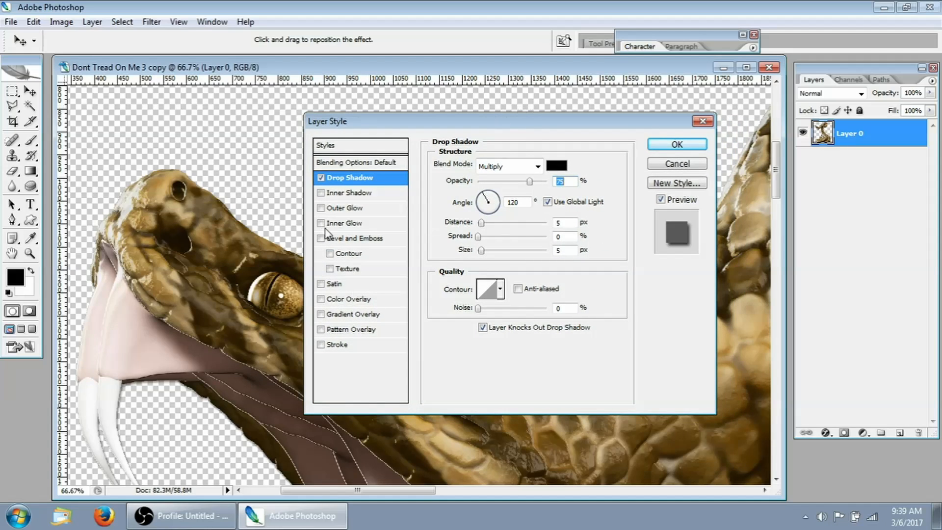
{"action": "left_click", "coordinate": [341, 344]}
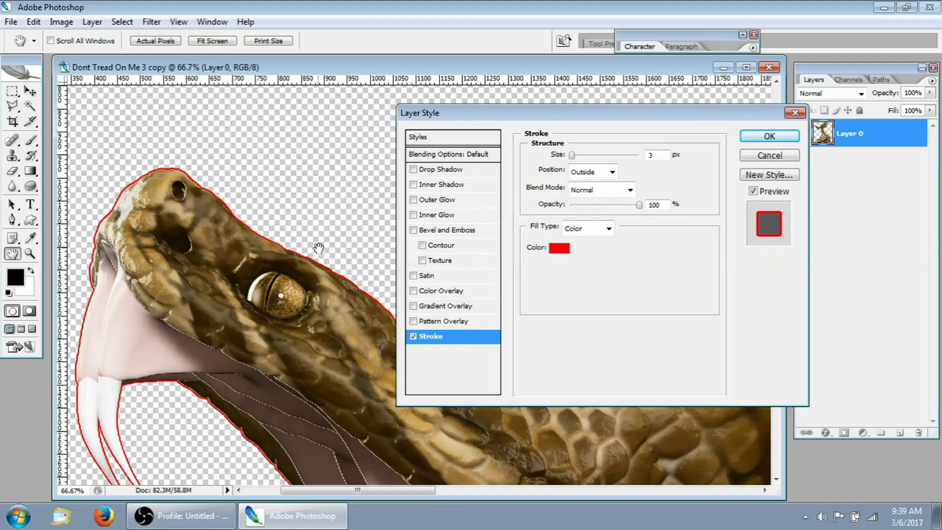
- Keep the stroke's Color fill type and set its colour to a brown sampled from the snake's scales
{"action": "left_click", "coordinate": [608, 228]}
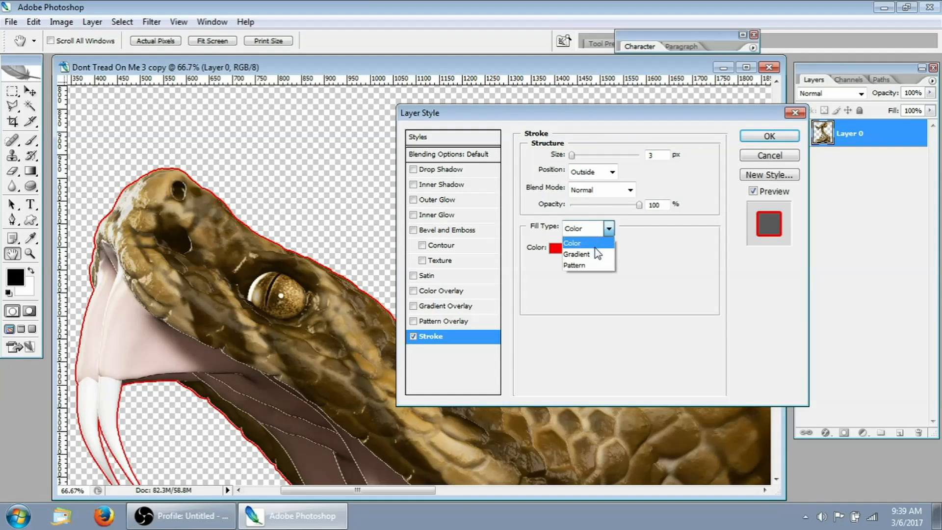
{"action": "mouse_move", "coordinate": [592, 254]}
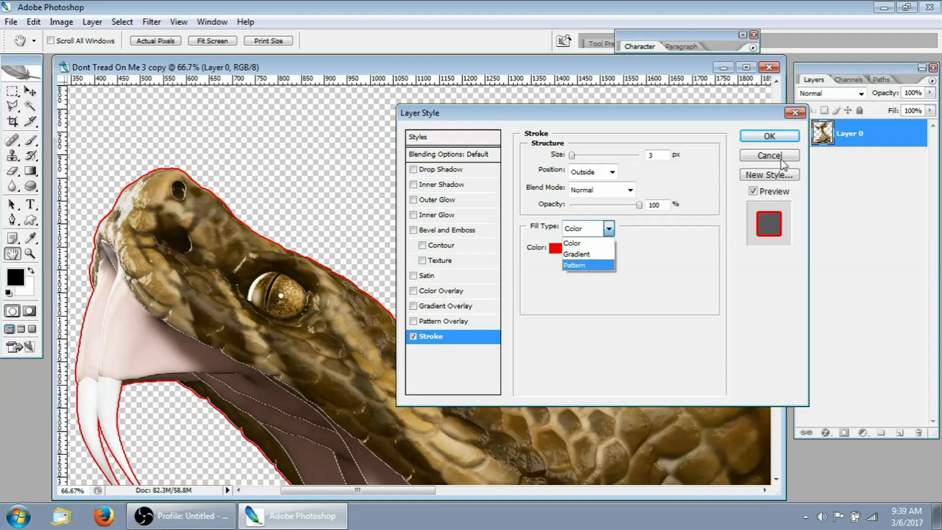
{"action": "mouse_move", "coordinate": [779, 160]}
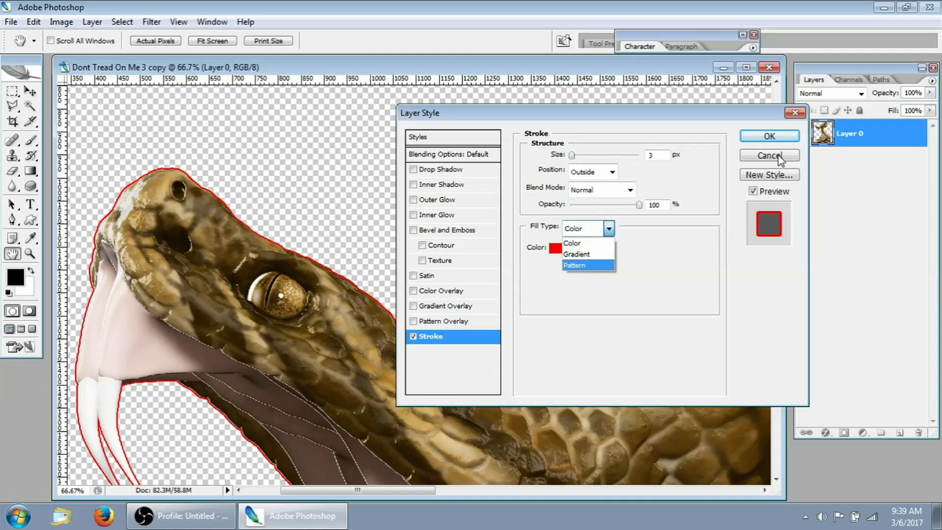
{"action": "left_click", "coordinate": [571, 243]}
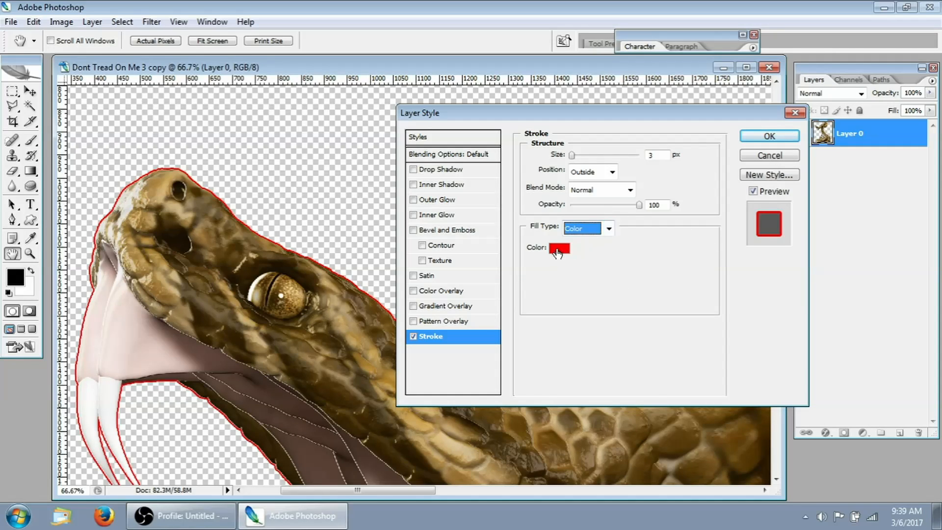
{"action": "left_click", "coordinate": [558, 247]}
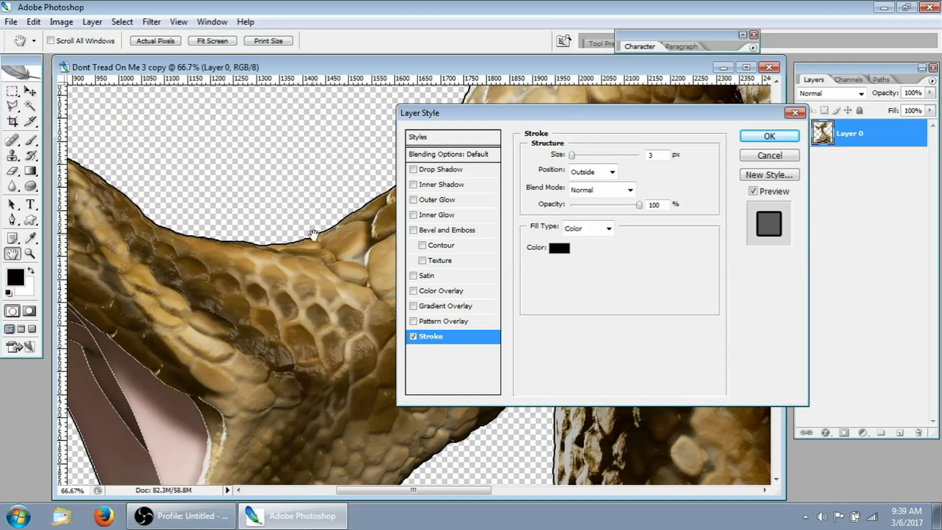
{"action": "left_click", "coordinate": [557, 247]}
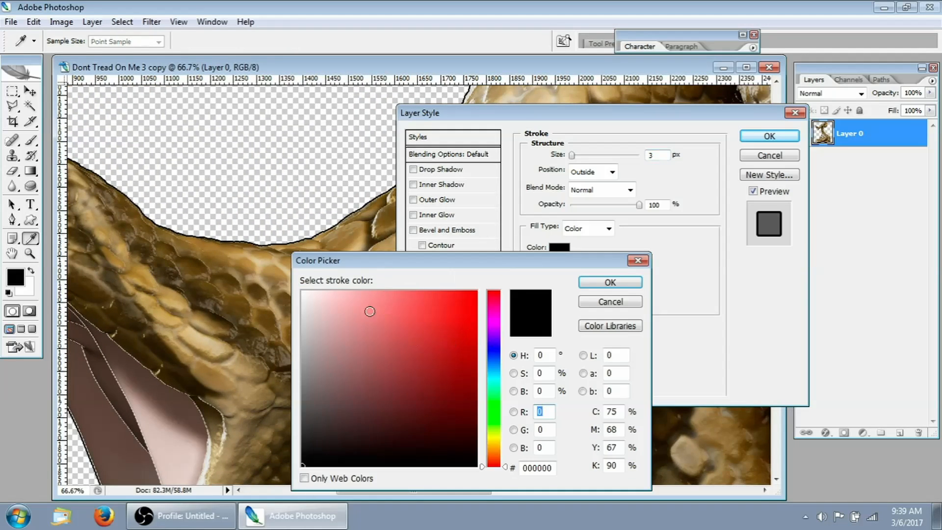
{"action": "left_click", "coordinate": [407, 357]}
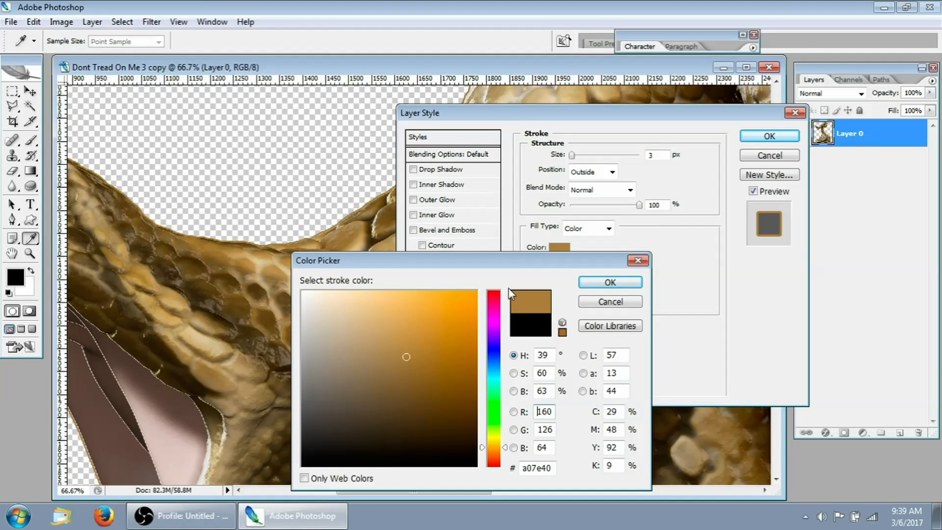
{"action": "left_click", "coordinate": [608, 283]}
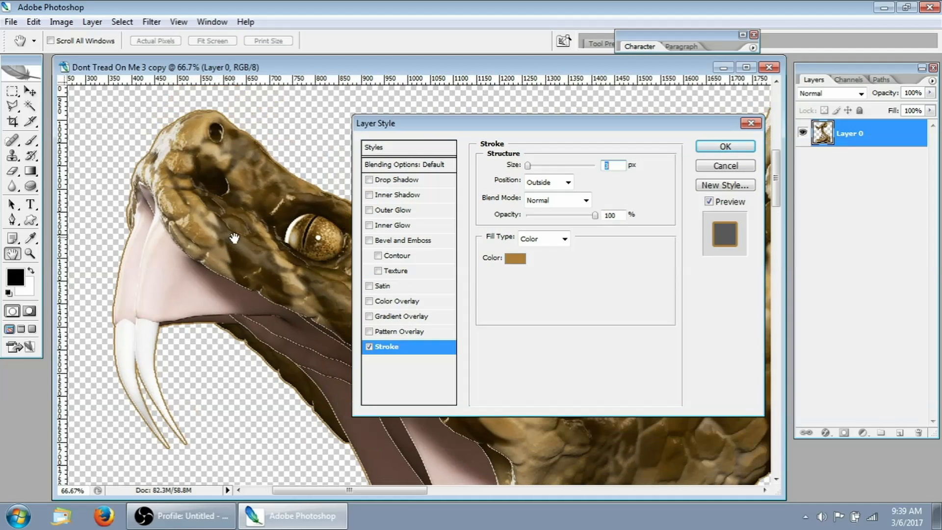
{"action": "mouse_move", "coordinate": [135, 278]}
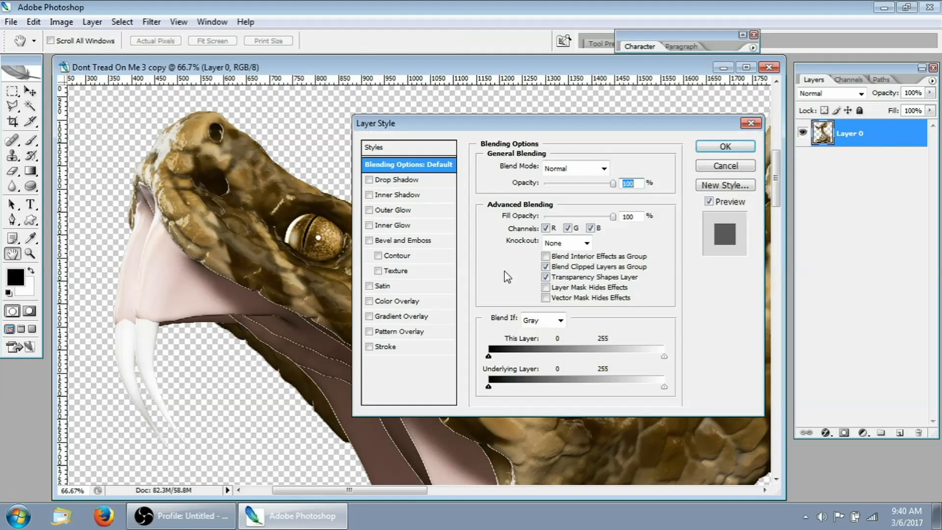
- Return the stroke colour to red and raise its size
{"action": "left_click", "coordinate": [369, 346]}
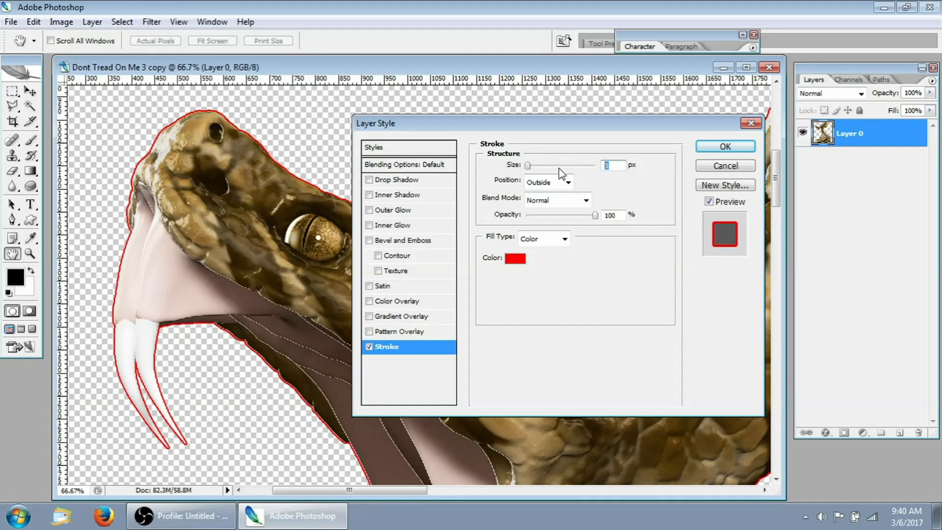
{"action": "mouse_move", "coordinate": [626, 197]}
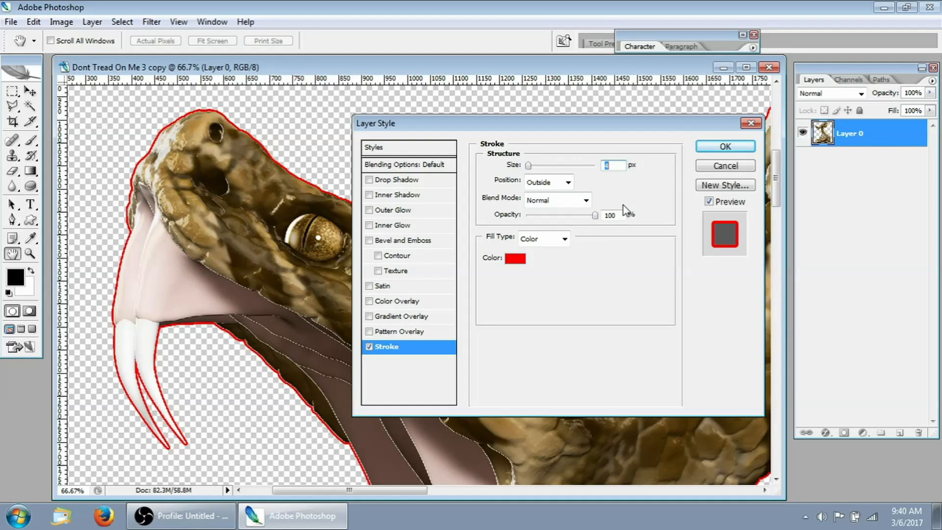
{"action": "mouse_move", "coordinate": [634, 198]}
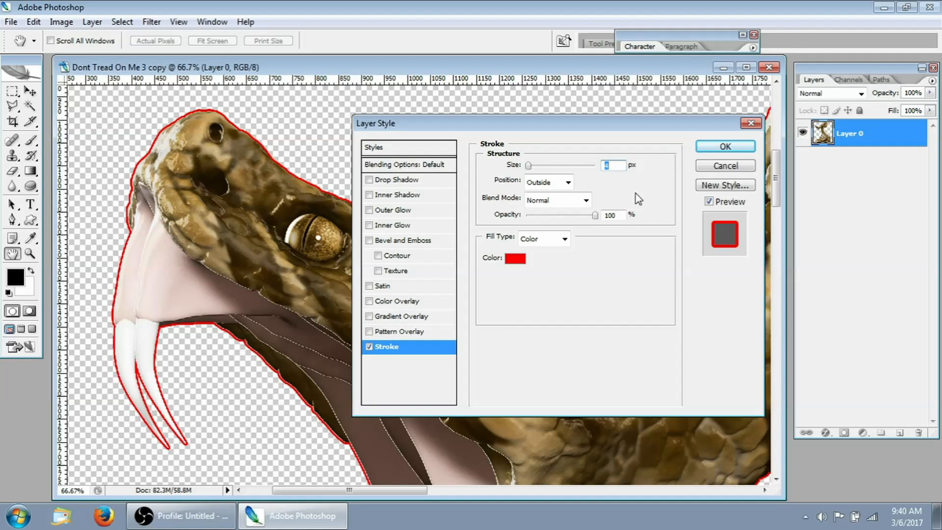
{"action": "mouse_move", "coordinate": [645, 195]}
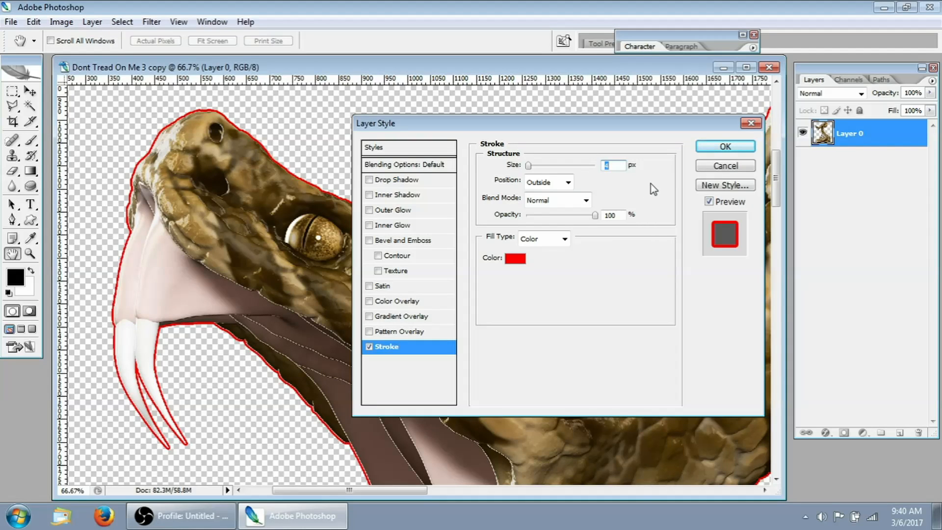
{"action": "mouse_move", "coordinate": [724, 147]}
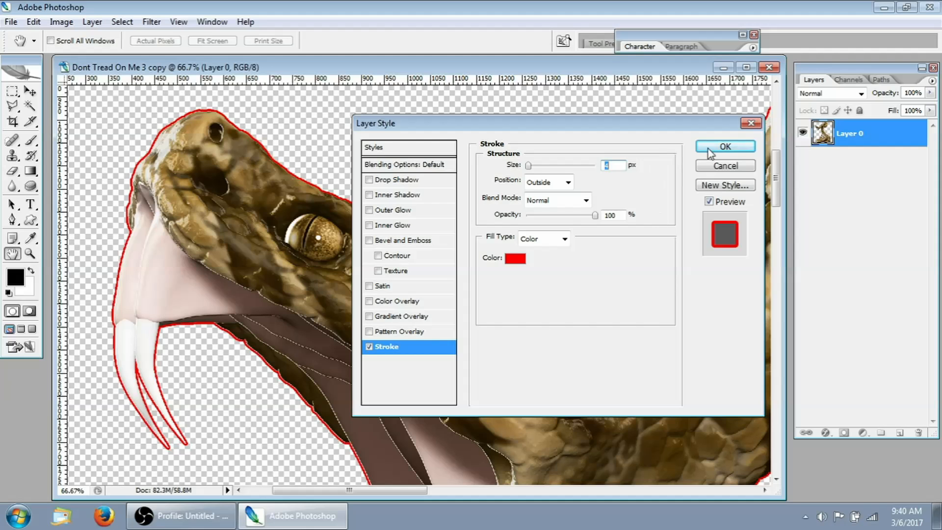
- Apply the stroke and turn the effect into its own layer, Layer 0's Outer Stroke
{"action": "left_click", "coordinate": [723, 147]}
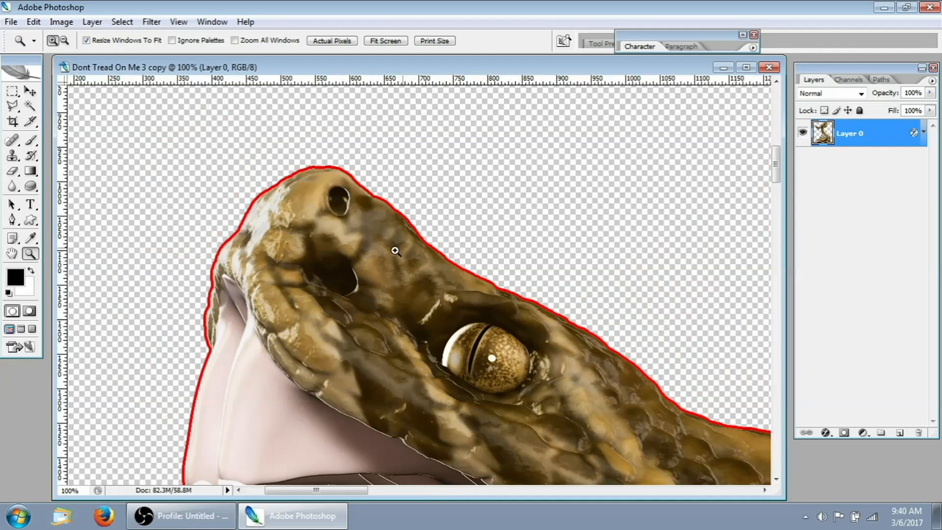
{"action": "scroll", "scroll_direction": "down", "scroll_amount": 3}
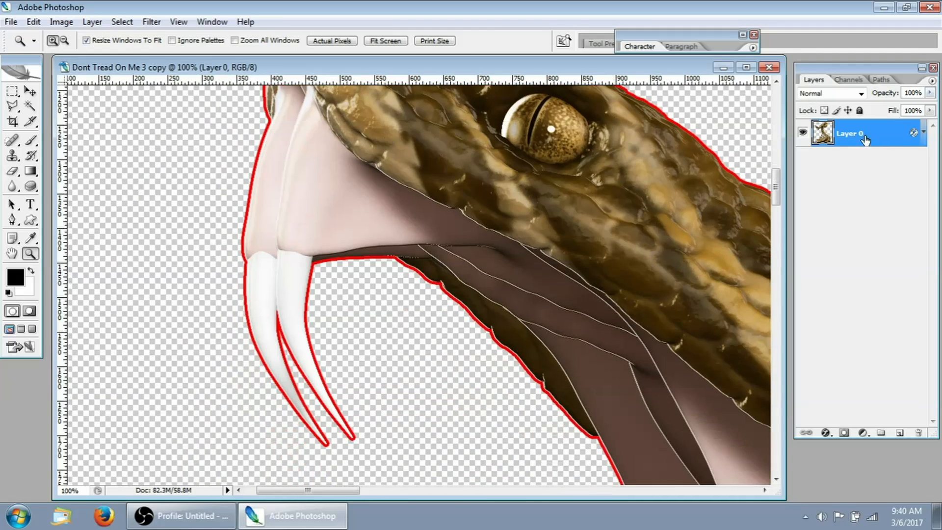
{"action": "left_click", "coordinate": [914, 132]}
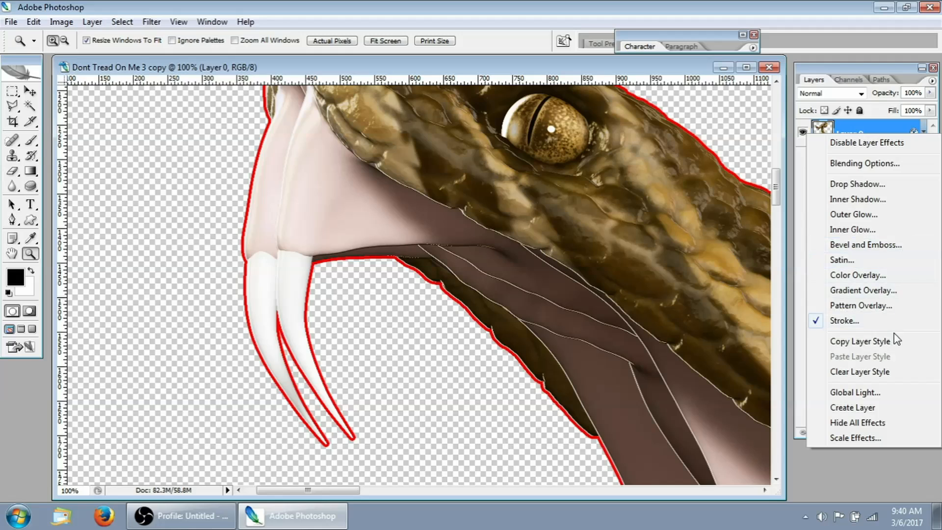
{"action": "mouse_move", "coordinate": [866, 413]}
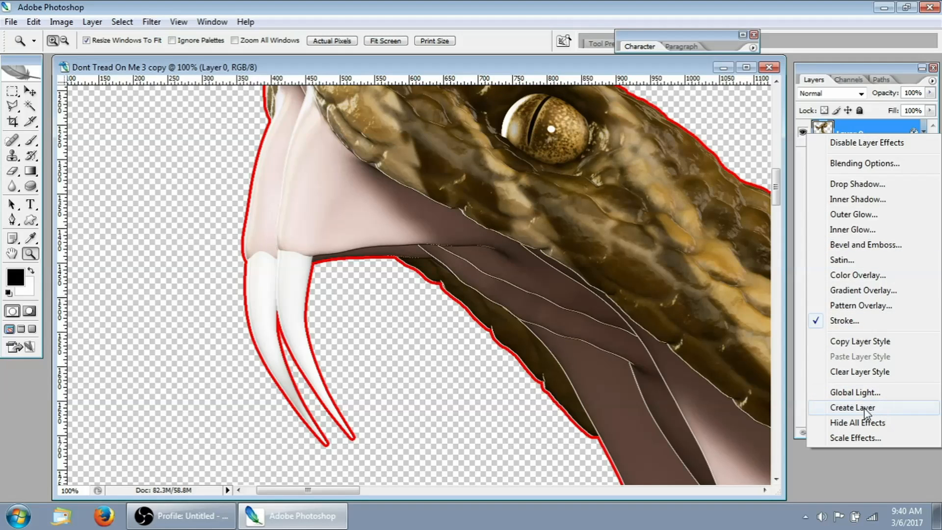
{"action": "left_click", "coordinate": [853, 407]}
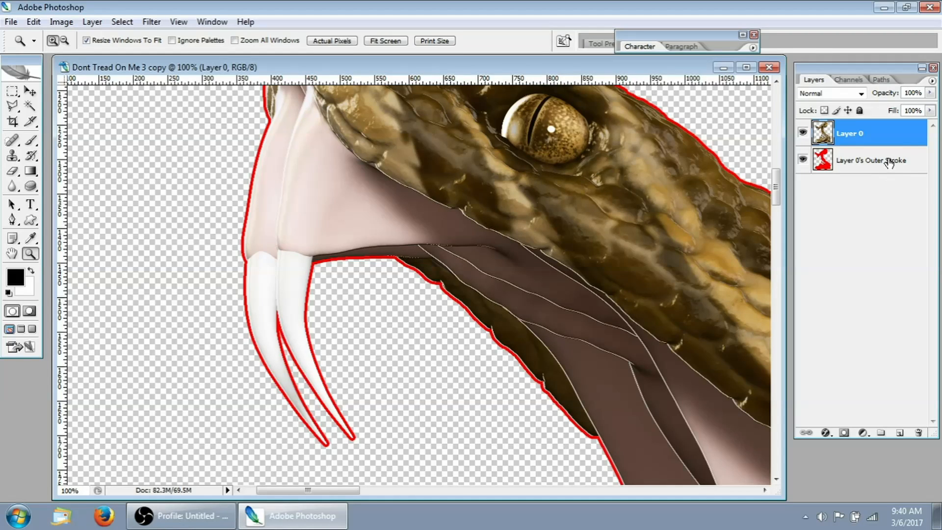
- Activate the stroke layer and toggle the snake layer's visibility to check the stroke alone
{"action": "left_click", "coordinate": [871, 160]}
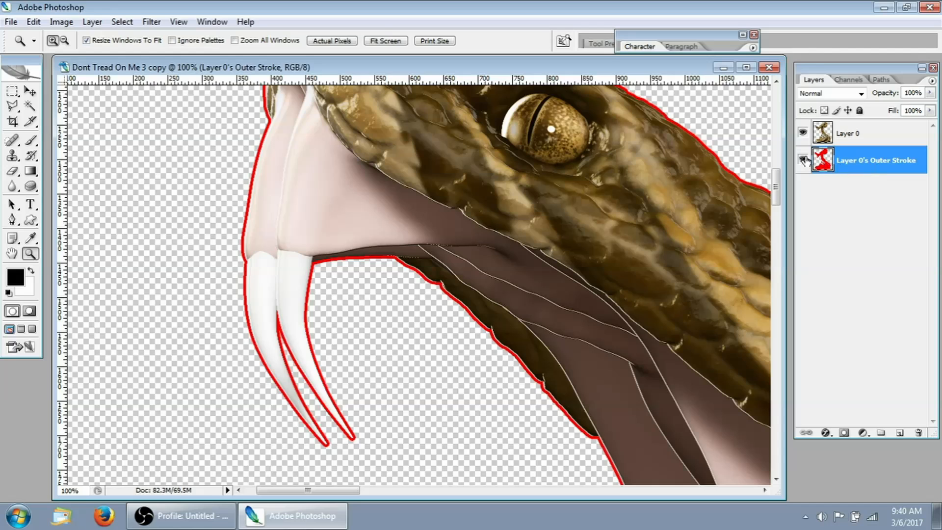
{"action": "left_click", "coordinate": [802, 133]}
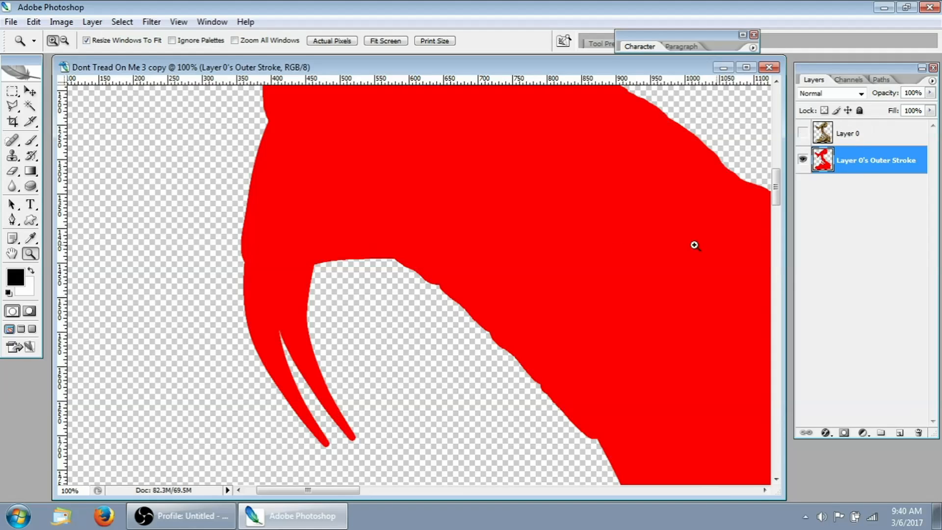
{"action": "left_click", "coordinate": [802, 133]}
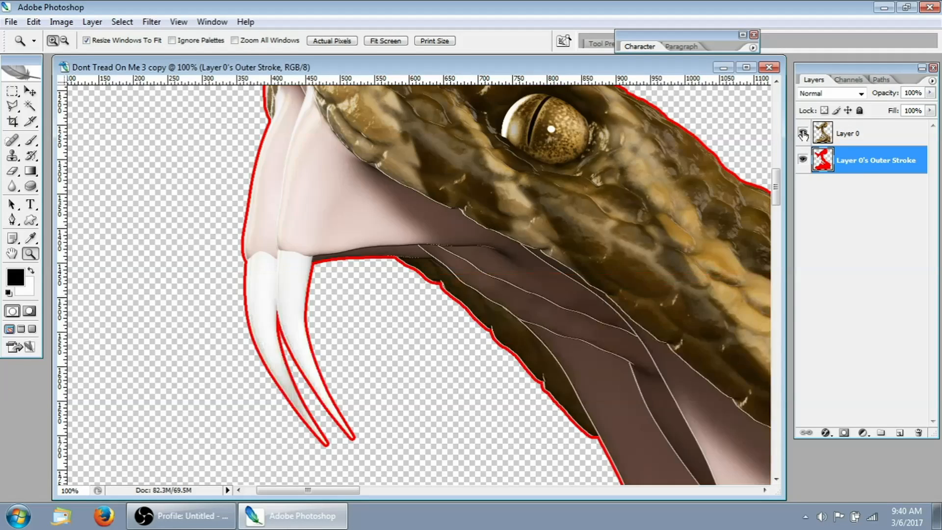
{"action": "left_click", "coordinate": [803, 133]}
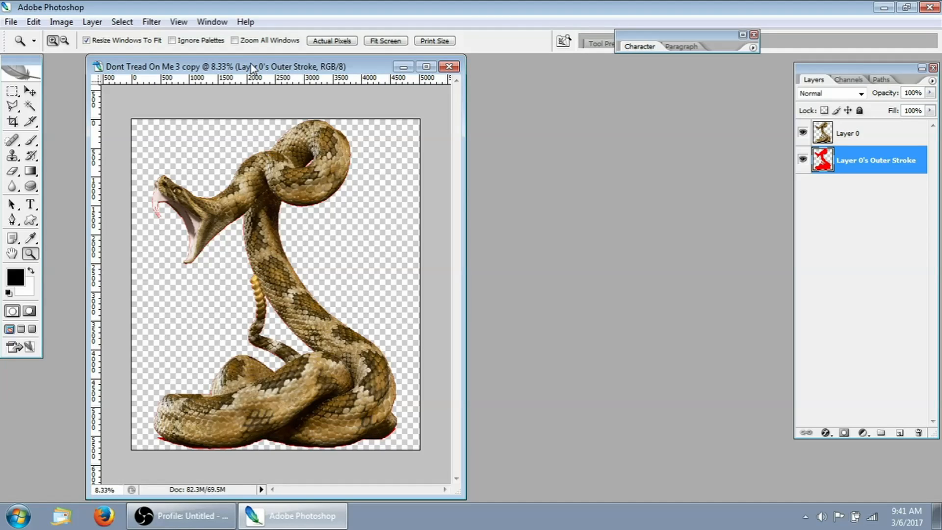
{"action": "mouse_move", "coordinate": [288, 99]}
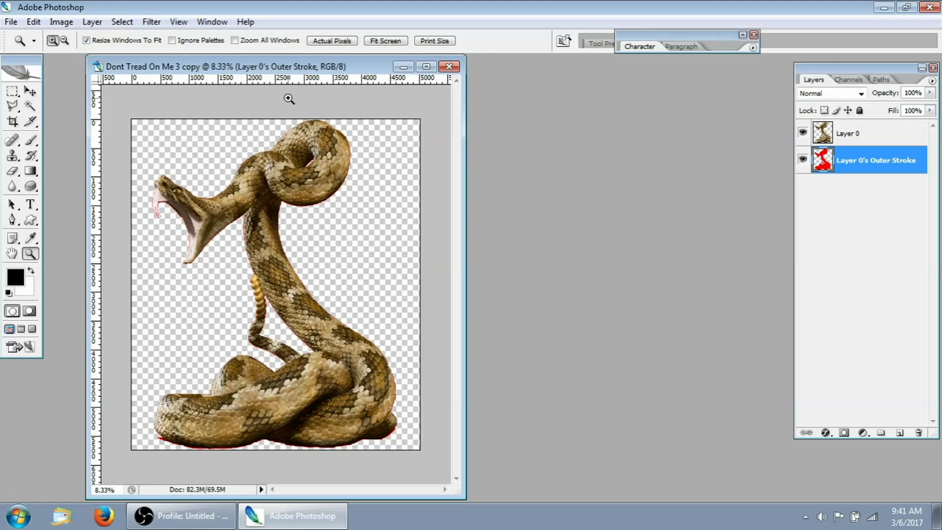
{"action": "mouse_move", "coordinate": [322, 237]}
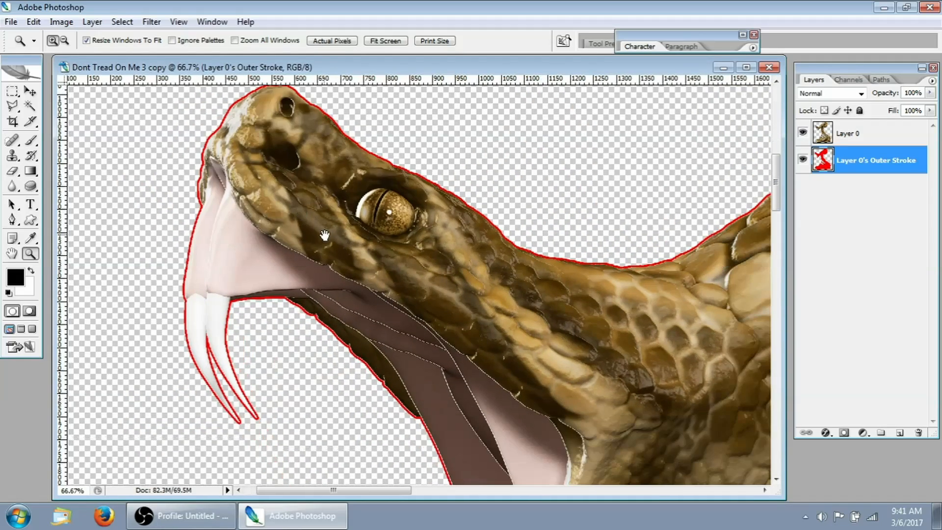
- Load Layer 0's Outer Stroke transparency as a new selection
{"action": "scroll", "scroll_direction": "down", "scroll_amount": 3}
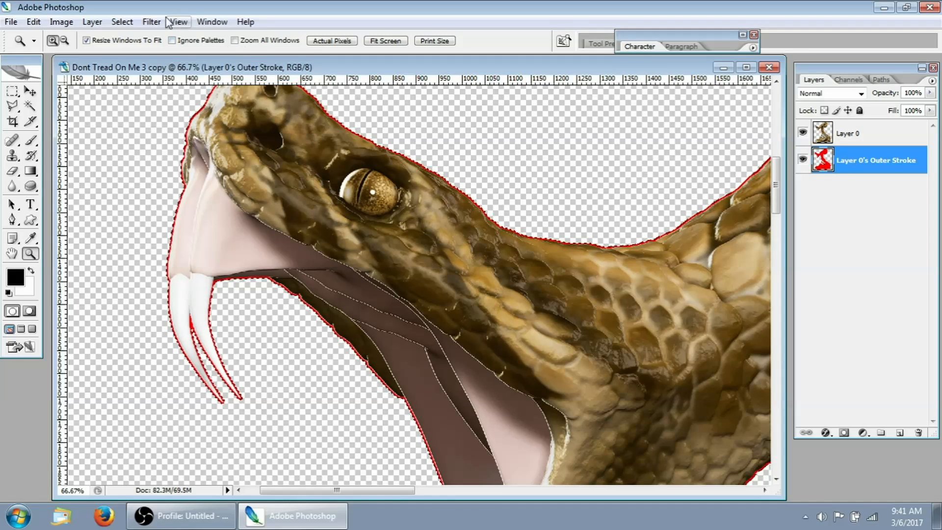
{"action": "left_click", "coordinate": [122, 22]}
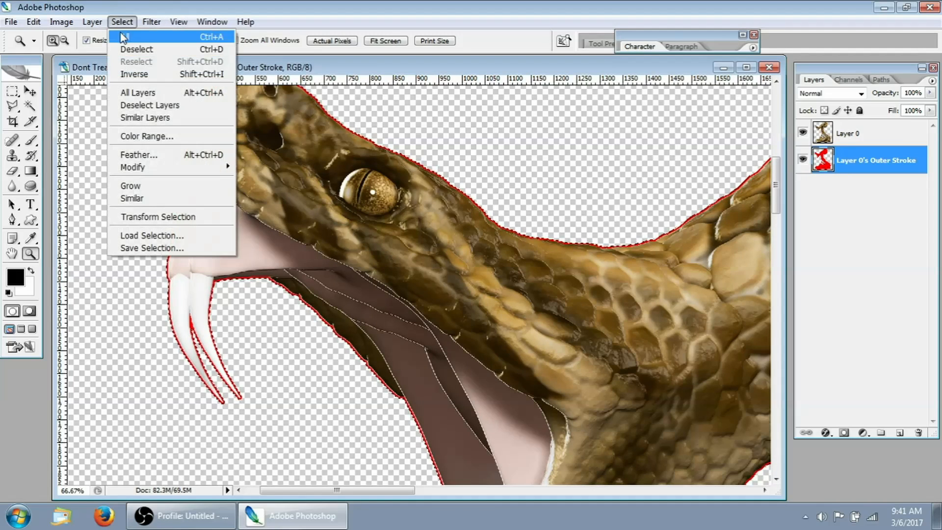
{"action": "left_click", "coordinate": [151, 234]}
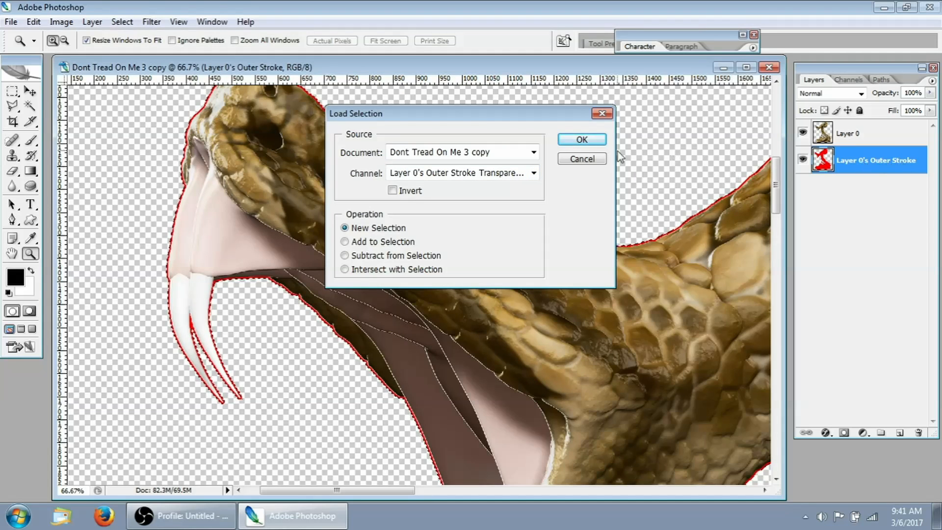
{"action": "left_click", "coordinate": [580, 138]}
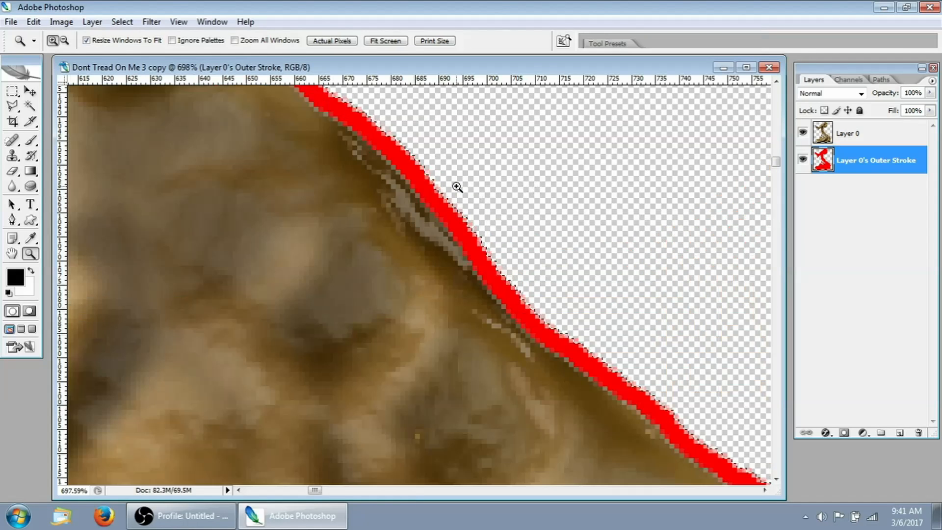
- Duplicate the snake layer Layer 0 into Layer 0 copy via the layer's context menu
{"action": "left_click", "coordinate": [852, 133]}
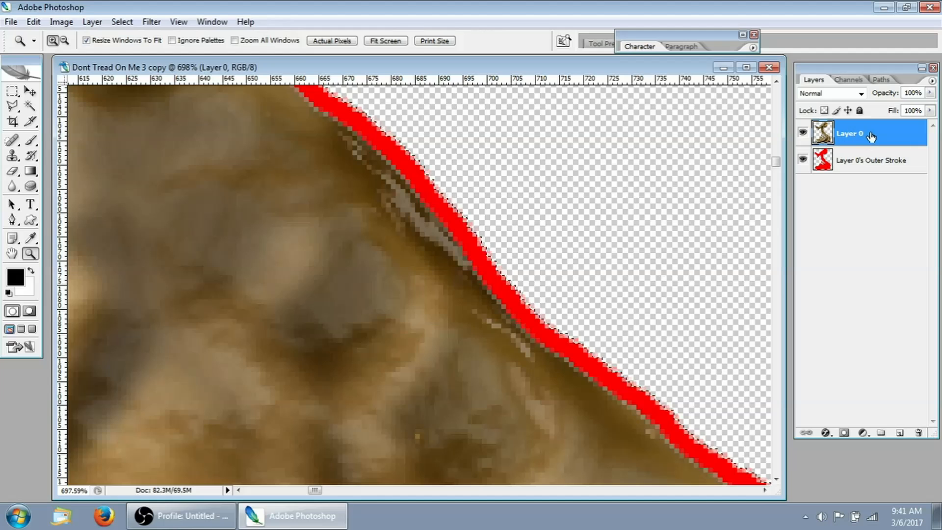
{"action": "right_click", "coordinate": [850, 132]}
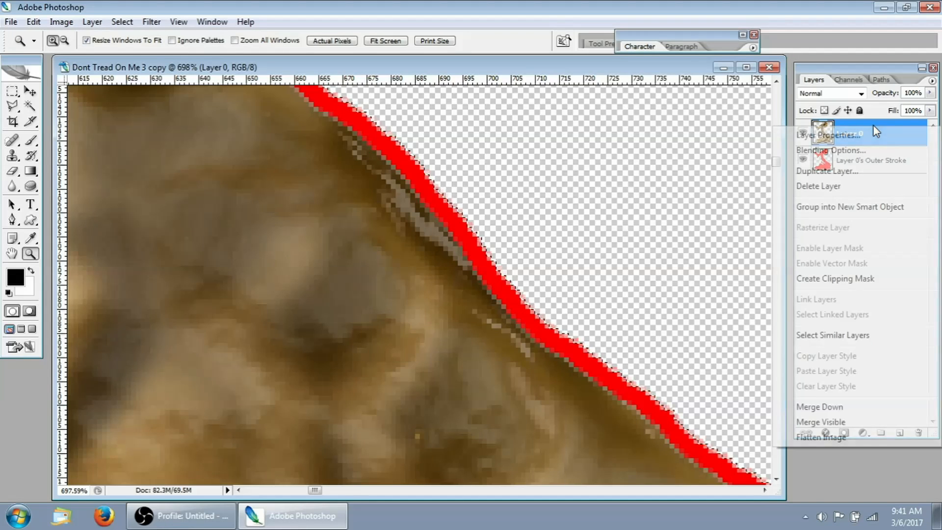
{"action": "mouse_move", "coordinate": [846, 175]}
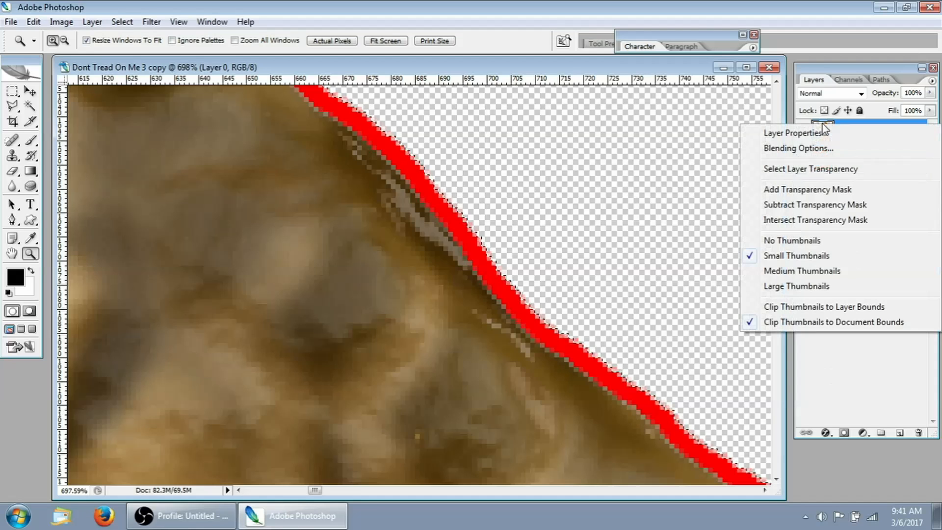
{"action": "mouse_move", "coordinate": [808, 189]}
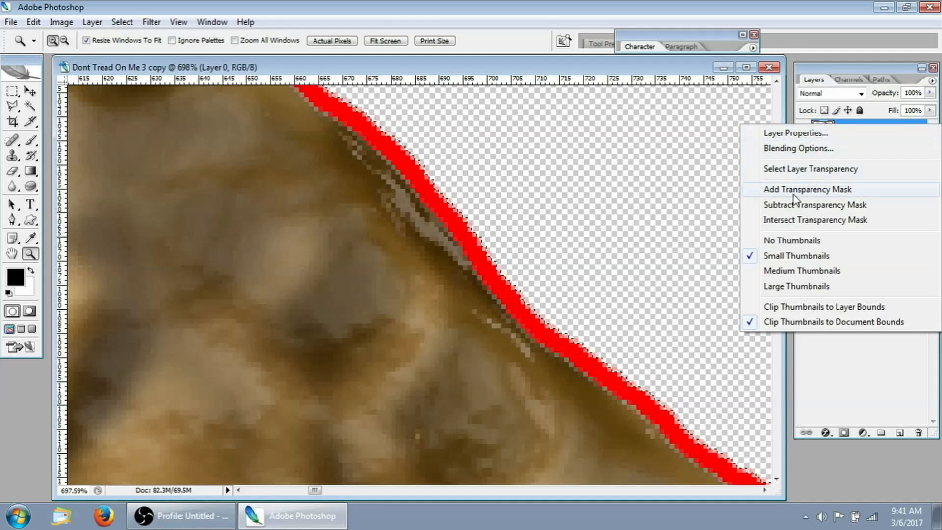
{"action": "mouse_move", "coordinate": [887, 220]}
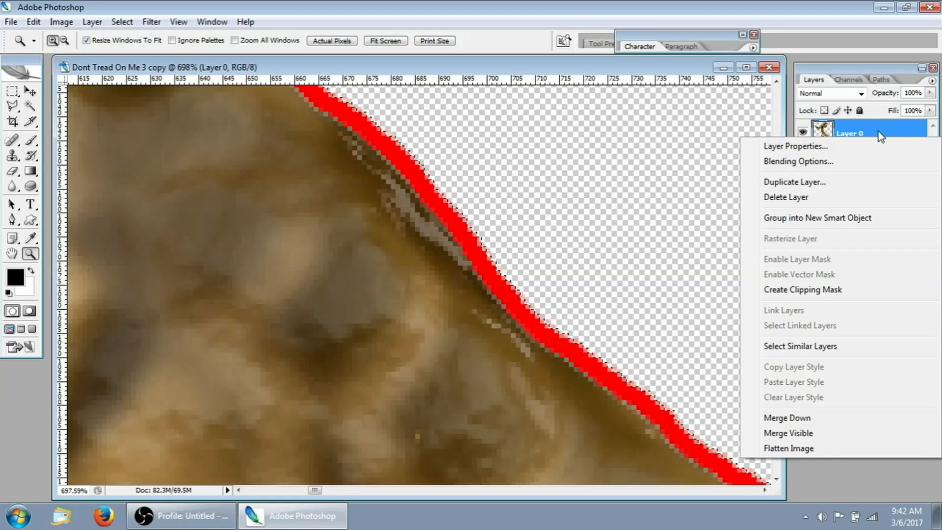
{"action": "mouse_move", "coordinate": [849, 169]}
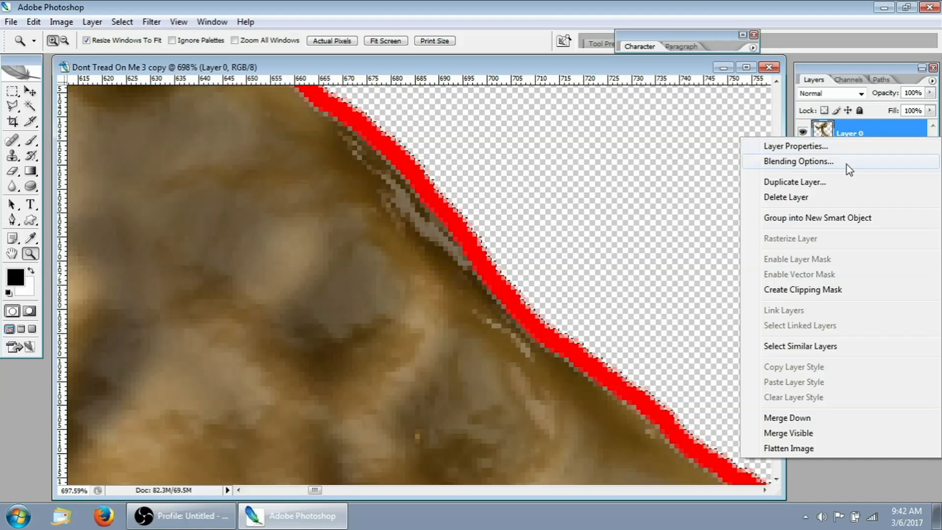
{"action": "left_click", "coordinate": [792, 182]}
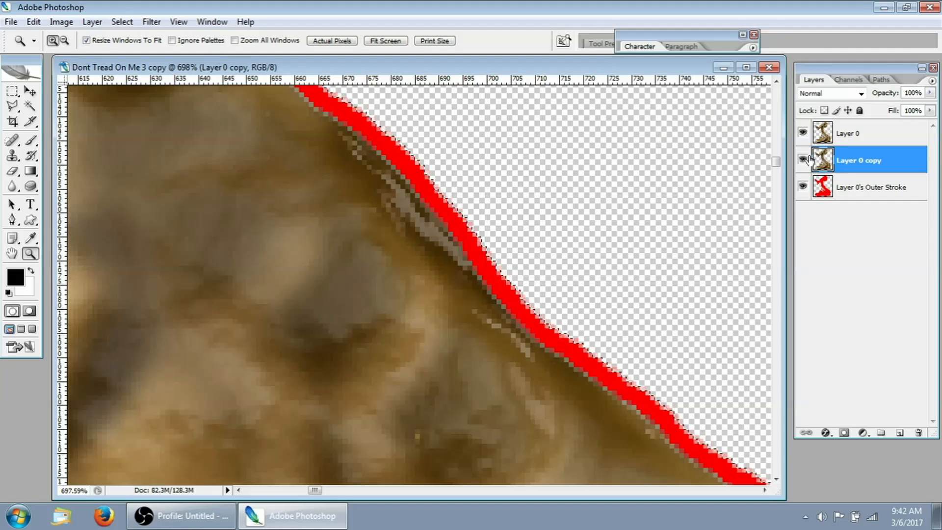
{"action": "left_click", "coordinate": [801, 131]}
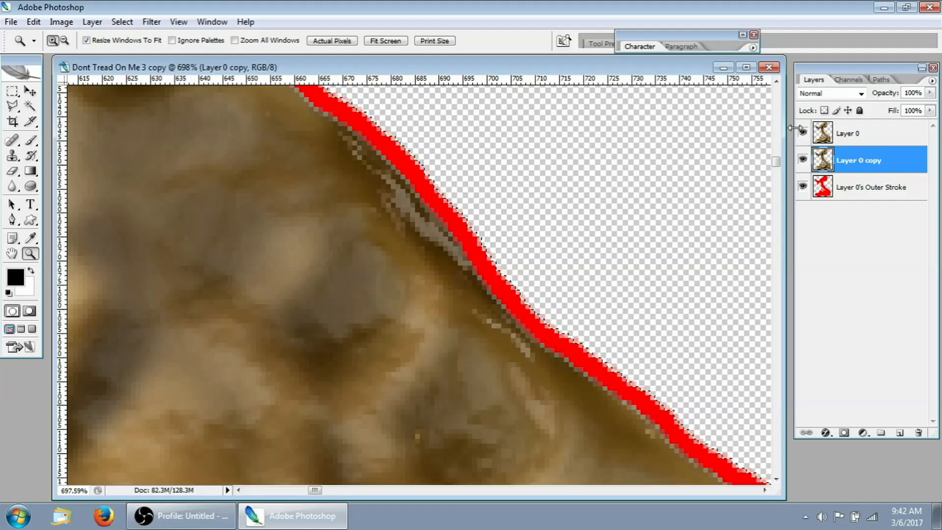
{"action": "left_click", "coordinate": [802, 133]}
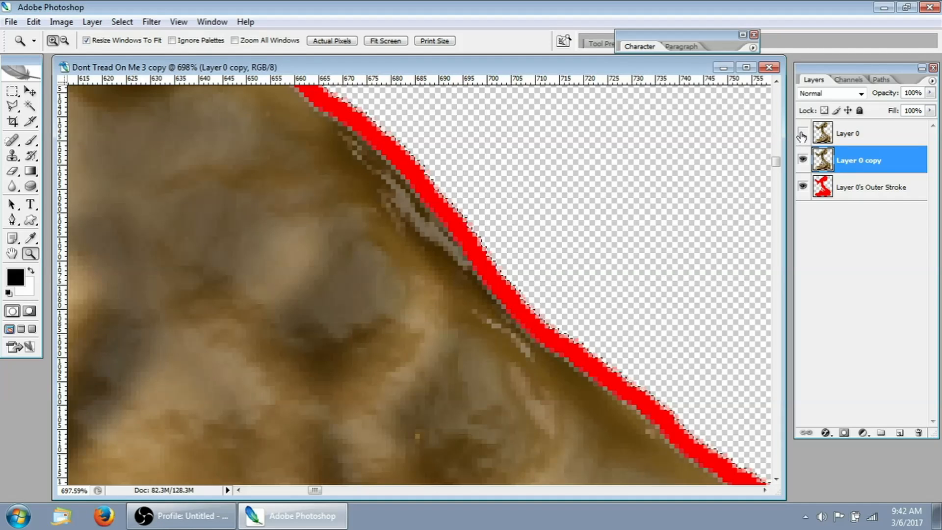
{"action": "left_click", "coordinate": [802, 133]}
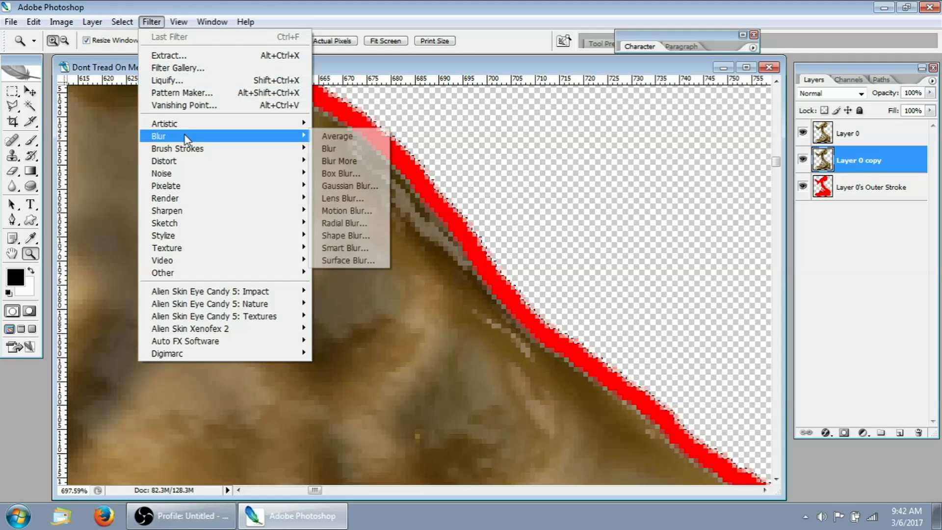
- Apply a Gaussian Blur of radius 4.0 pixels to Layer 0 copy
{"action": "left_click", "coordinate": [350, 186]}
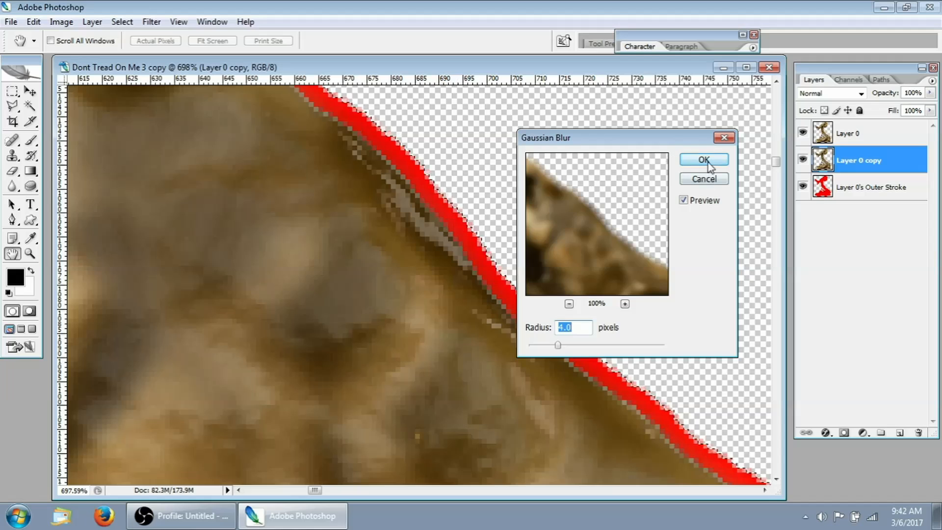
{"action": "left_click", "coordinate": [703, 159]}
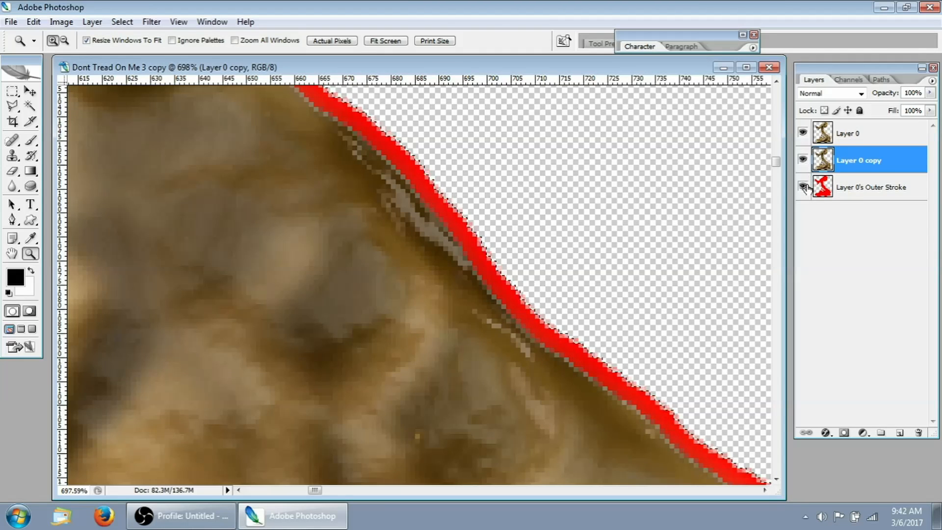
- Hide the Outer Stroke layer and Layer 0, and rename the blurred copy to Blurred
{"action": "left_click", "coordinate": [803, 187]}
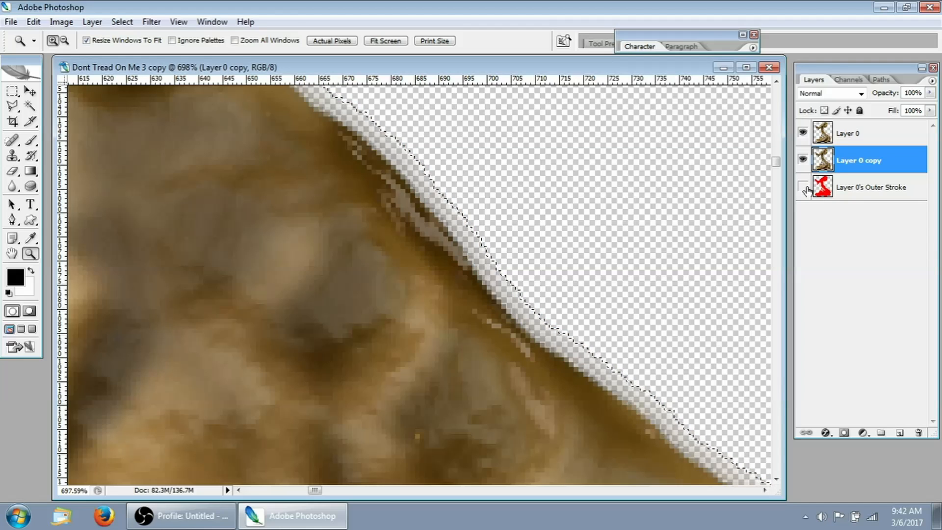
{"action": "left_click", "coordinate": [803, 133]}
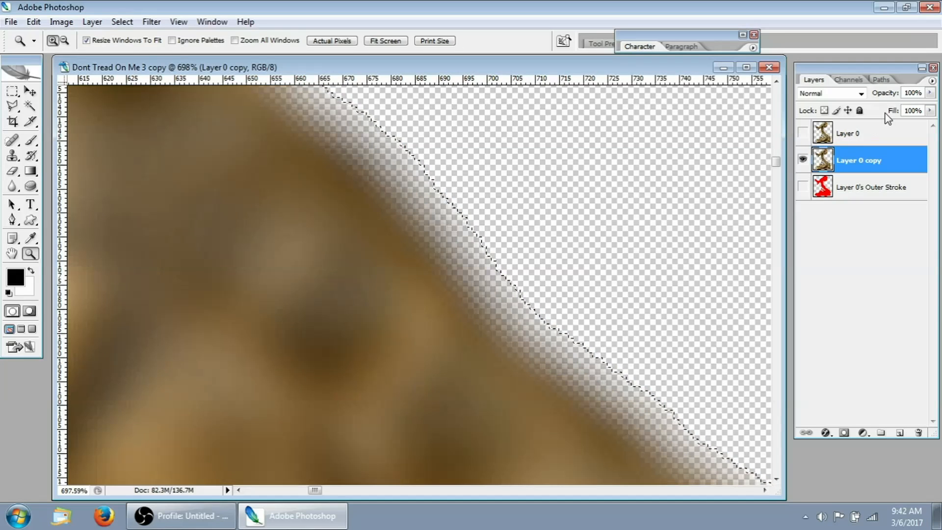
{"action": "double_click", "coordinate": [860, 160]}
{"action": "type", "text": "Blurred"}
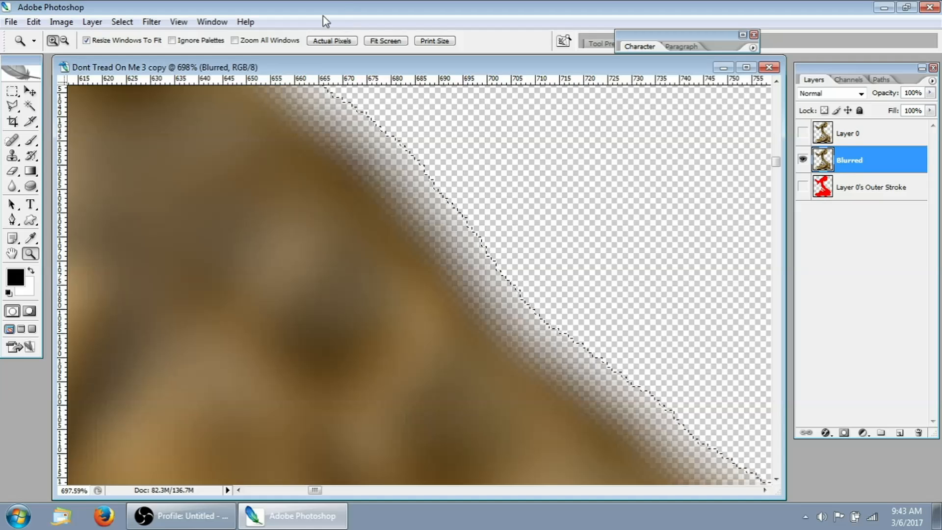
- Duplicate the Blurred layer repeatedly into a stack of copies and select the whole run
{"action": "right_click", "coordinate": [848, 160]}
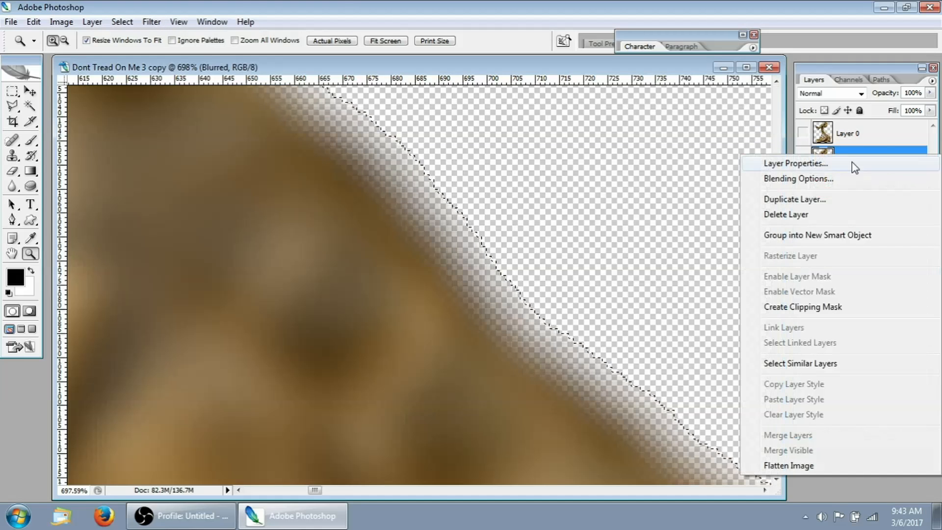
{"action": "left_click", "coordinate": [794, 199]}
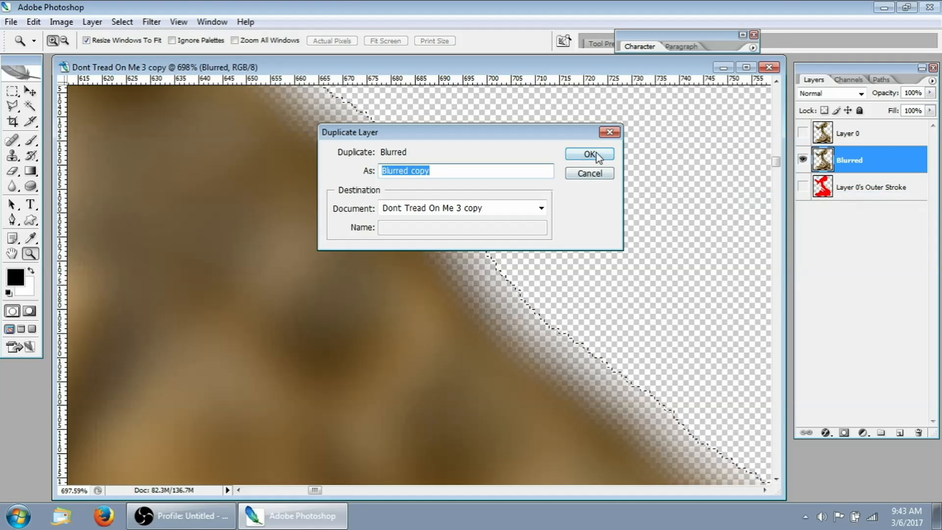
{"action": "left_click", "coordinate": [587, 154]}
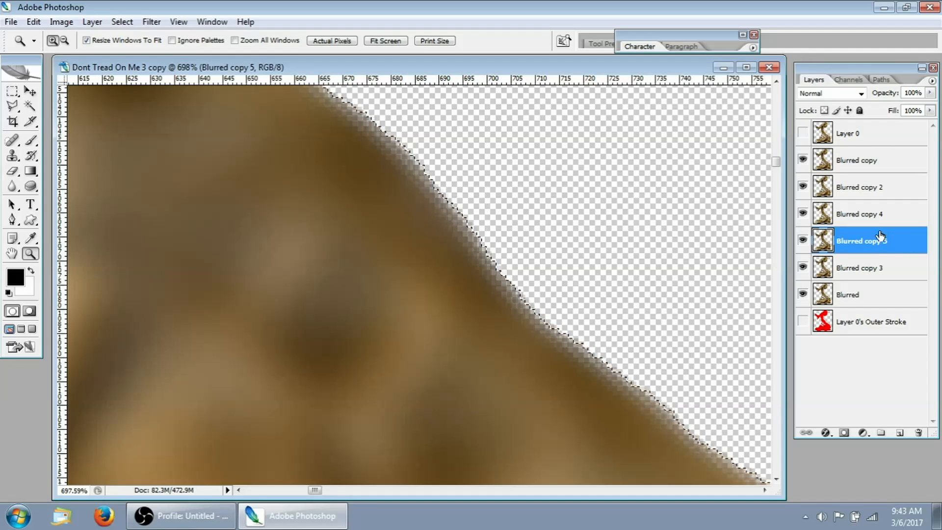
{"action": "left_click", "coordinate": [860, 160]}
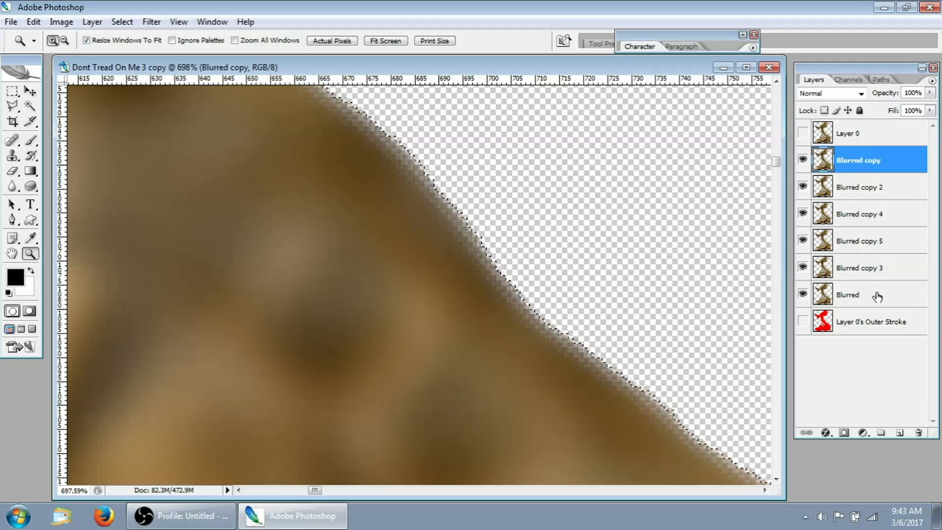
{"action": "left_click", "coordinate": [865, 294]}
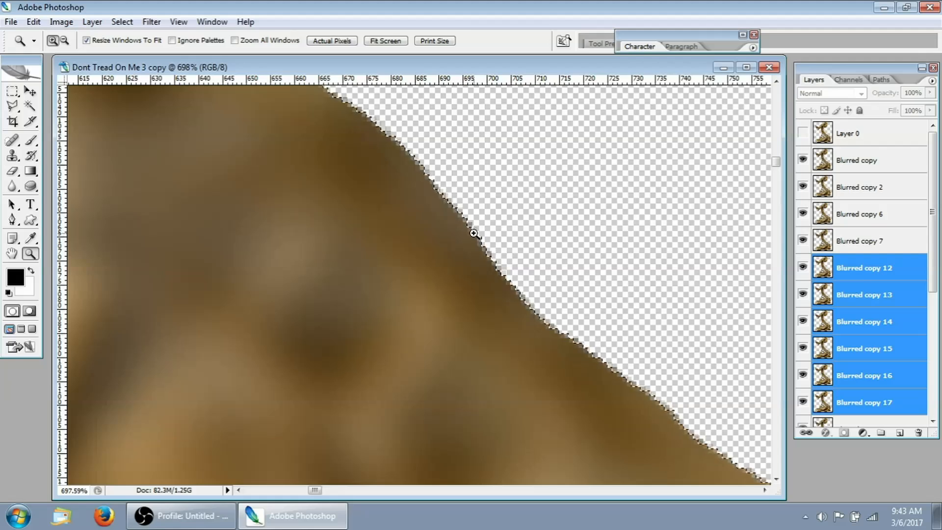
{"action": "left_click", "coordinate": [858, 160]}
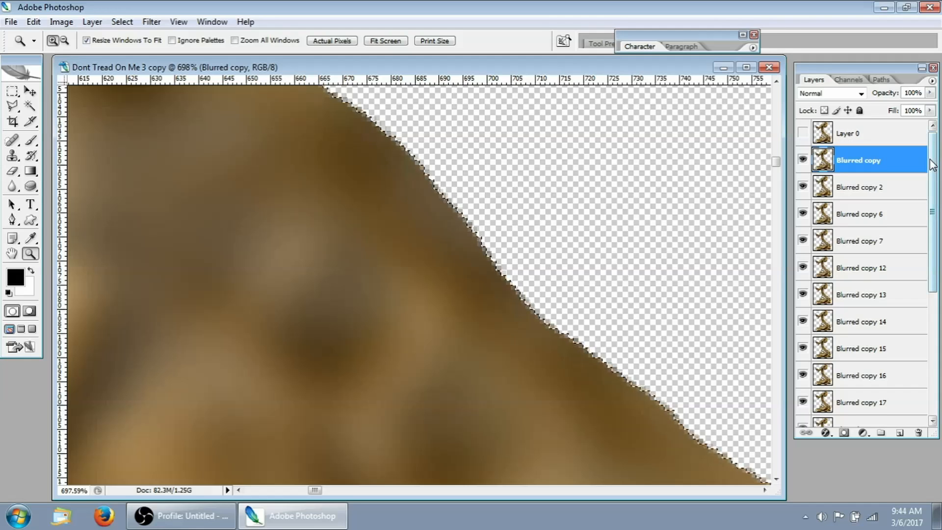
{"action": "mouse_move", "coordinate": [899, 157]}
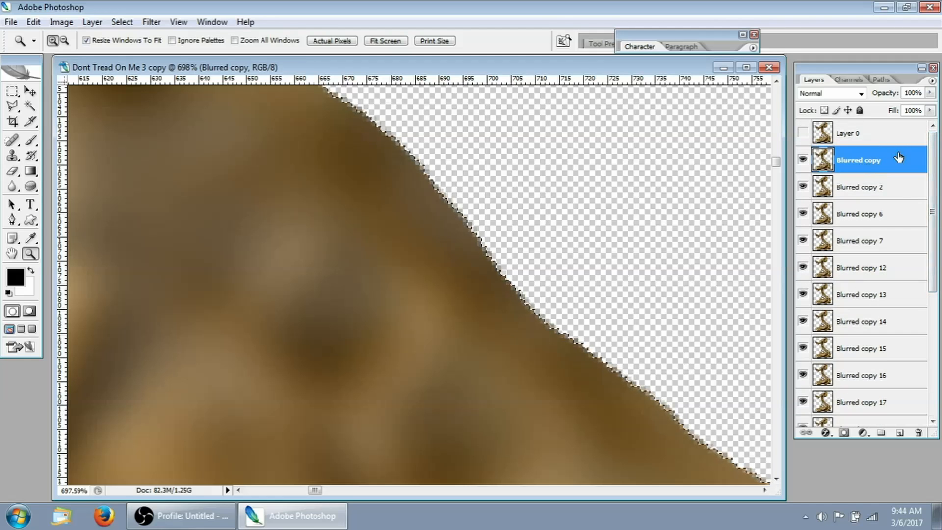
{"action": "scroll", "scroll_direction": "down", "scroll_amount": 3}
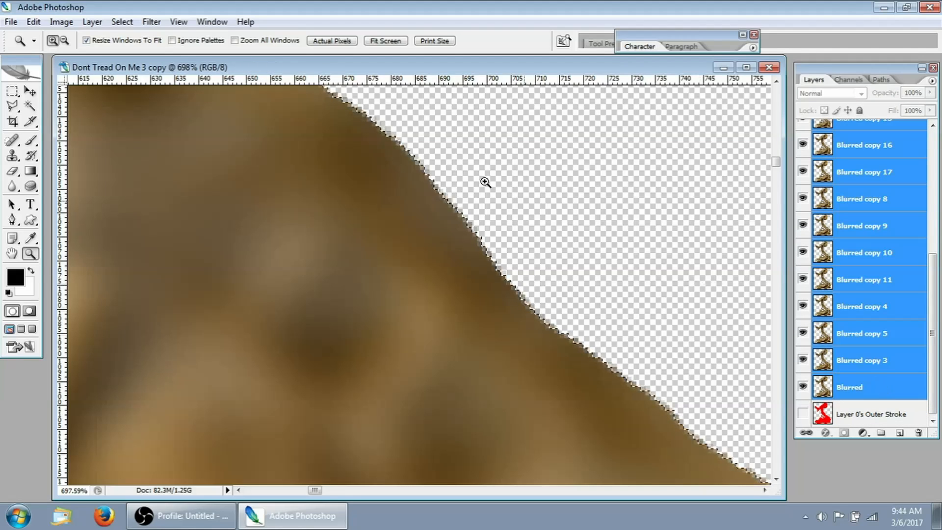
- Merge the selected blurred layers into one Blurred copy and show Layer 0 again
{"action": "left_click", "coordinate": [92, 22]}
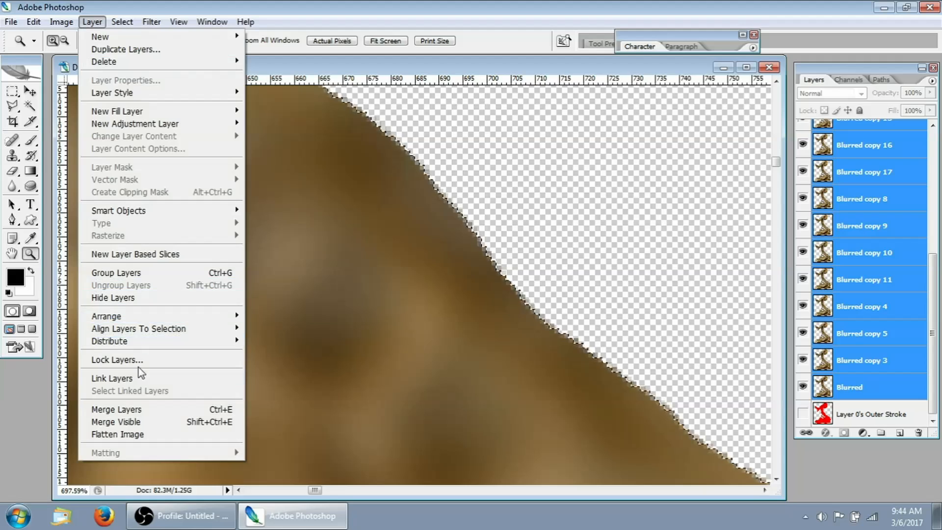
{"action": "mouse_move", "coordinate": [140, 413]}
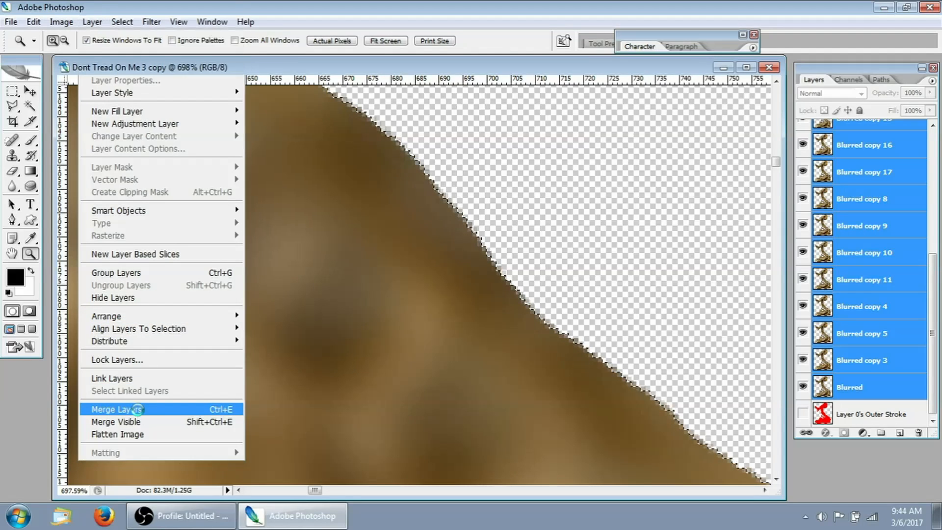
{"action": "left_click", "coordinate": [117, 408]}
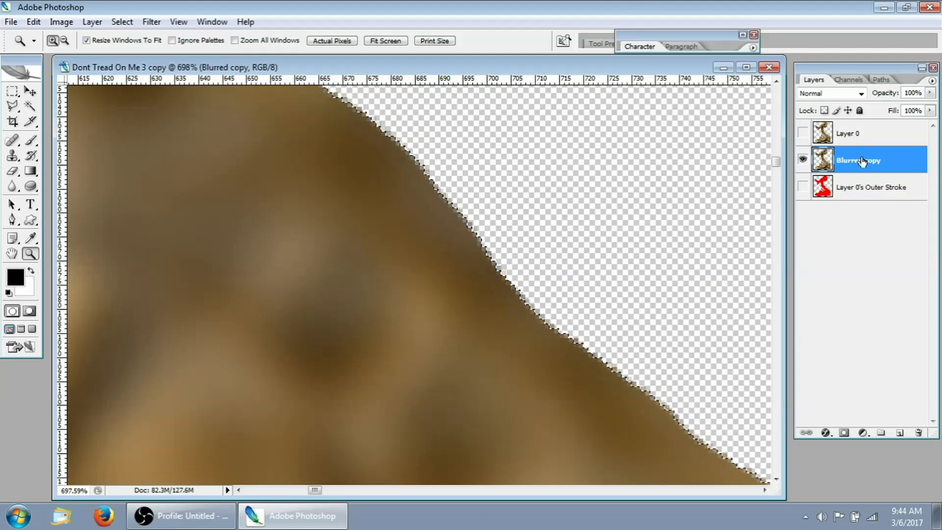
{"action": "left_click", "coordinate": [803, 132]}
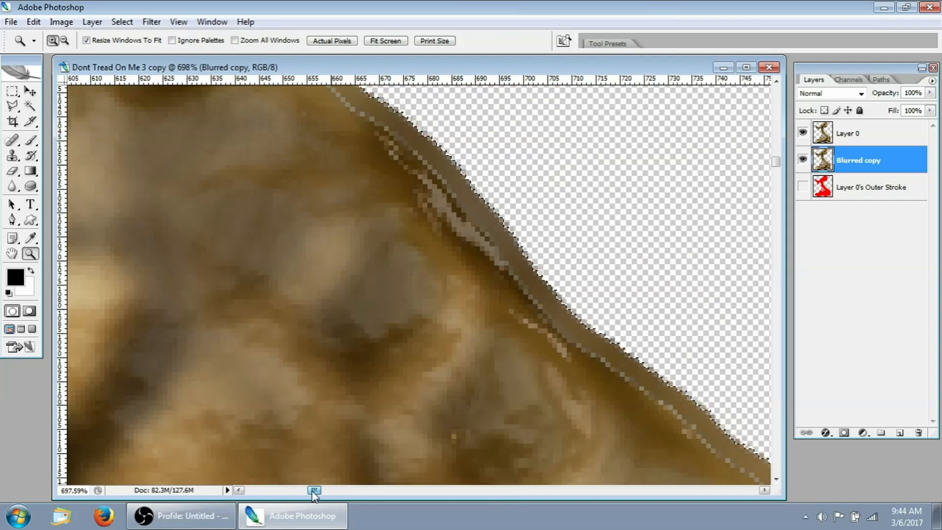
{"action": "left_click", "coordinate": [11, 253]}
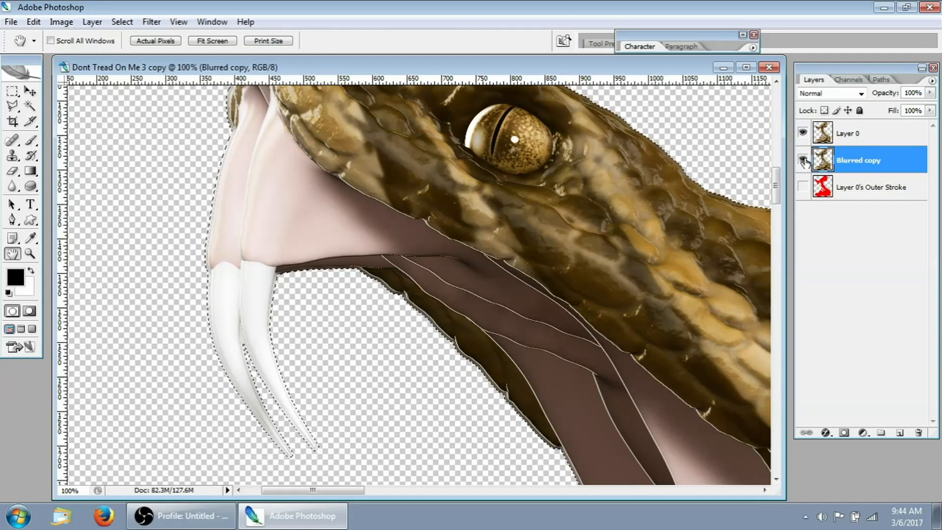
- Toggle Layer 0's visibility to compare against the blurred version, leaving Layer 0 active and shown
{"action": "left_click", "coordinate": [802, 132]}
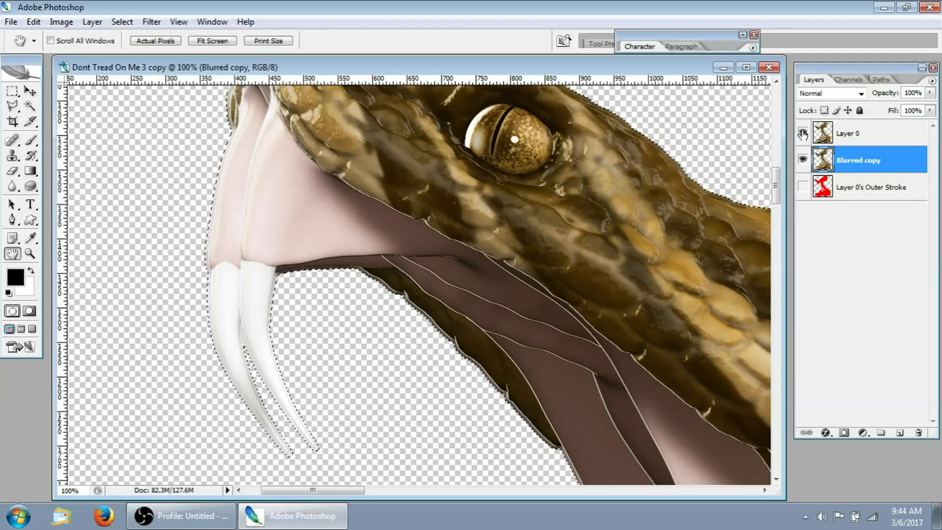
{"action": "left_click", "coordinate": [803, 132]}
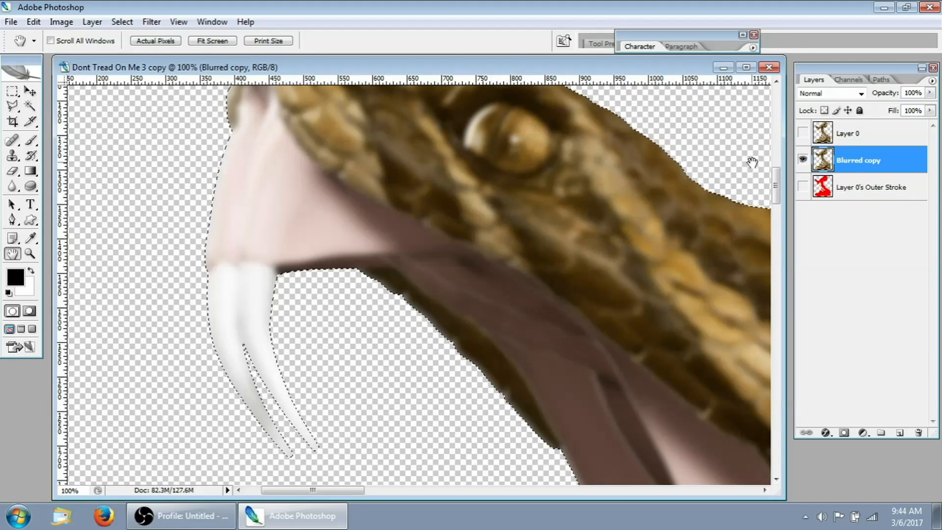
{"action": "left_click", "coordinate": [804, 133]}
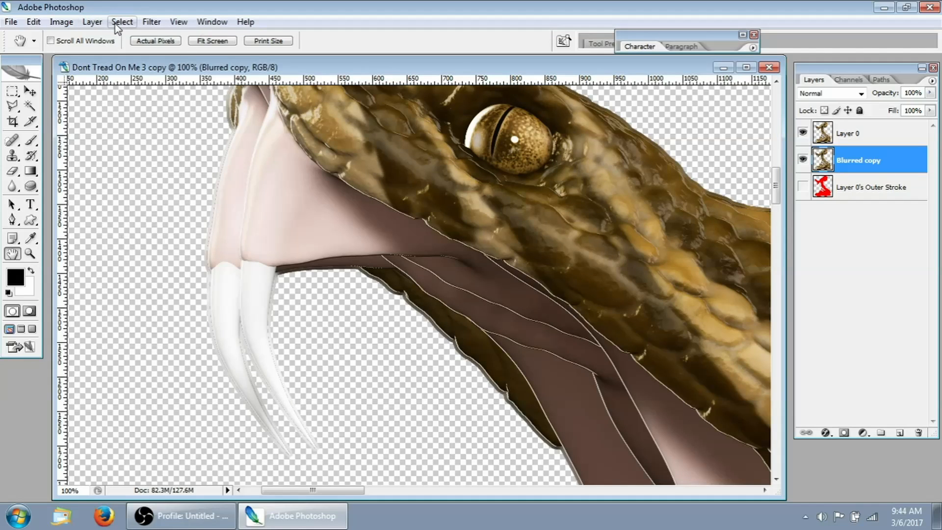
{"action": "left_click", "coordinate": [122, 21]}
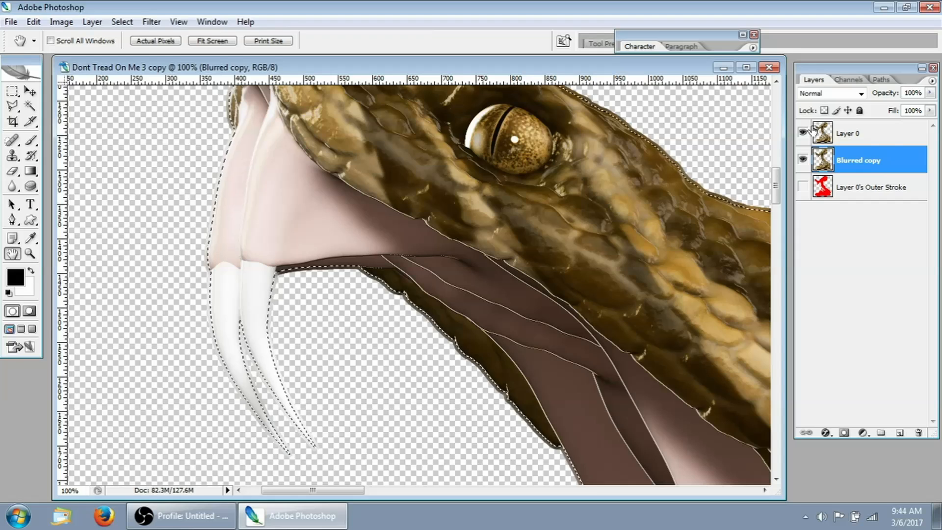
{"action": "left_click", "coordinate": [846, 132]}
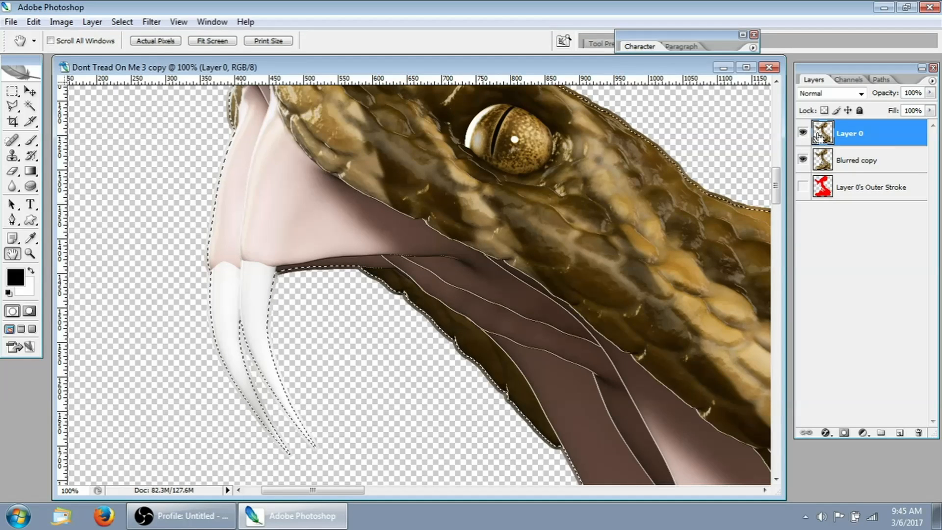
{"action": "mouse_move", "coordinate": [122, 22]}
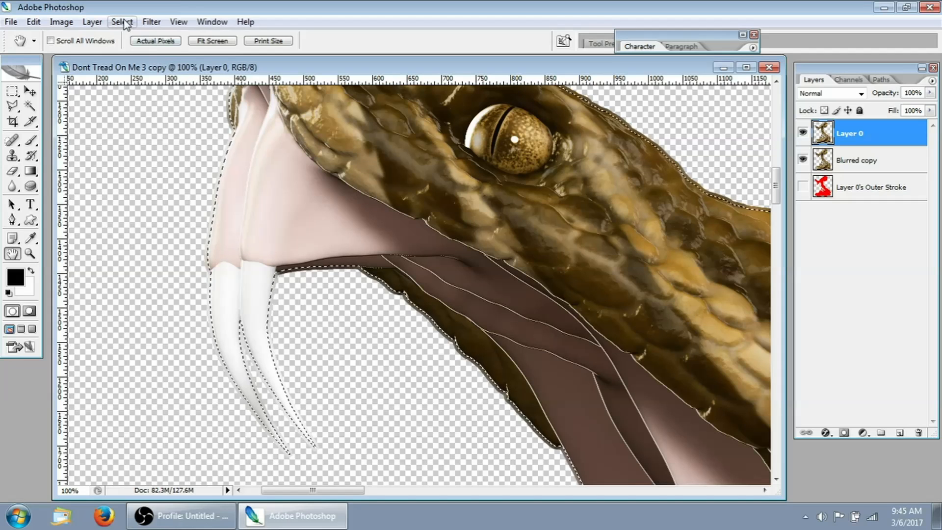
{"action": "left_click", "coordinate": [122, 21]}
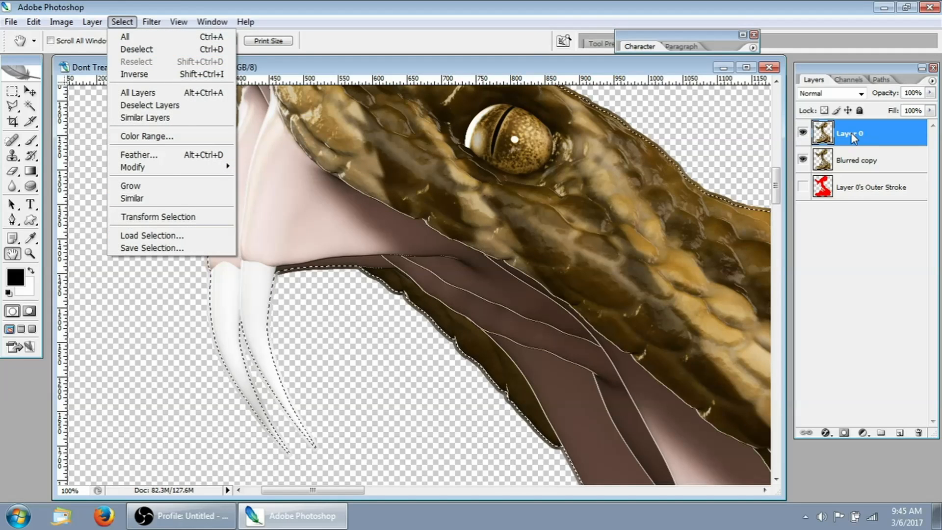
{"action": "left_click", "coordinate": [122, 22]}
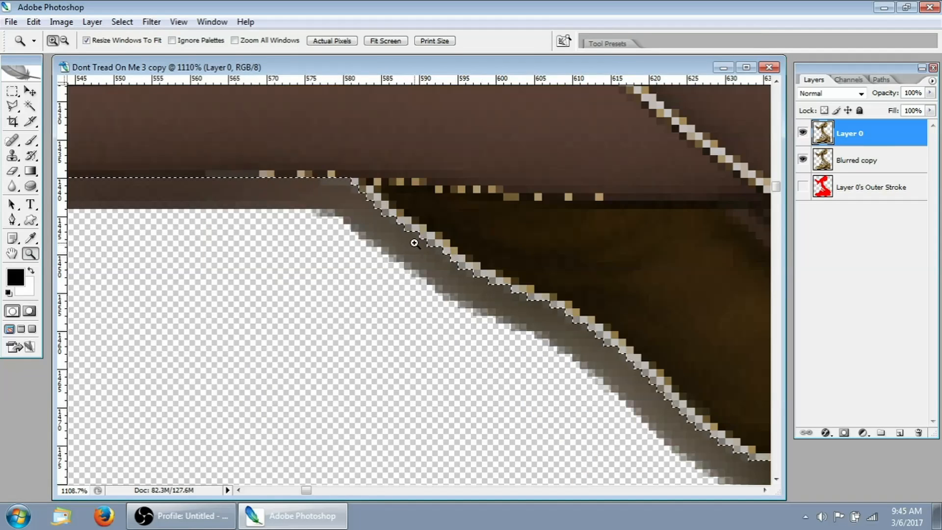
- Expand the selection by 1 pixel, then by 2 pixels, and show the Paths palette
{"action": "left_click", "coordinate": [121, 22]}
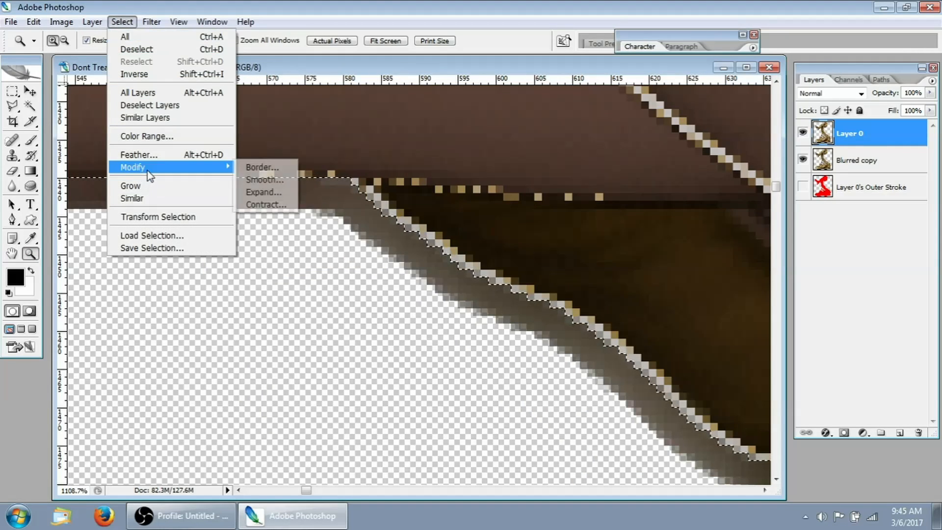
{"action": "left_click", "coordinate": [263, 192]}
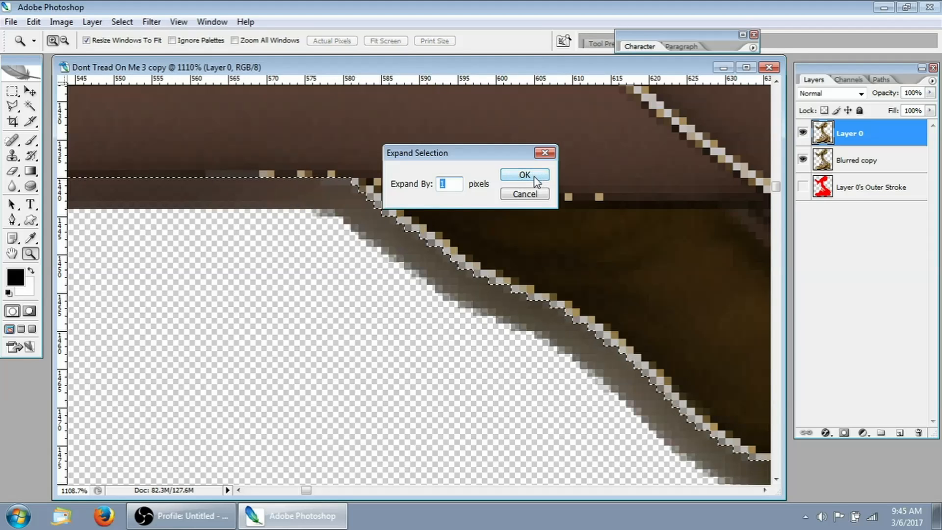
{"action": "left_click", "coordinate": [523, 175]}
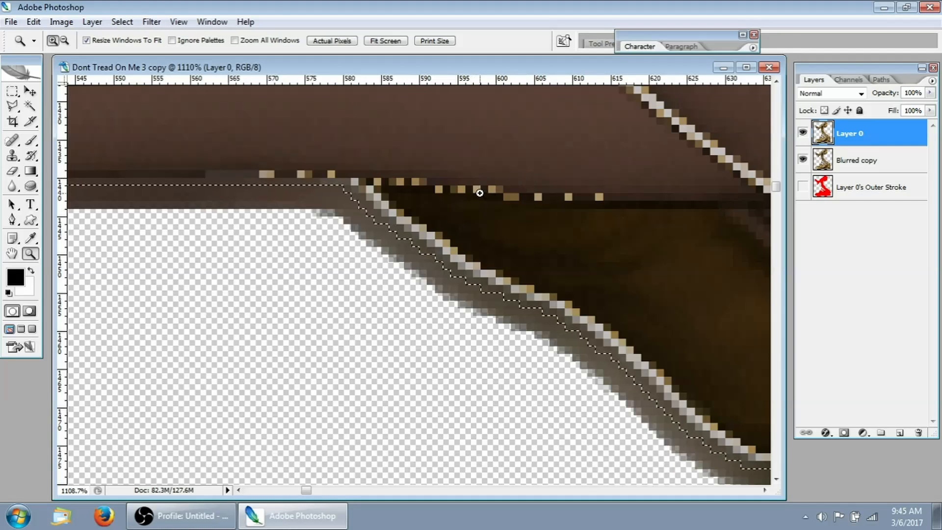
{"action": "mouse_move", "coordinate": [275, 83]}
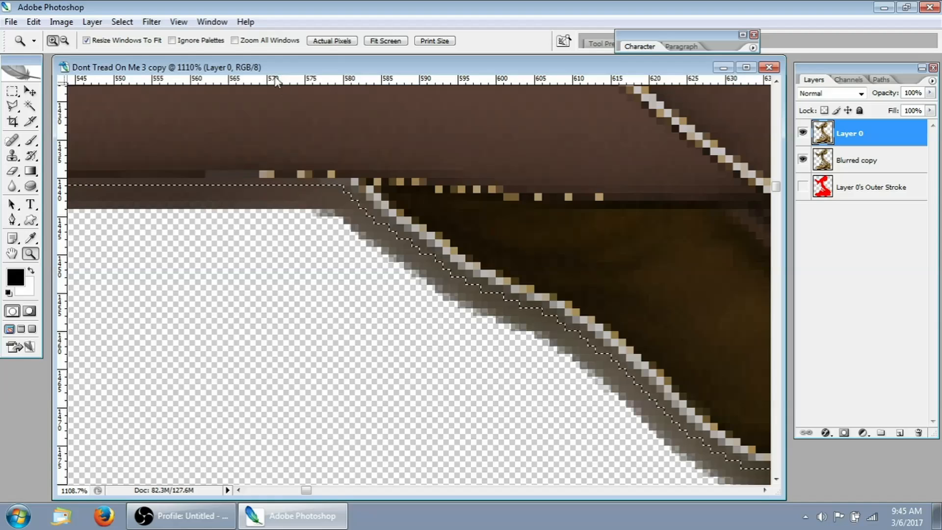
{"action": "left_click", "coordinate": [121, 22]}
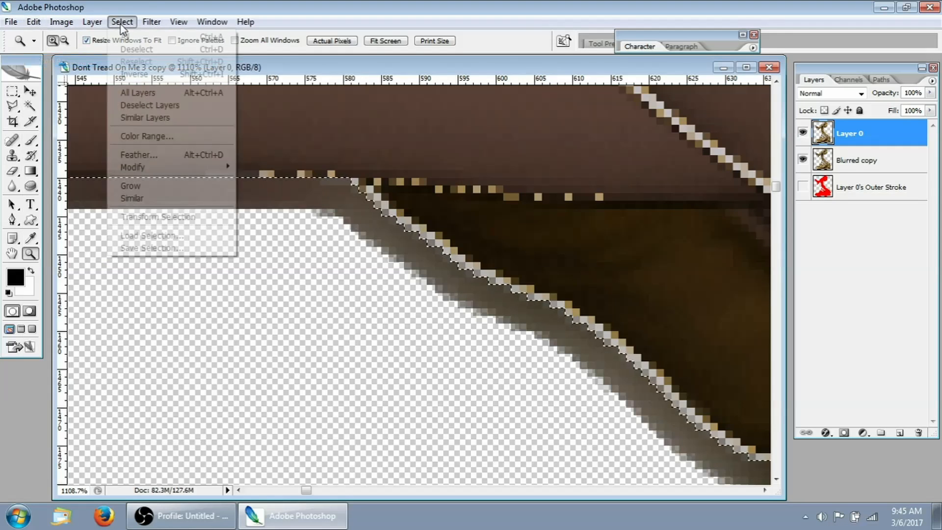
{"action": "left_click", "coordinate": [133, 167]}
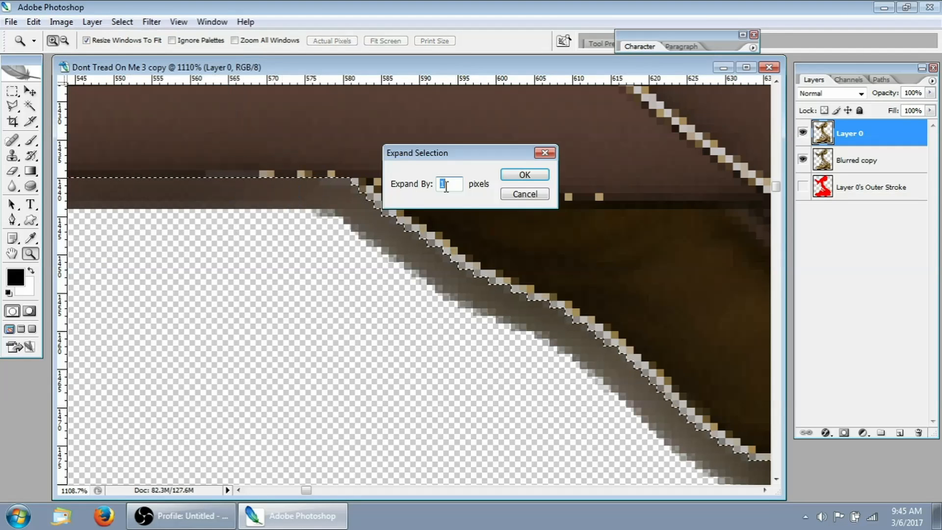
{"action": "type", "text": "2"}
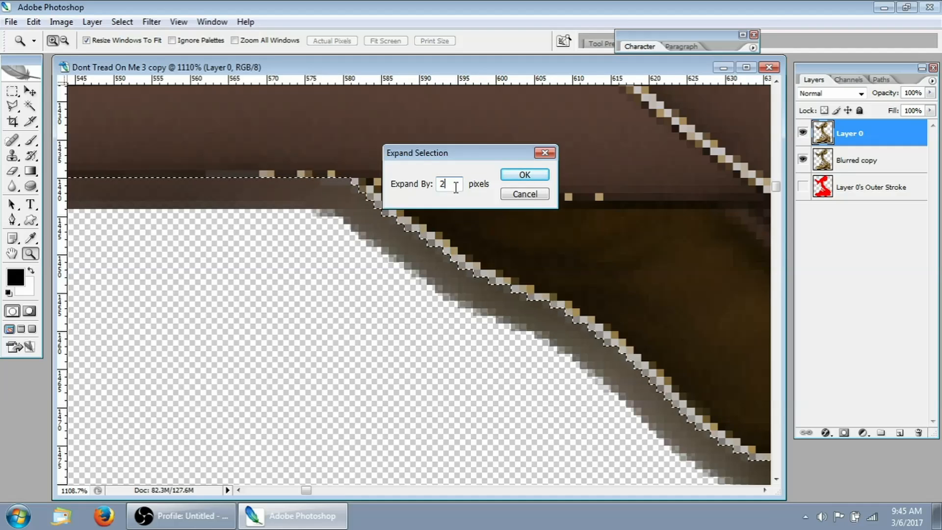
{"action": "left_click", "coordinate": [523, 175]}
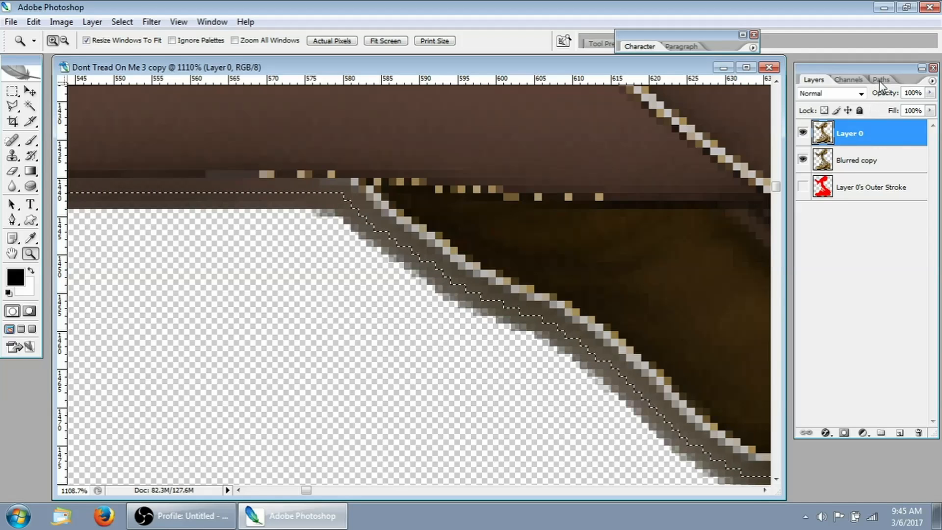
{"action": "left_click", "coordinate": [881, 78]}
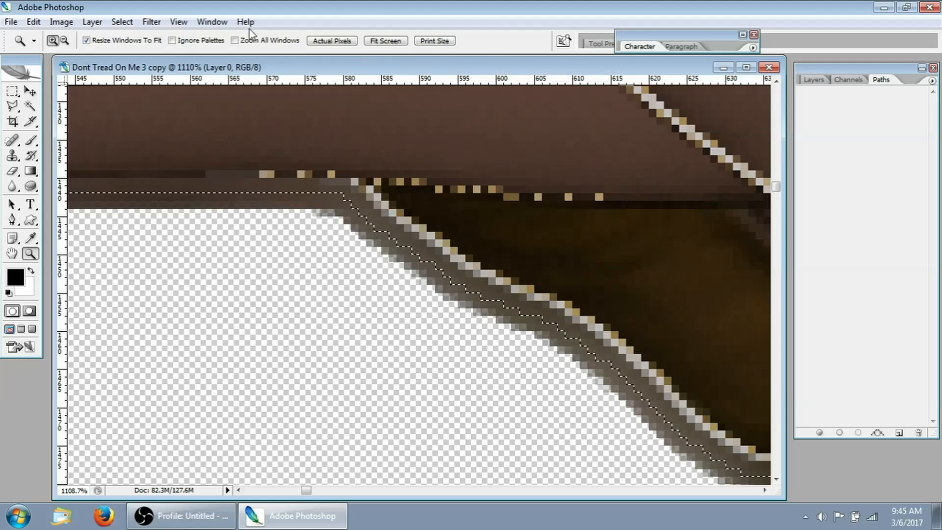
- Make a work path from the expanded selection tracing the snake's outline
{"action": "left_click", "coordinate": [212, 21]}
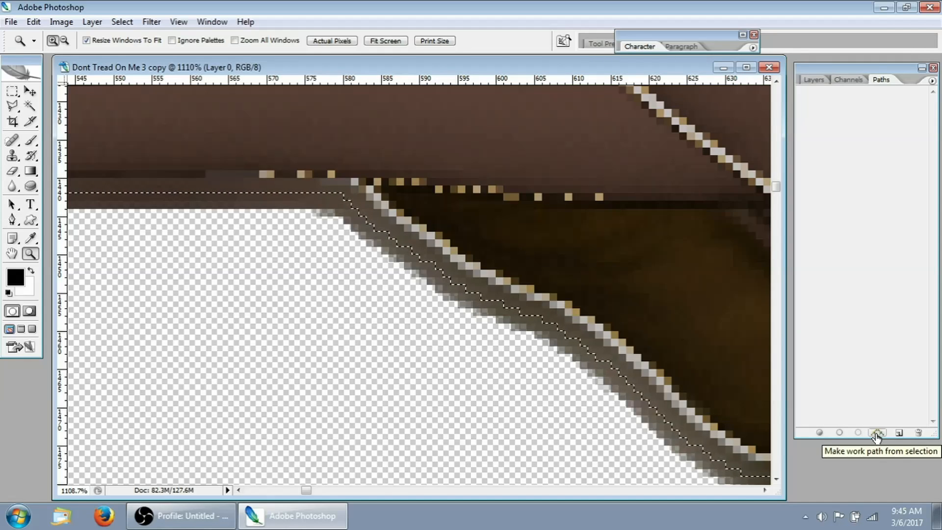
{"action": "left_click", "coordinate": [876, 432]}
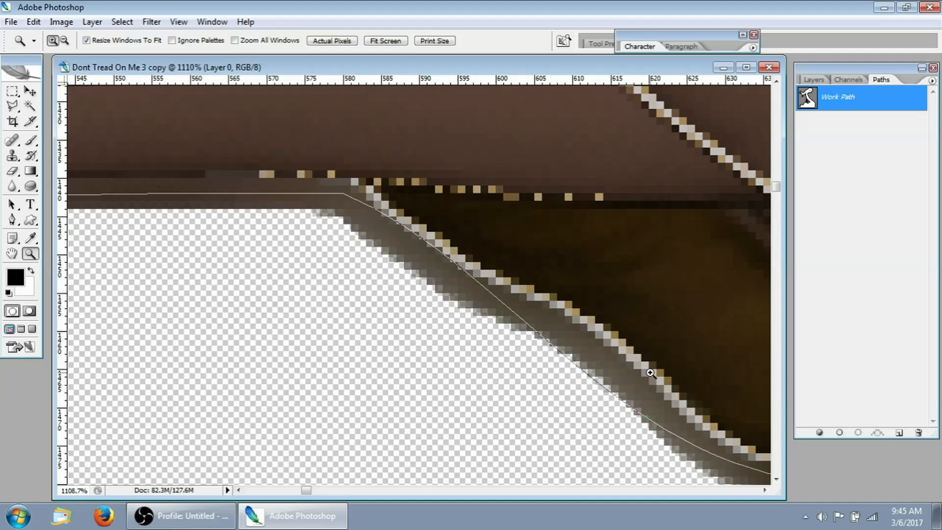
{"action": "mouse_move", "coordinate": [478, 280]}
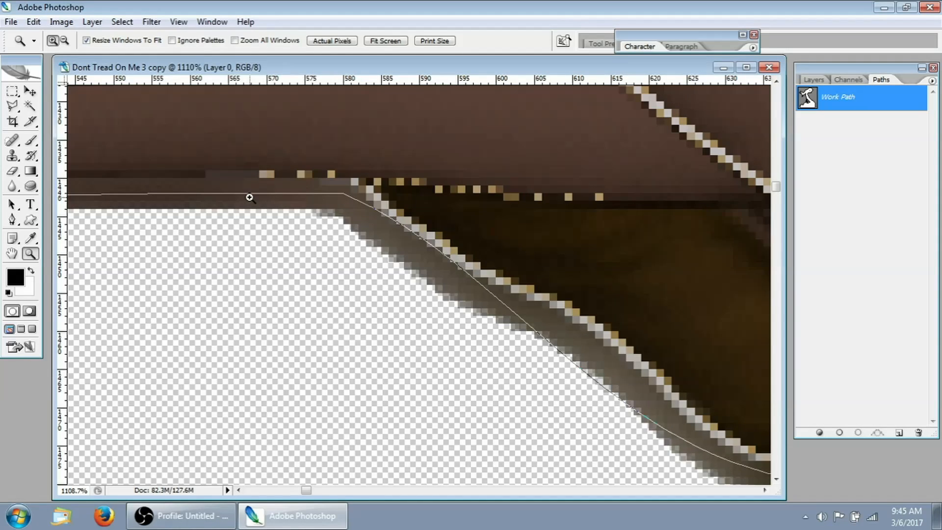
{"action": "mouse_move", "coordinate": [379, 213]}
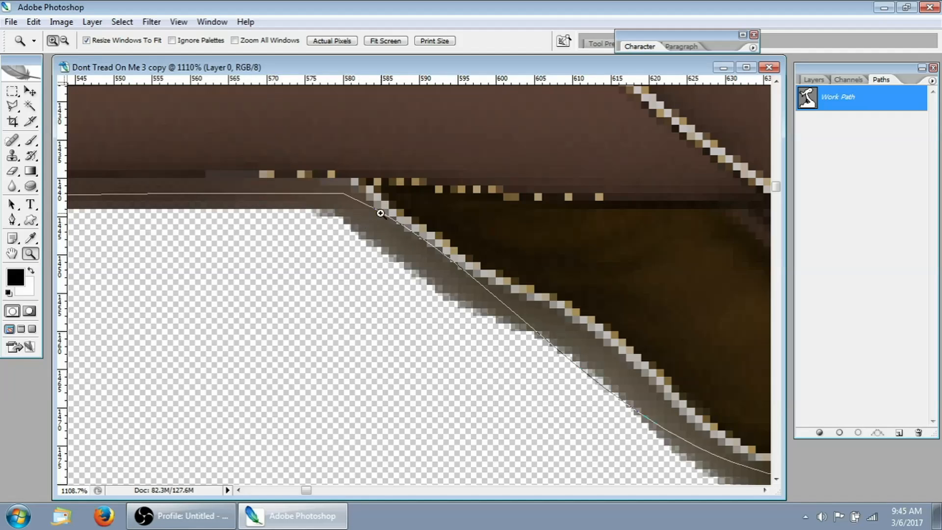
{"action": "mouse_move", "coordinate": [552, 72]}
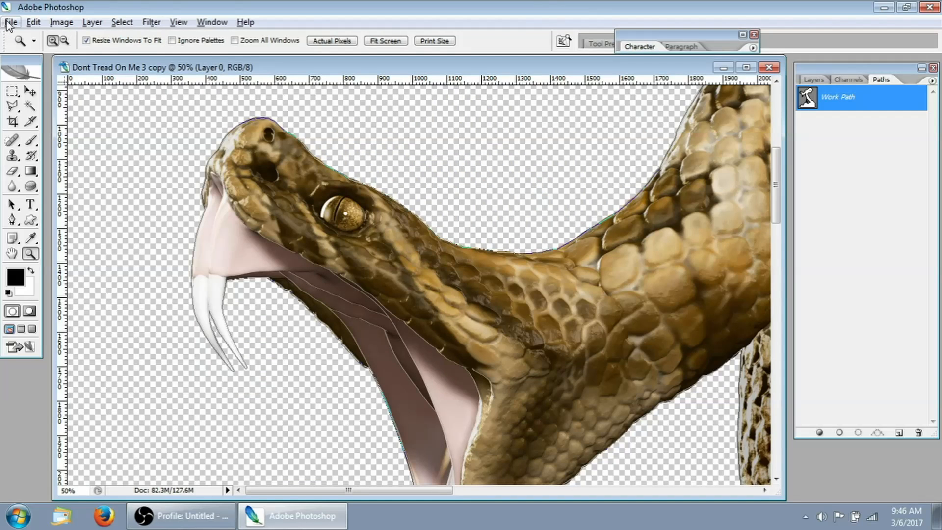
- Export Paths to Illustrator as 'Dont Tread On Me 3 WP', then delete the Work Path
{"action": "left_click", "coordinate": [11, 21]}
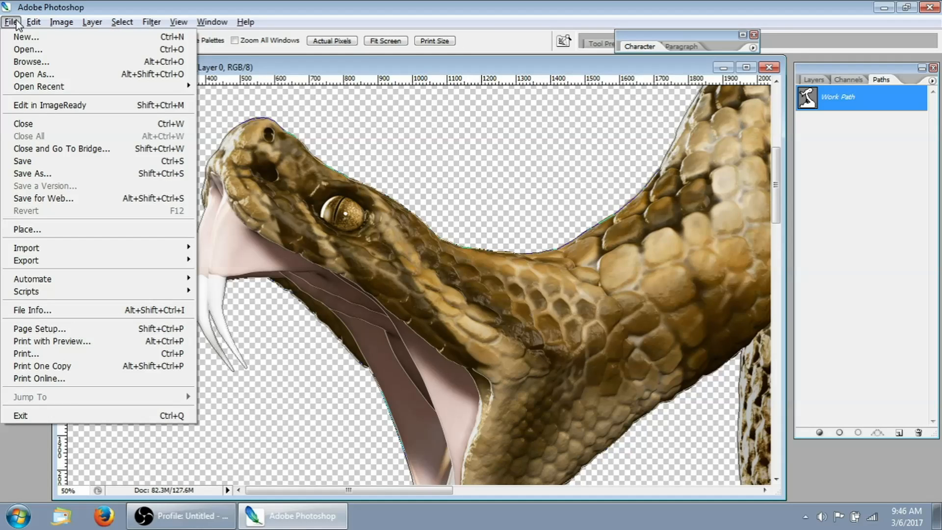
{"action": "mouse_move", "coordinate": [25, 260]}
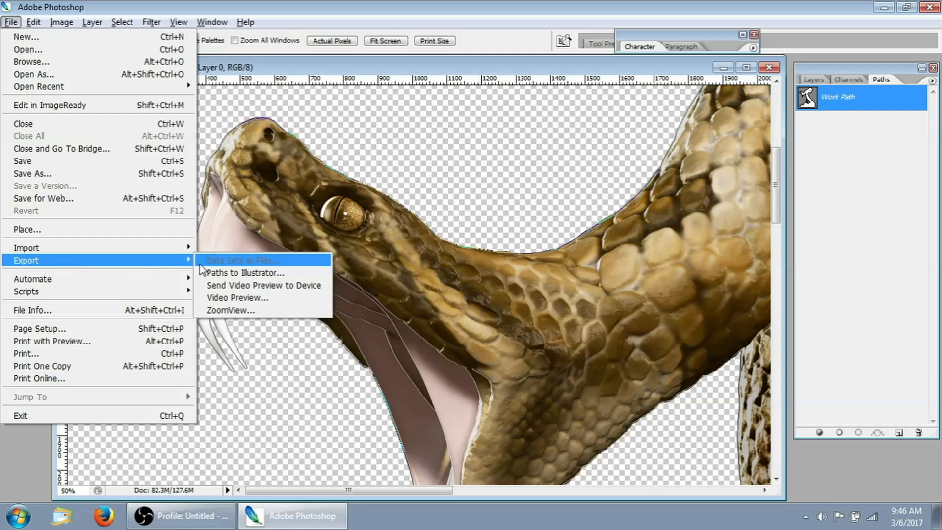
{"action": "left_click", "coordinate": [245, 272]}
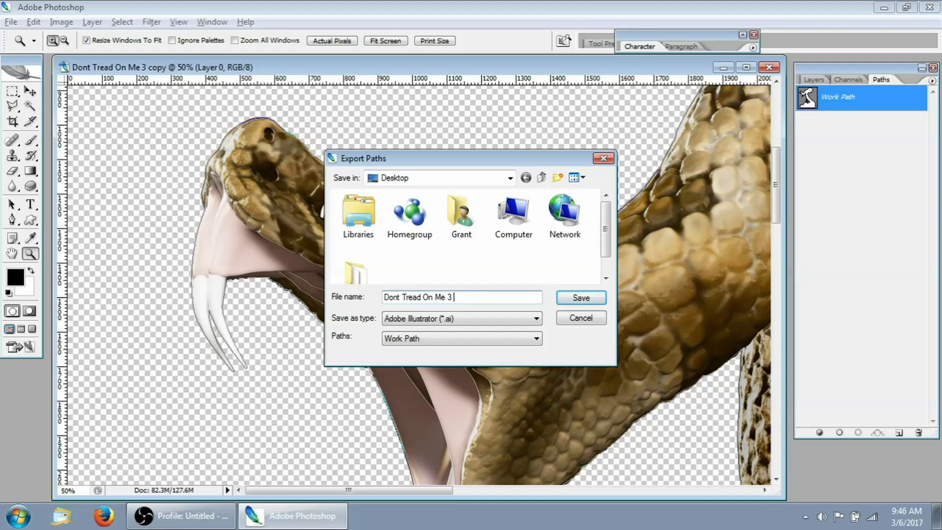
{"action": "type", "text": "WP"}
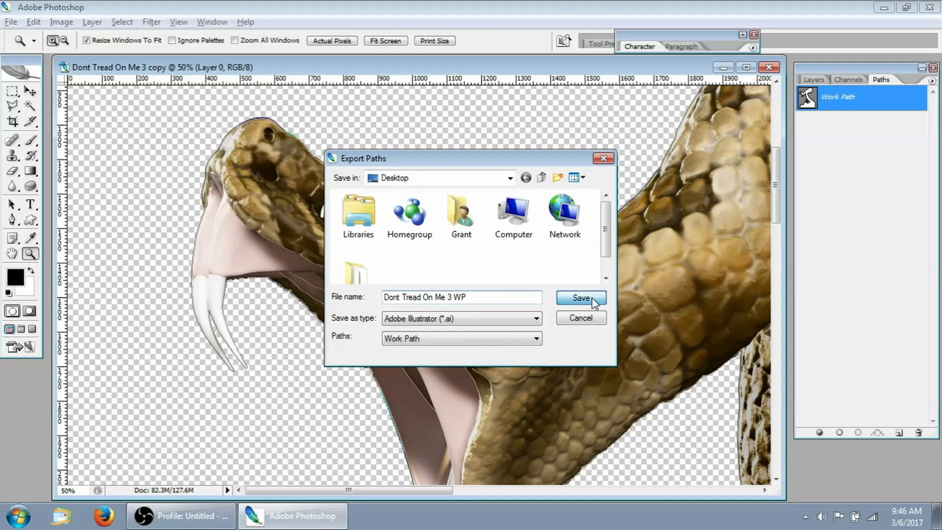
{"action": "left_click", "coordinate": [580, 298]}
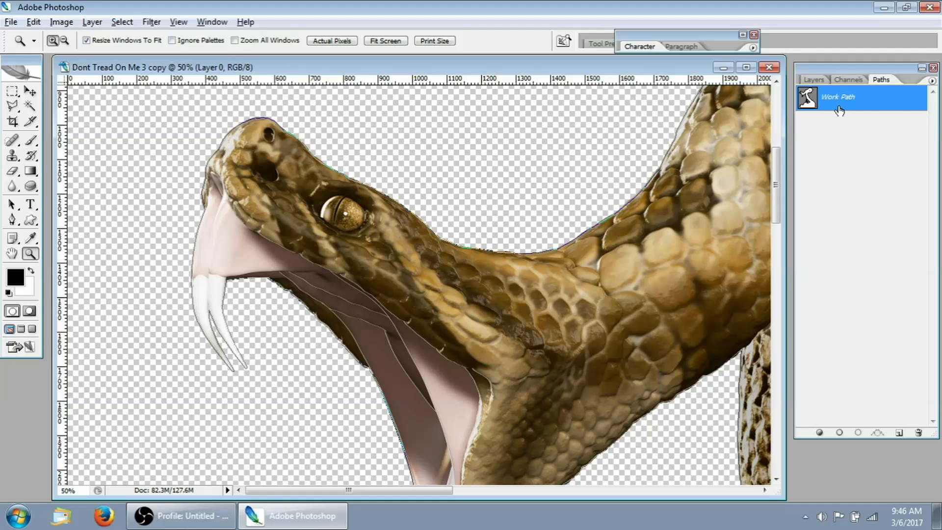
{"action": "right_click", "coordinate": [837, 97]}
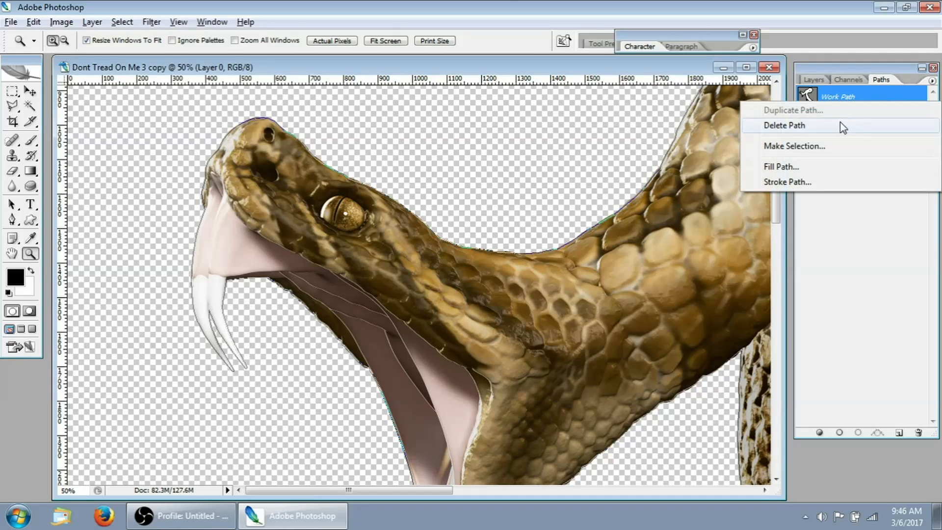
{"action": "left_click", "coordinate": [783, 125]}
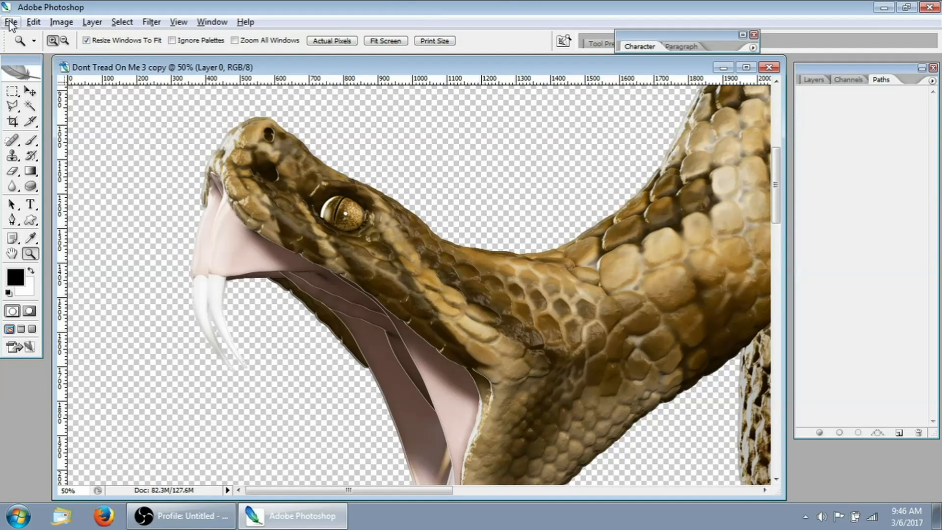
- Save a flattened LZW TIFF copy named 'Dont Tread On Me 3 Print File' with layers discarded
{"action": "left_click", "coordinate": [814, 79]}
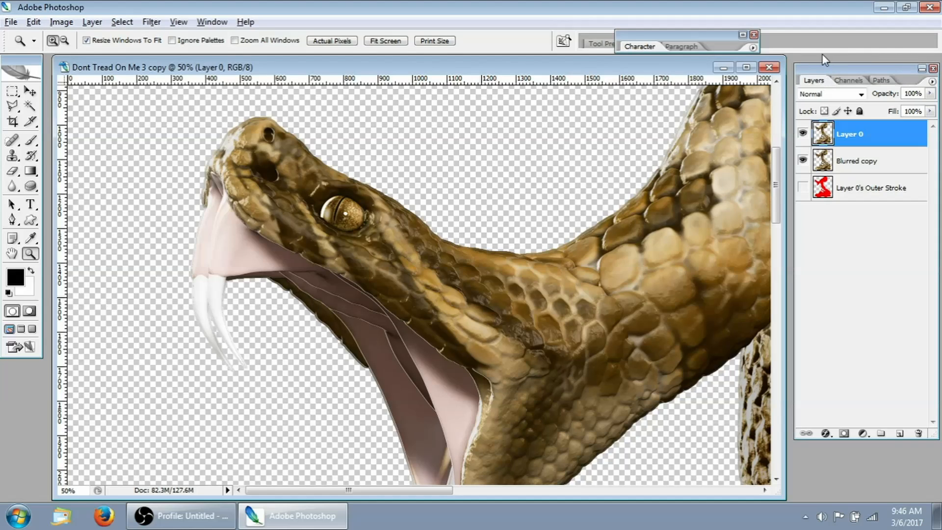
{"action": "left_click", "coordinate": [10, 21]}
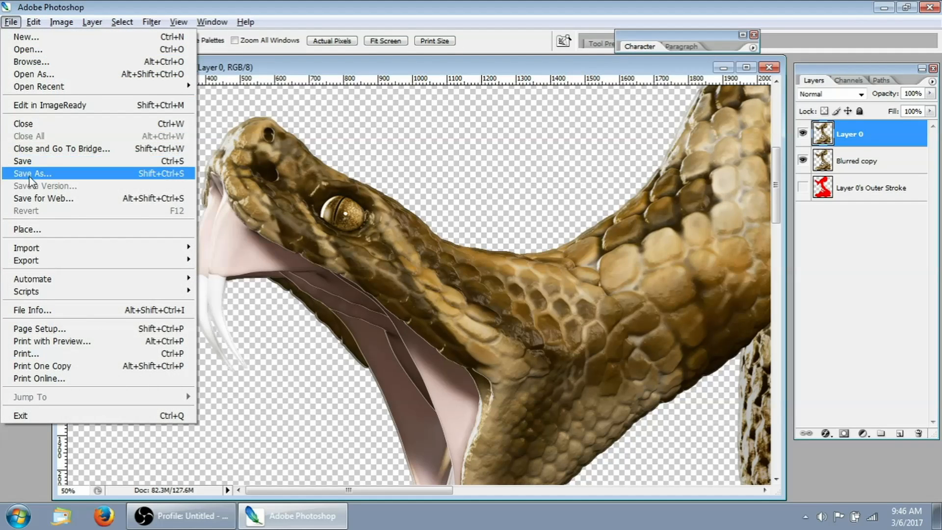
{"action": "left_click", "coordinate": [31, 172]}
{"action": "type", "text": "Dont Tread On Me 3 Pr"}
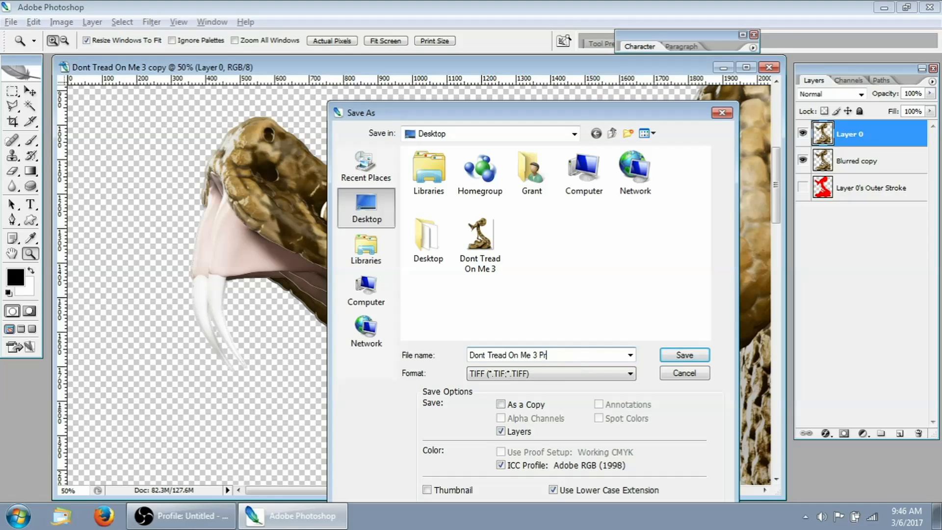
{"action": "type", "text": "intCu"}
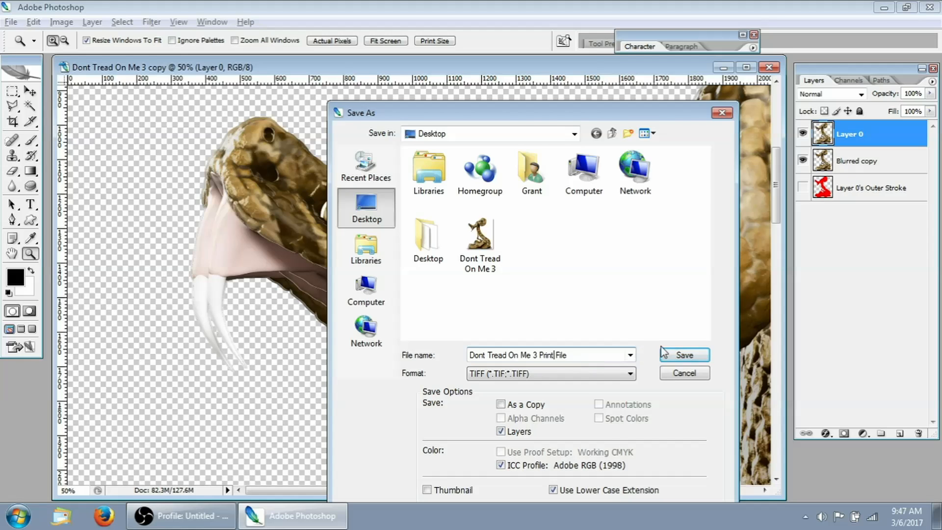
{"action": "left_click", "coordinate": [683, 354]}
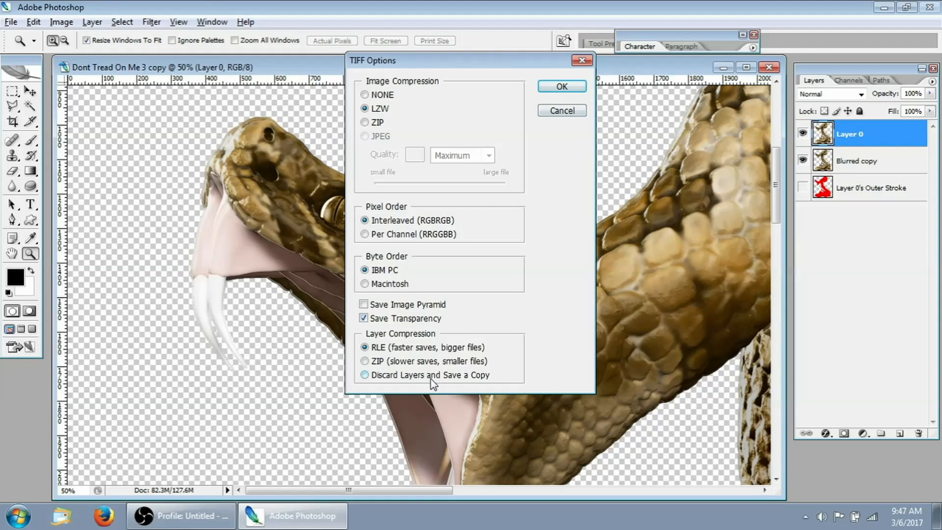
{"action": "left_click", "coordinate": [365, 374]}
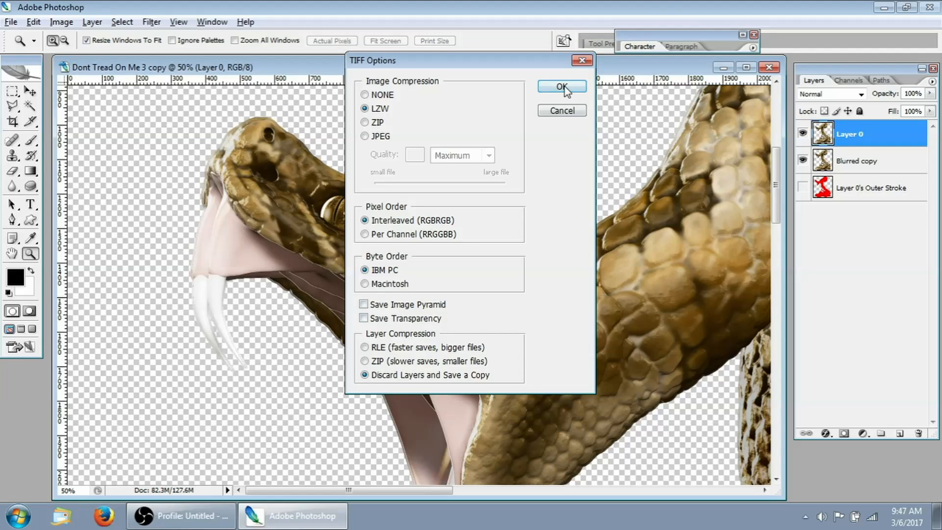
{"action": "mouse_move", "coordinate": [410, 323]}
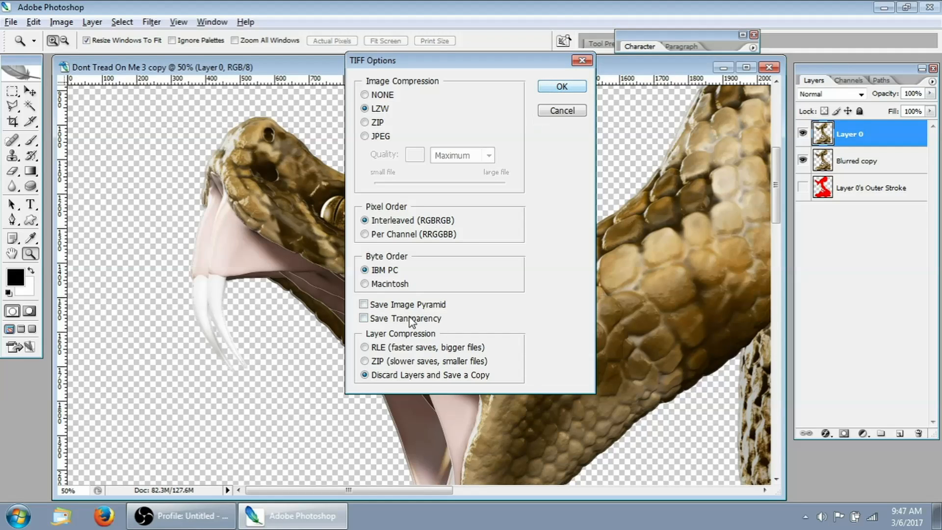
{"action": "mouse_move", "coordinate": [433, 388]}
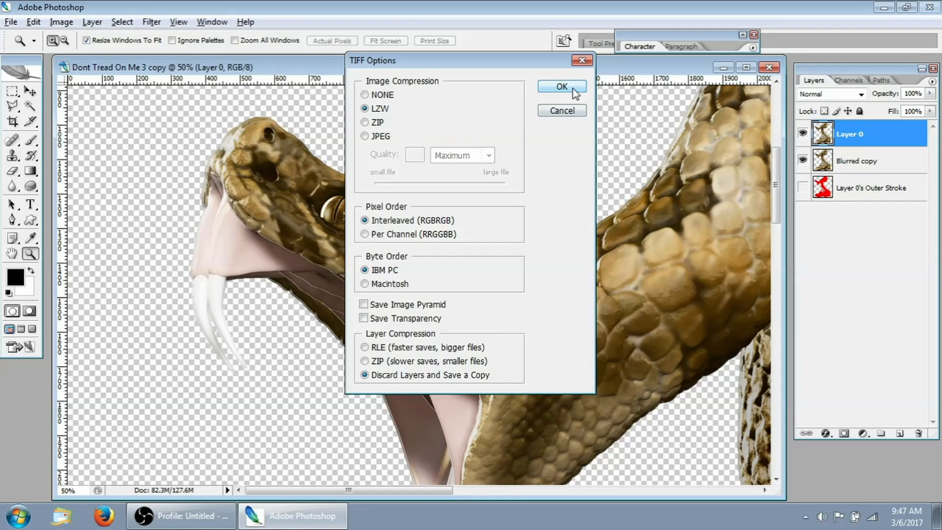
{"action": "left_click", "coordinate": [560, 87]}
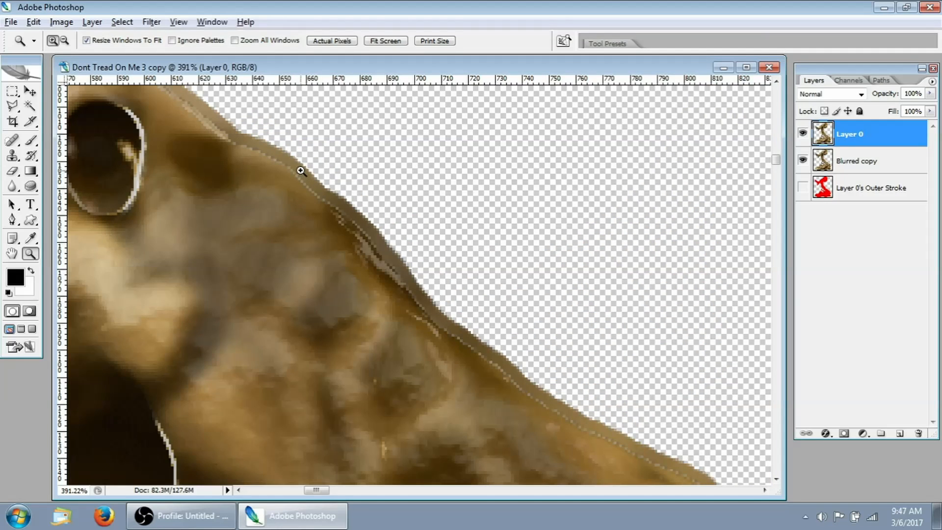
- Delete the Blurred copy layer and Layer 0, keeping only Layer 0's Outer Stroke
{"action": "left_click", "coordinate": [858, 159]}
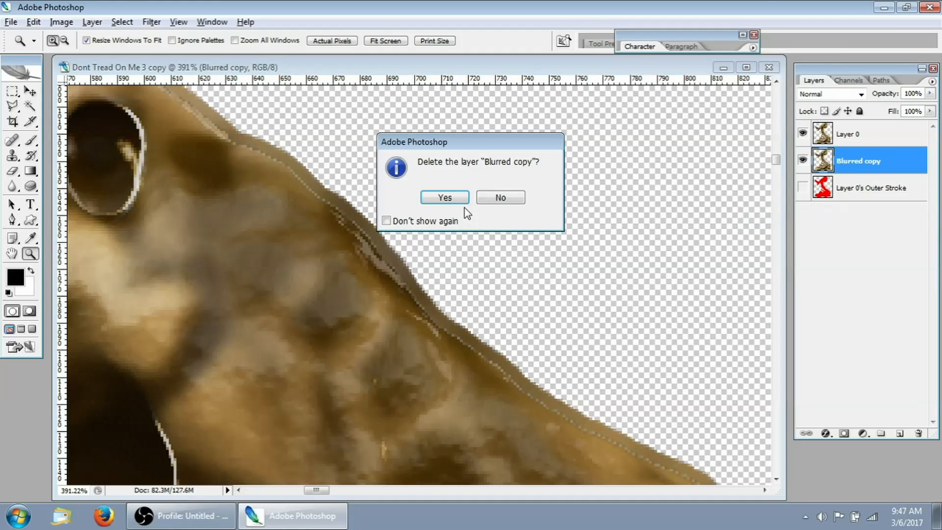
{"action": "left_click", "coordinate": [443, 198]}
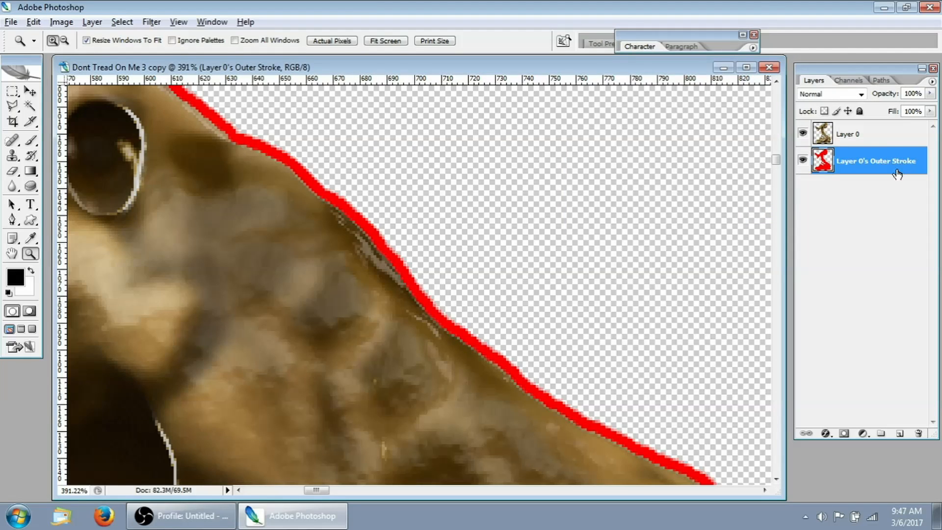
{"action": "double_click", "coordinate": [877, 160]}
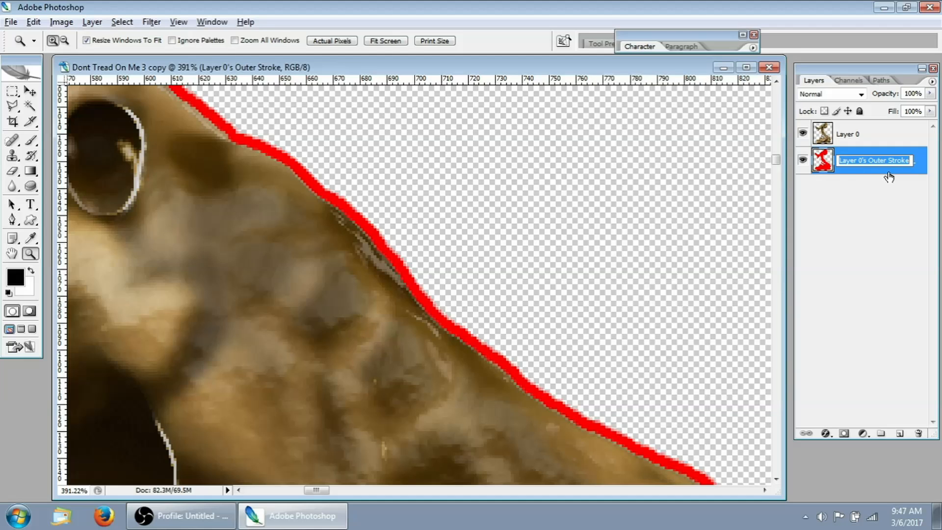
{"action": "mouse_move", "coordinate": [913, 174]}
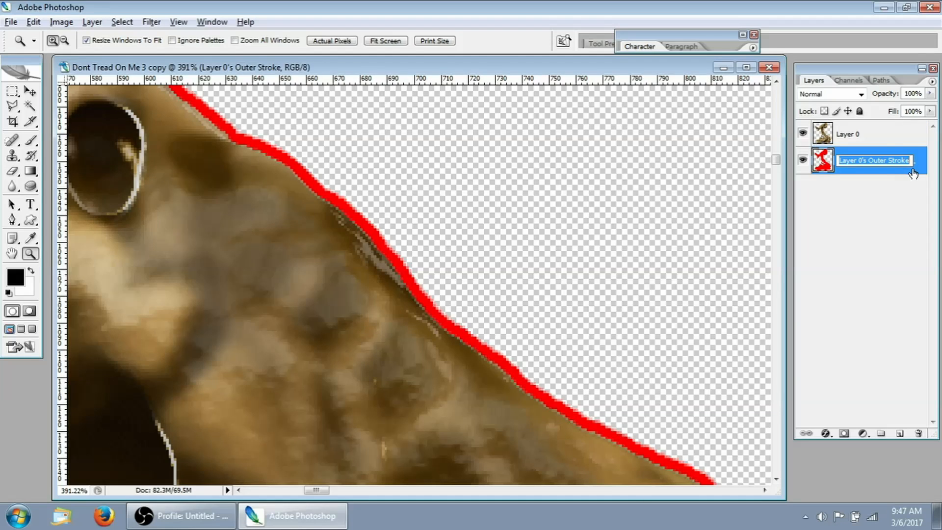
{"action": "right_click", "coordinate": [847, 134]}
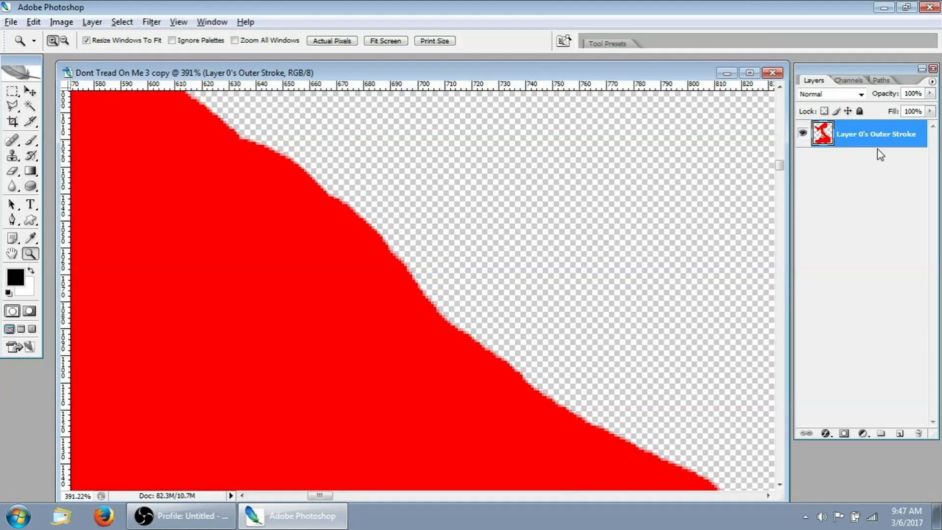
{"action": "mouse_move", "coordinate": [893, 147]}
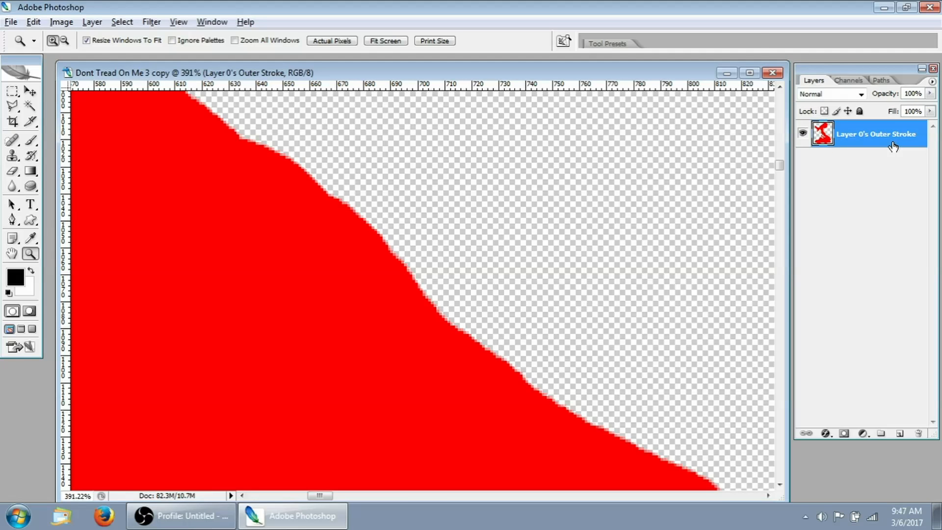
- Enable Stroke and Color Overlay on the silhouette layer and set the overlay colour to black
{"action": "double_click", "coordinate": [877, 135]}
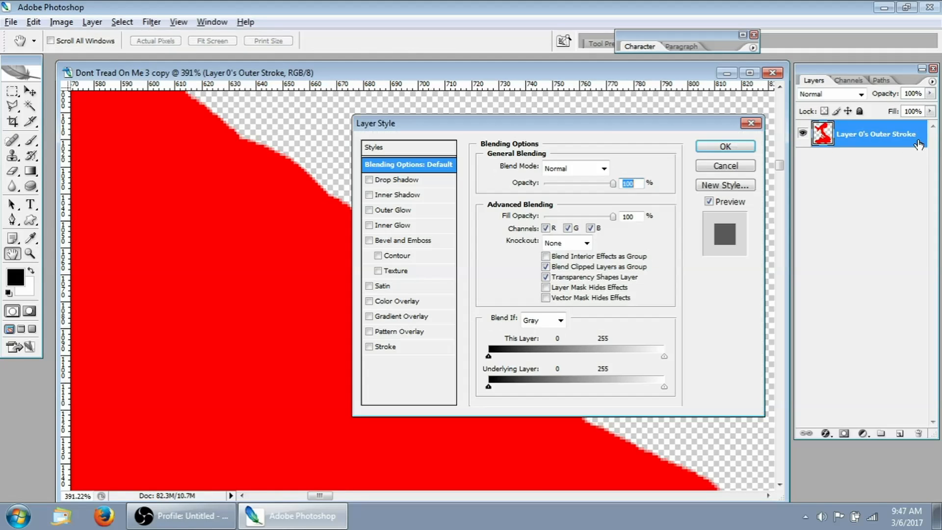
{"action": "mouse_move", "coordinate": [873, 140]}
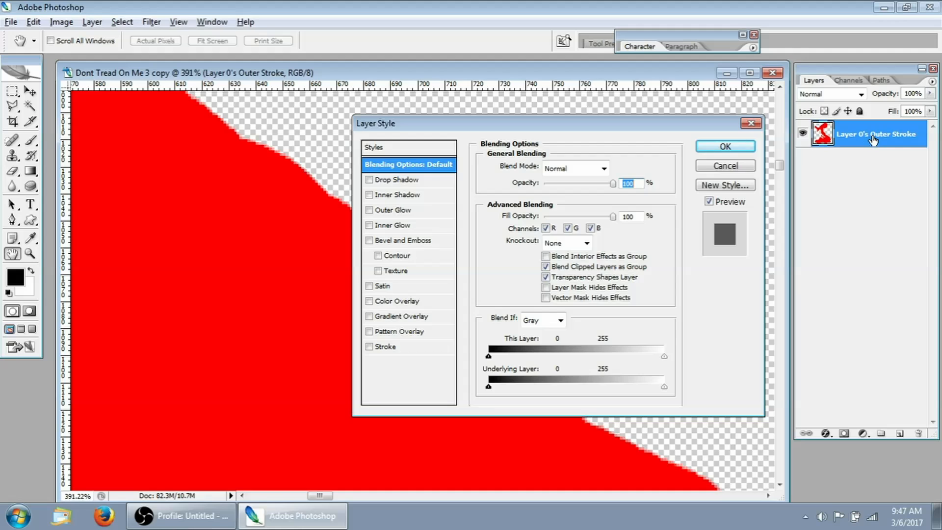
{"action": "mouse_move", "coordinate": [911, 146]}
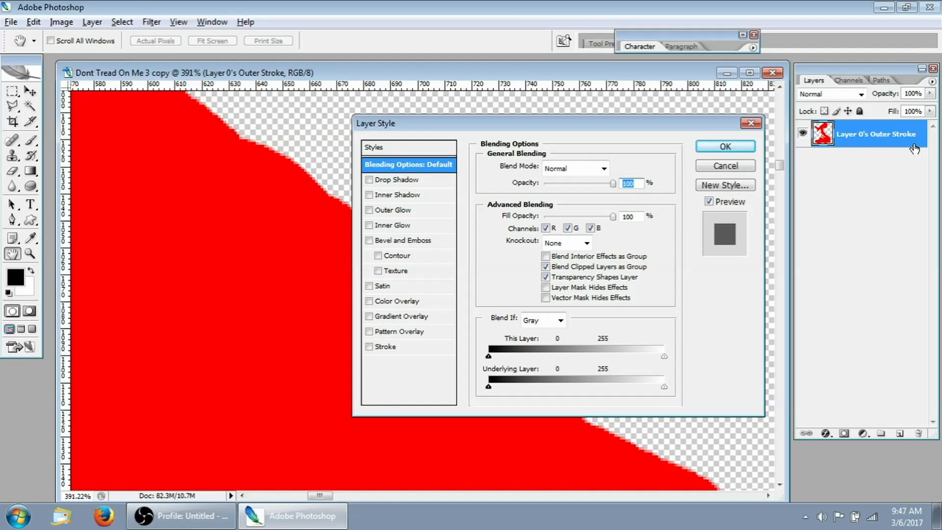
{"action": "mouse_move", "coordinate": [448, 310]}
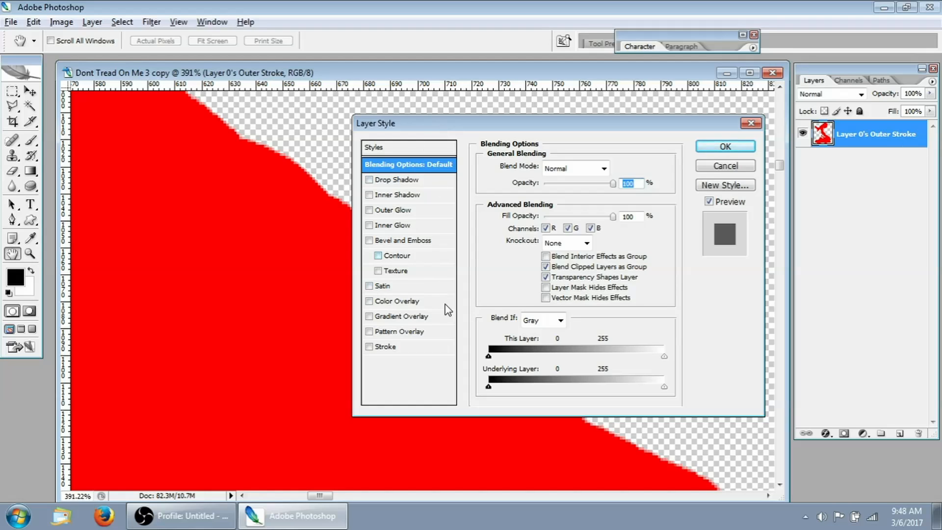
{"action": "mouse_move", "coordinate": [388, 353]}
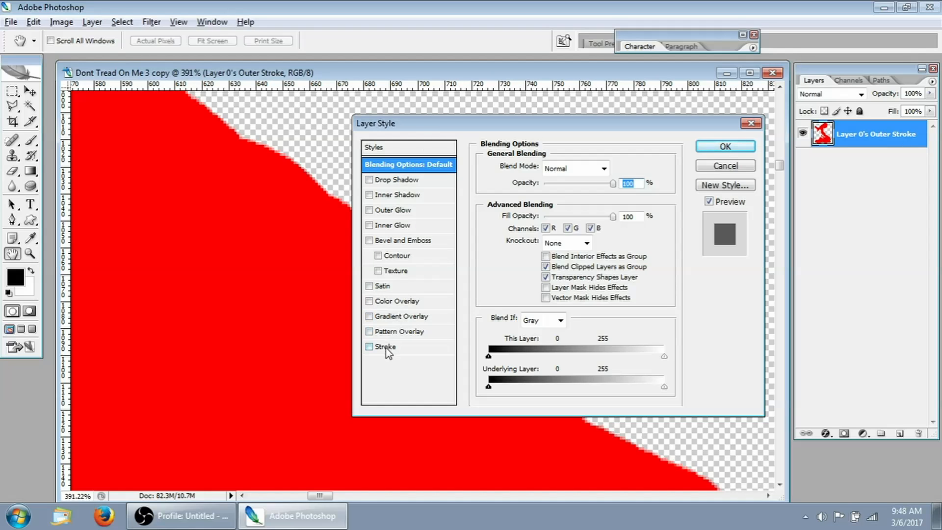
{"action": "left_click", "coordinate": [369, 346]}
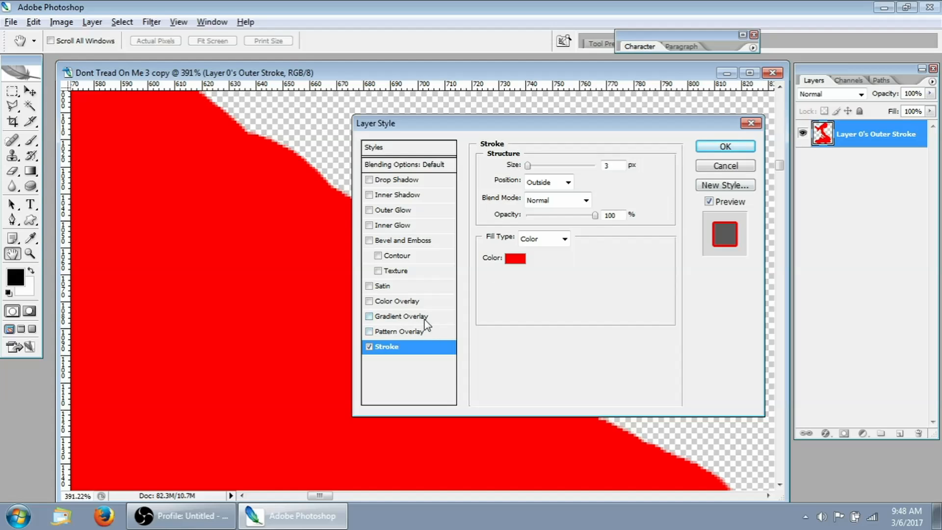
{"action": "left_click", "coordinate": [399, 301]}
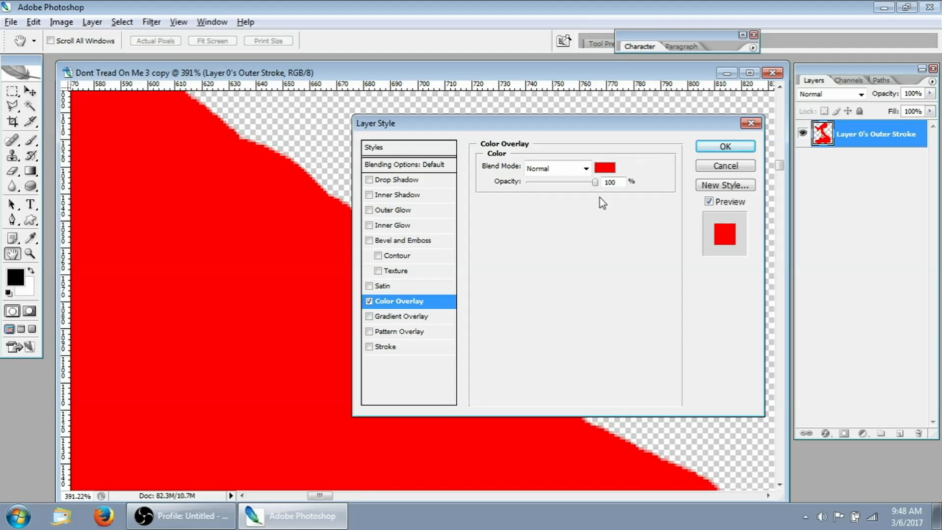
{"action": "left_click", "coordinate": [605, 168]}
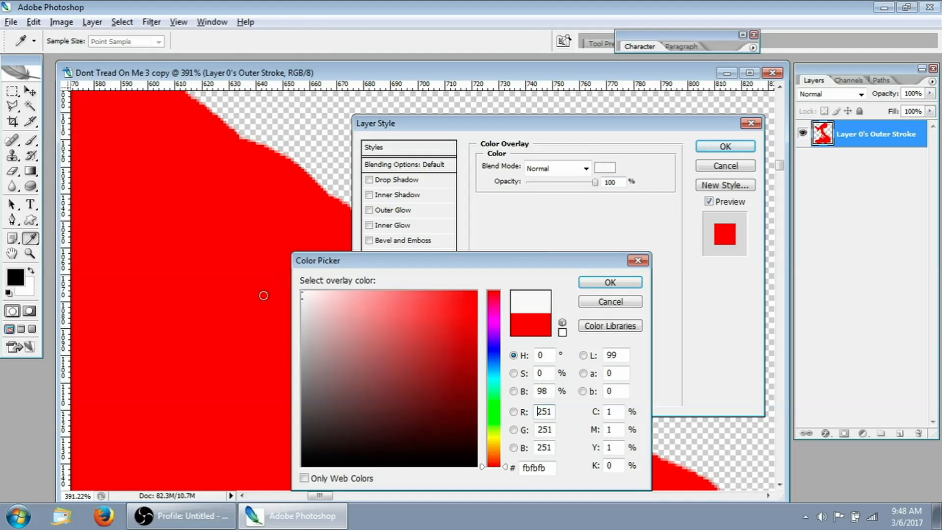
{"action": "left_click", "coordinate": [402, 389]}
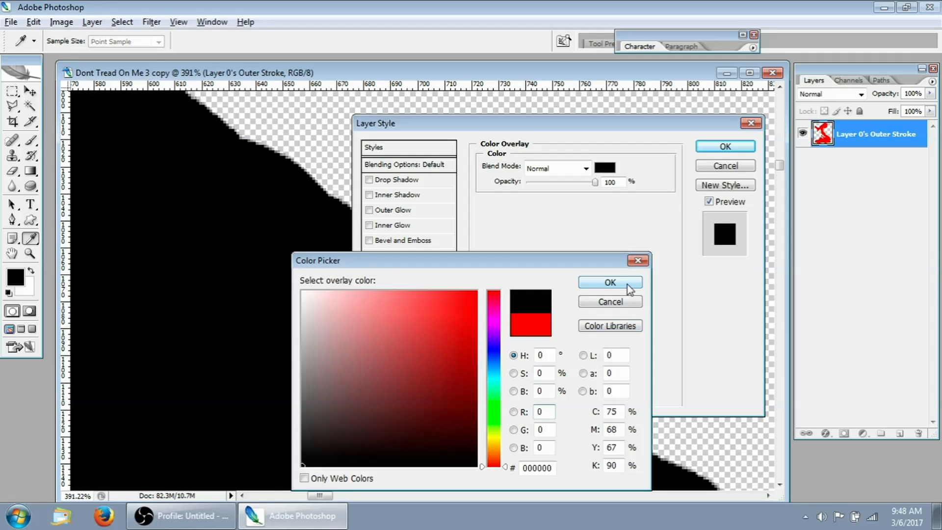
{"action": "left_click", "coordinate": [610, 282]}
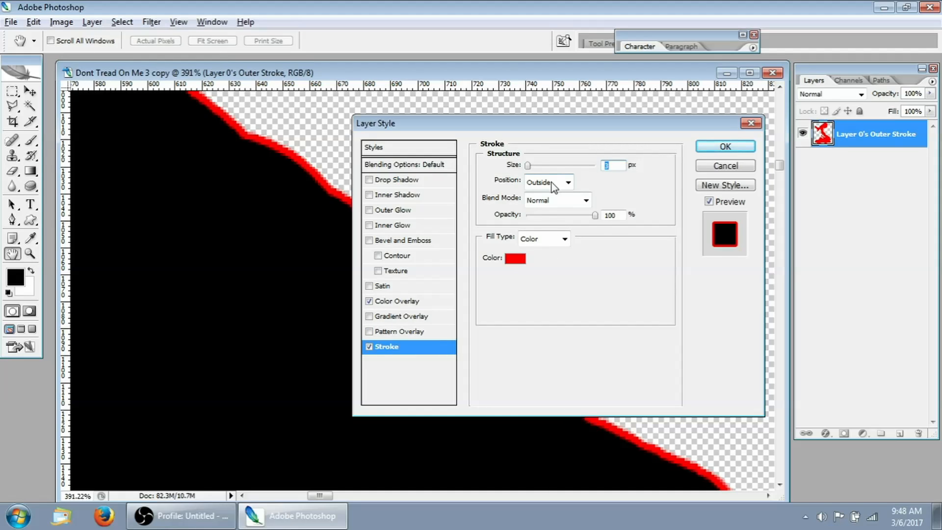
- Set the stroke to 2 px, Inside, yellow ffea00, and apply the layer style
{"action": "left_click", "coordinate": [548, 182]}
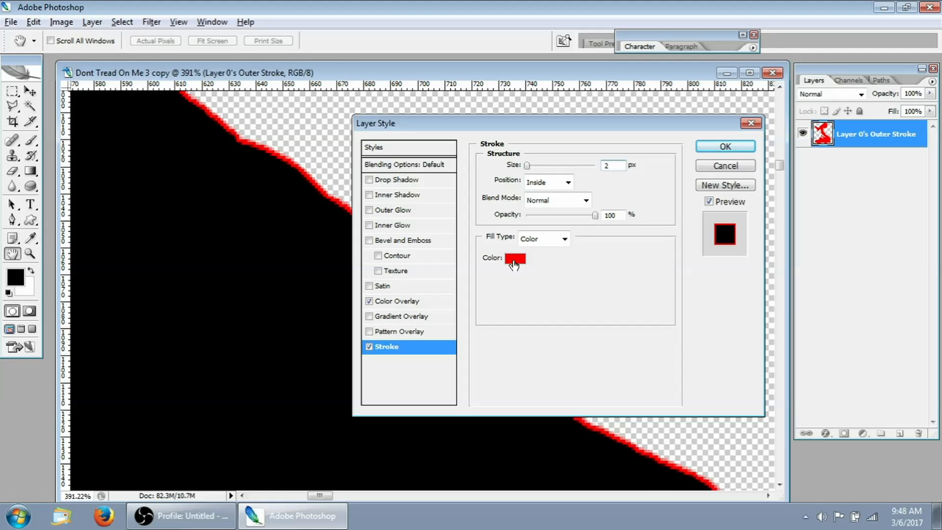
{"action": "mouse_move", "coordinate": [558, 286]}
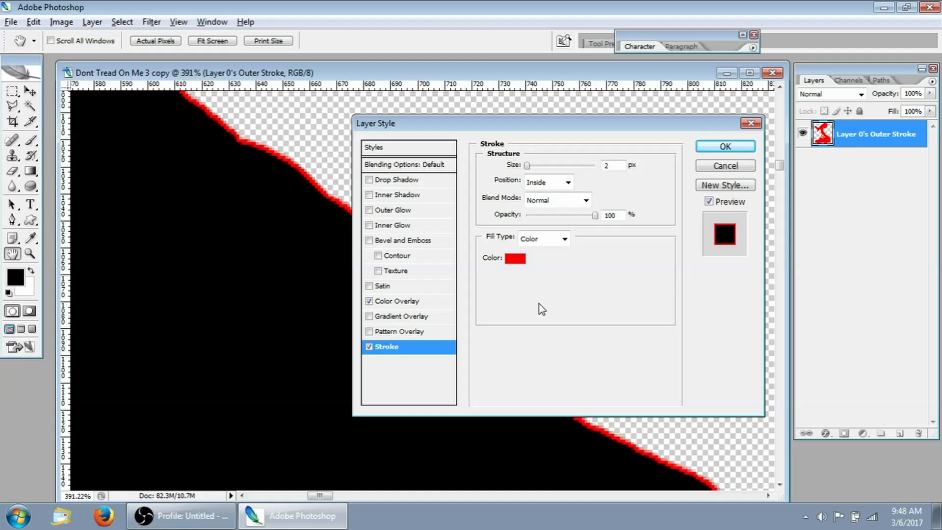
{"action": "mouse_move", "coordinate": [518, 283]}
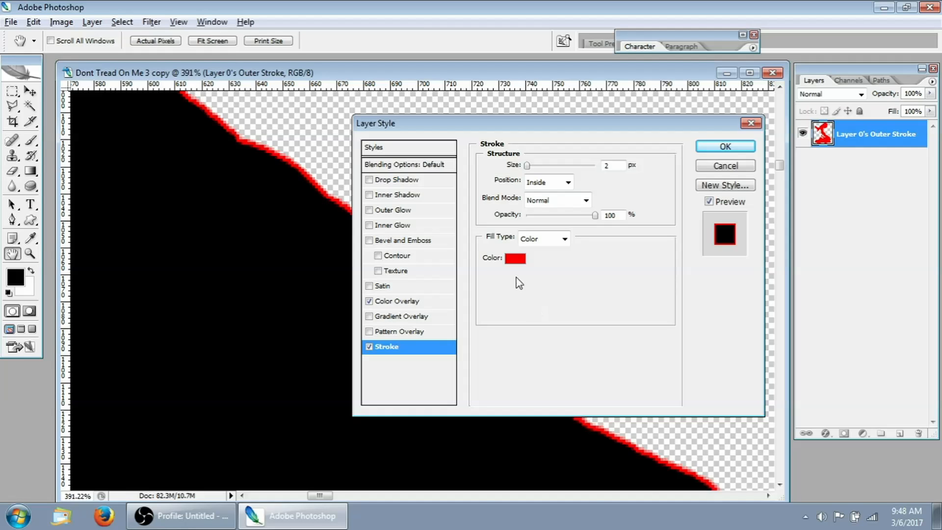
{"action": "left_click", "coordinate": [516, 258]}
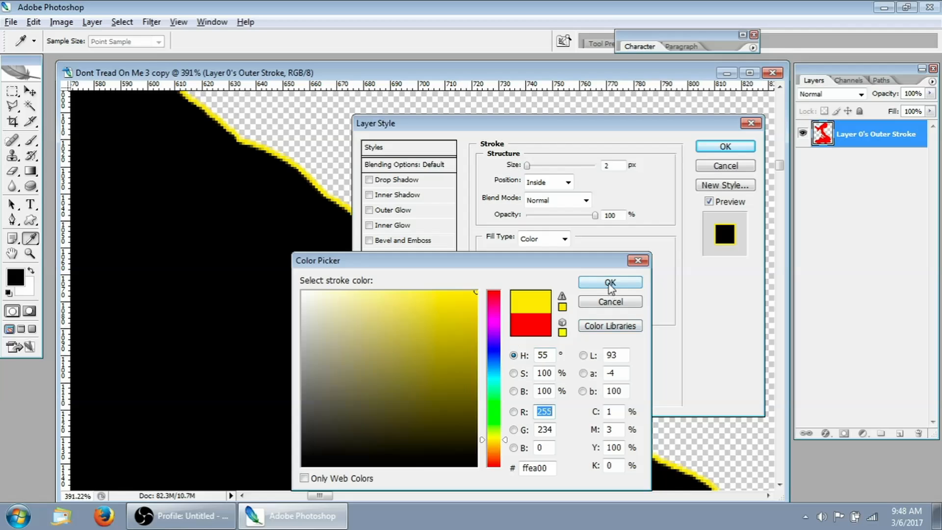
{"action": "left_click", "coordinate": [609, 282]}
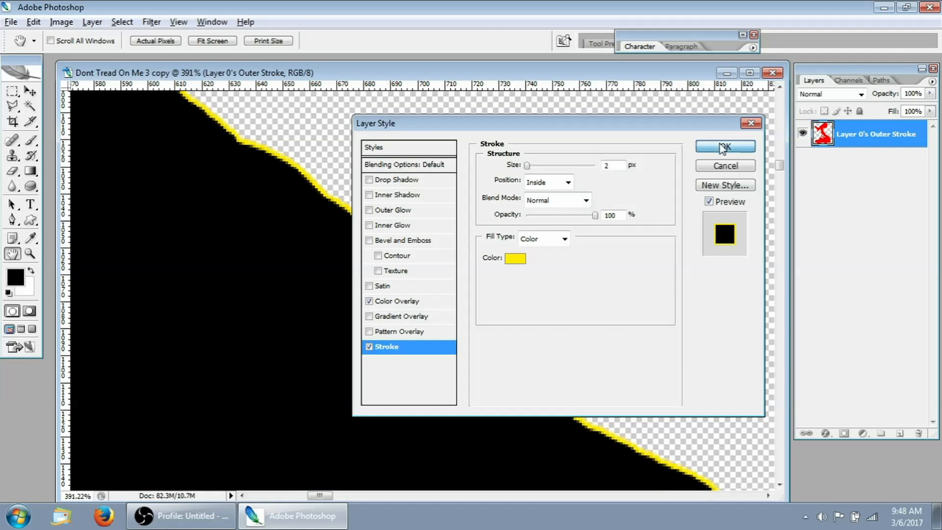
{"action": "left_click", "coordinate": [725, 146]}
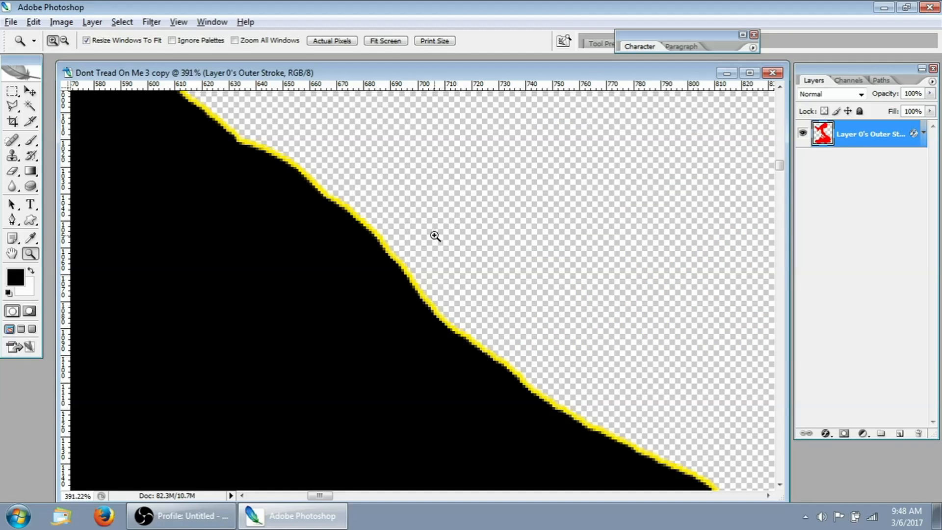
{"action": "mouse_move", "coordinate": [456, 293]}
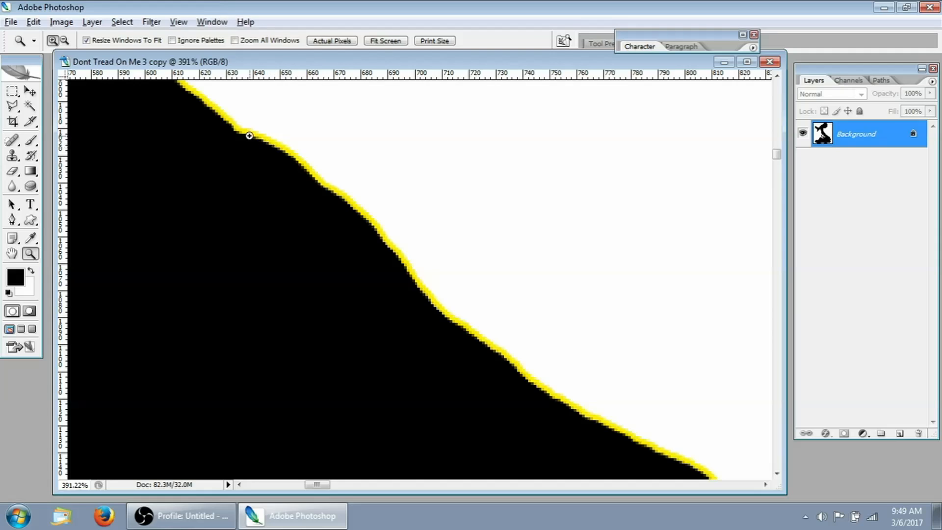
{"action": "mouse_move", "coordinate": [311, 175]}
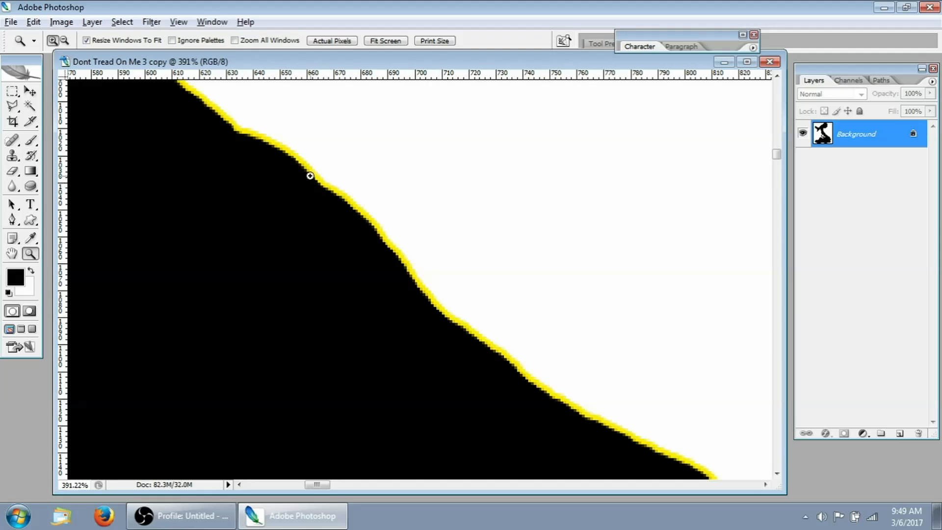
{"action": "mouse_move", "coordinate": [239, 133]}
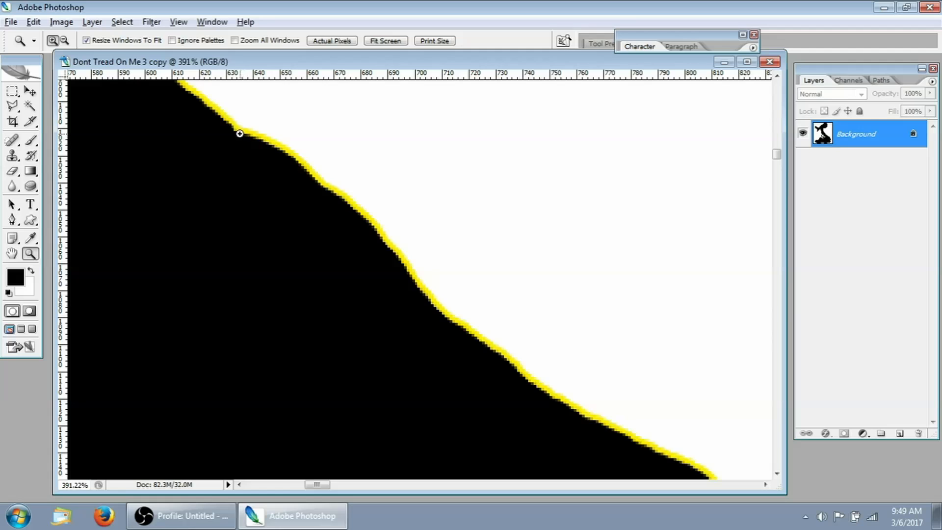
{"action": "mouse_move", "coordinate": [176, 87]}
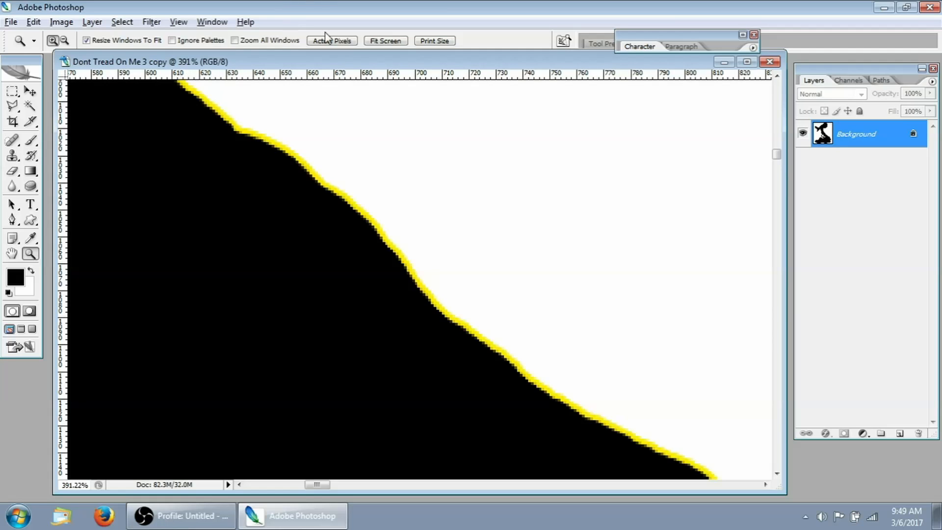
- Flatten the image via the Layer menu onto a white Background layer
{"action": "left_click", "coordinate": [754, 34]}
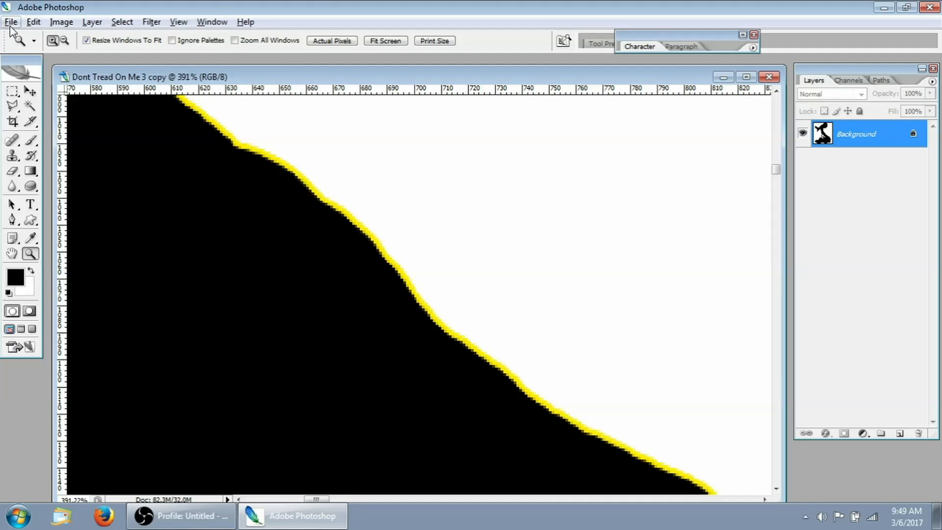
{"action": "left_click", "coordinate": [753, 34]}
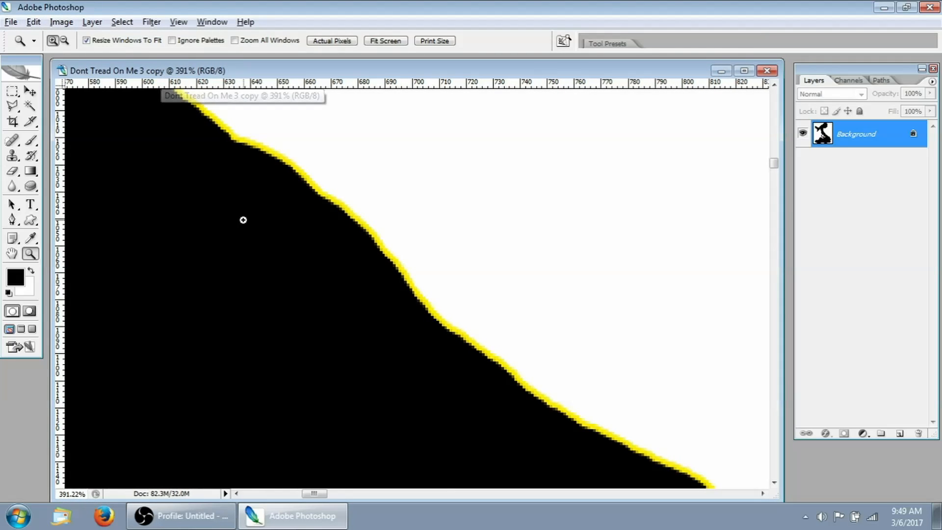